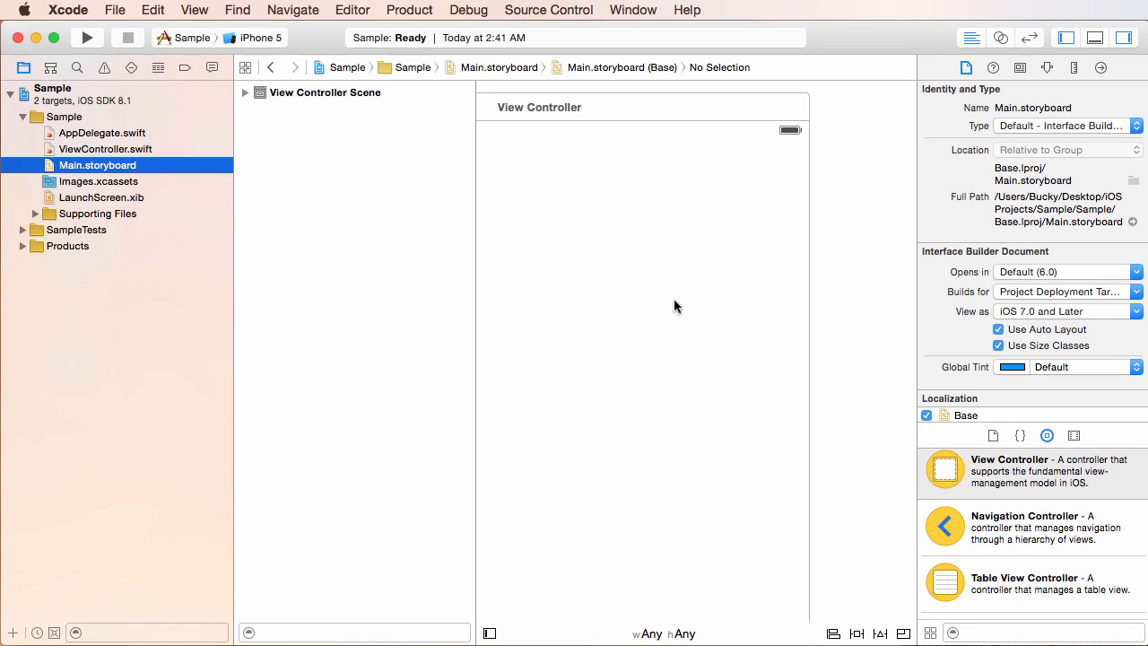
{"action": "mouse_move", "coordinate": [565, 264]}
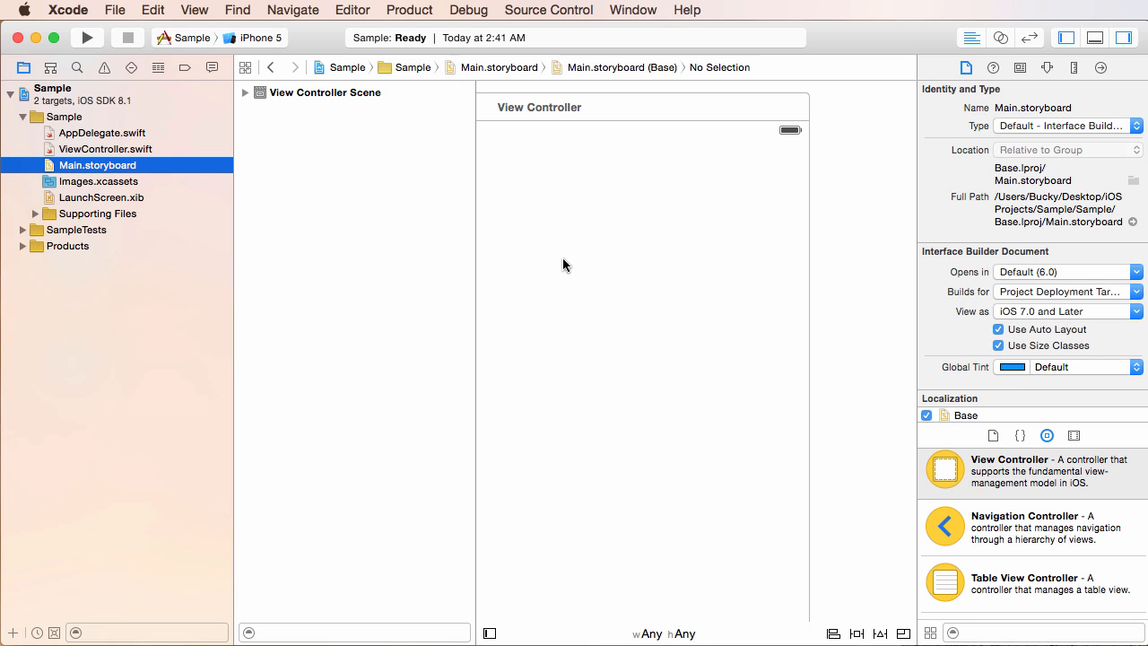
{"action": "mouse_move", "coordinate": [541, 270]}
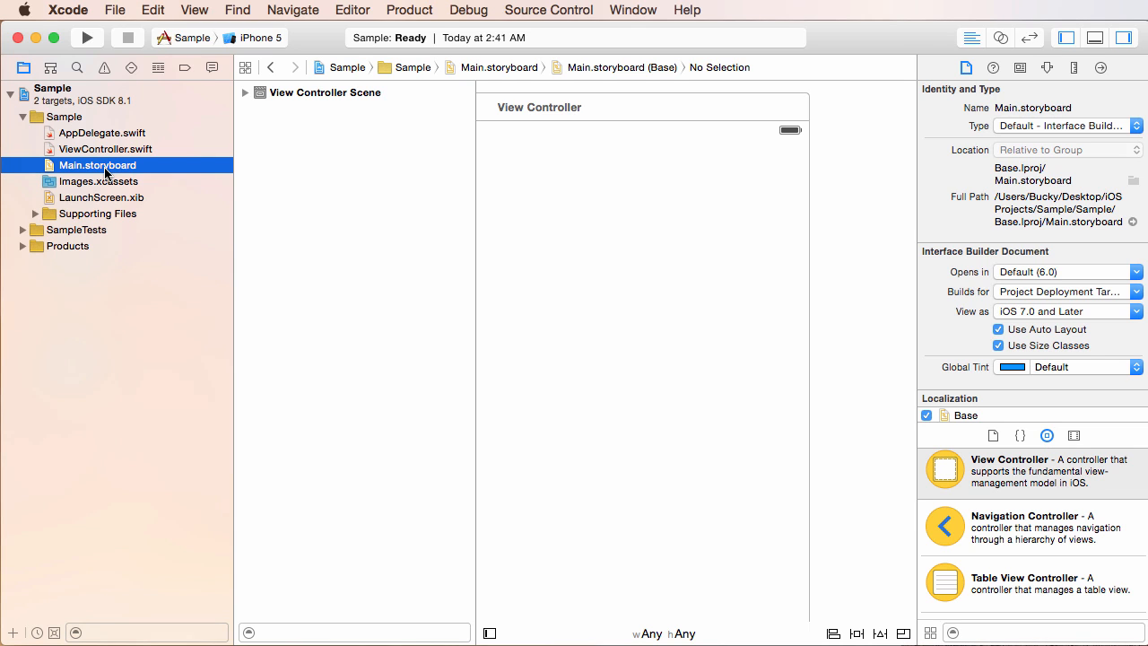
Return to Main.storyboard and hide the scene outline to widen the canvas
{"action": "left_click", "coordinate": [105, 149]}
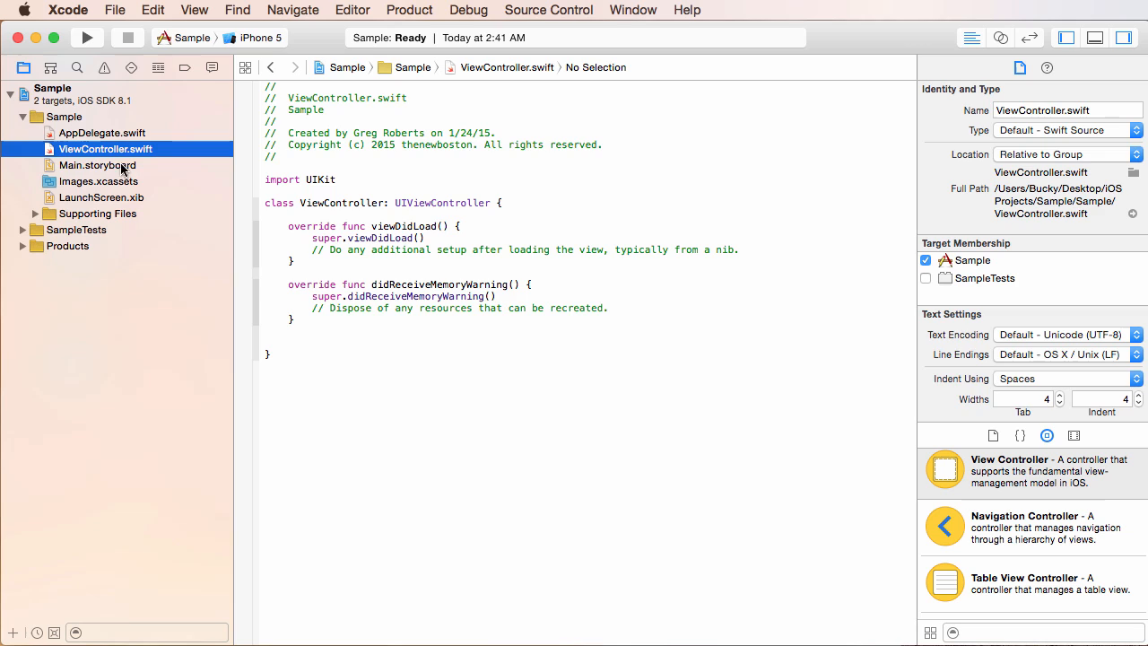
{"action": "left_click", "coordinate": [96, 165]}
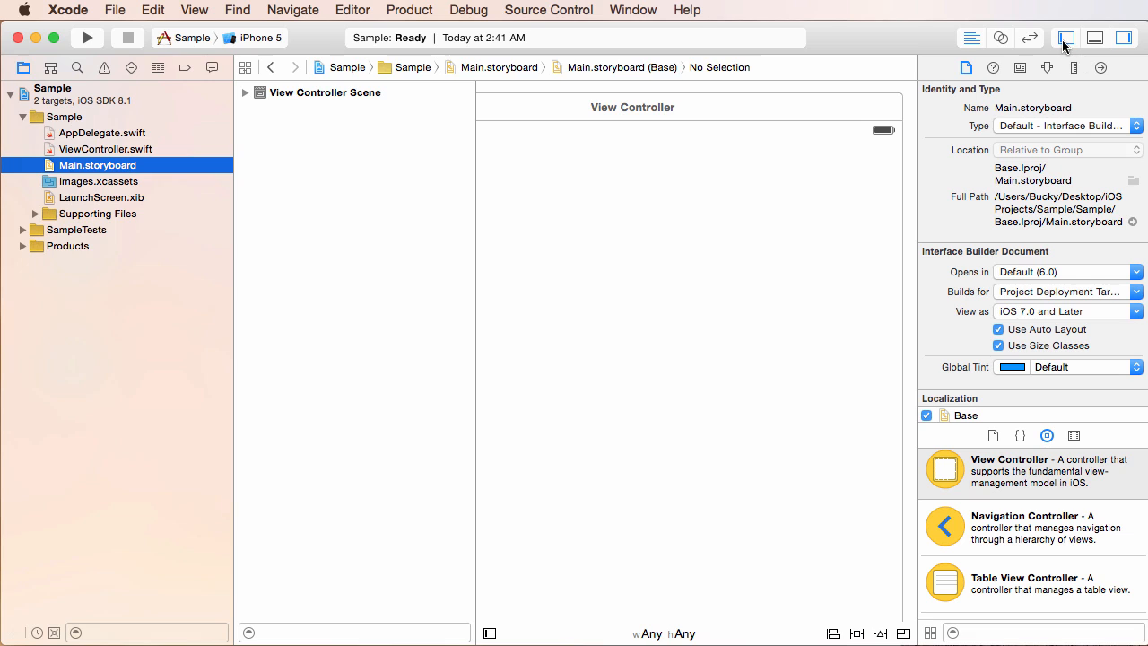
{"action": "left_click", "coordinate": [1065, 38]}
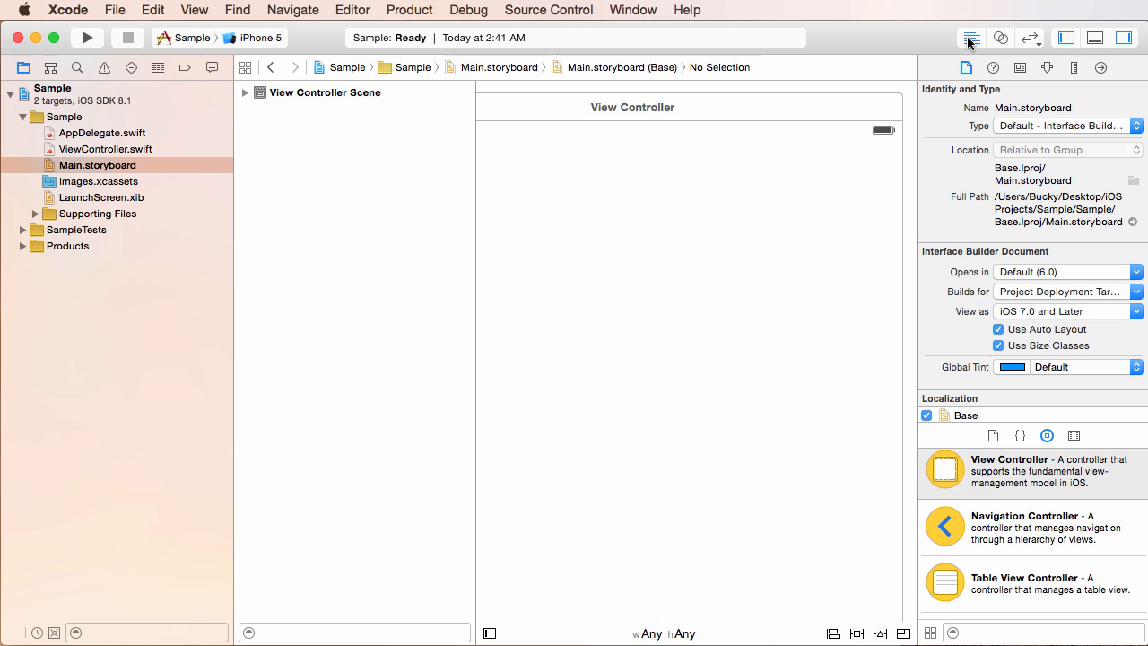
{"action": "mouse_move", "coordinate": [1065, 38]}
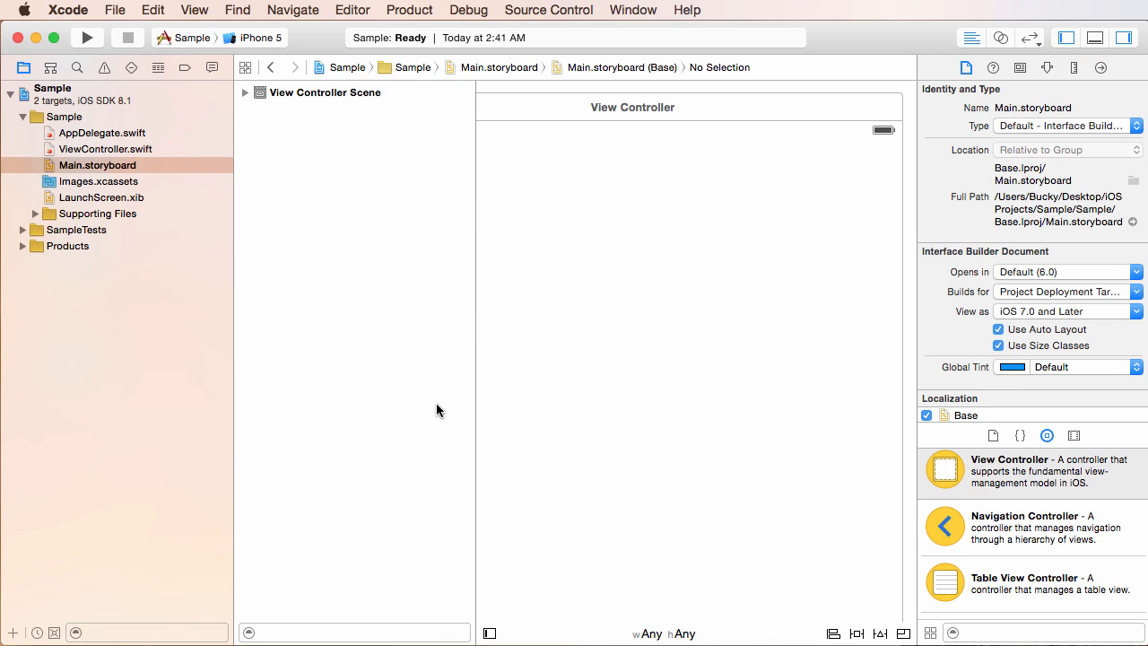
{"action": "mouse_move", "coordinate": [440, 256]}
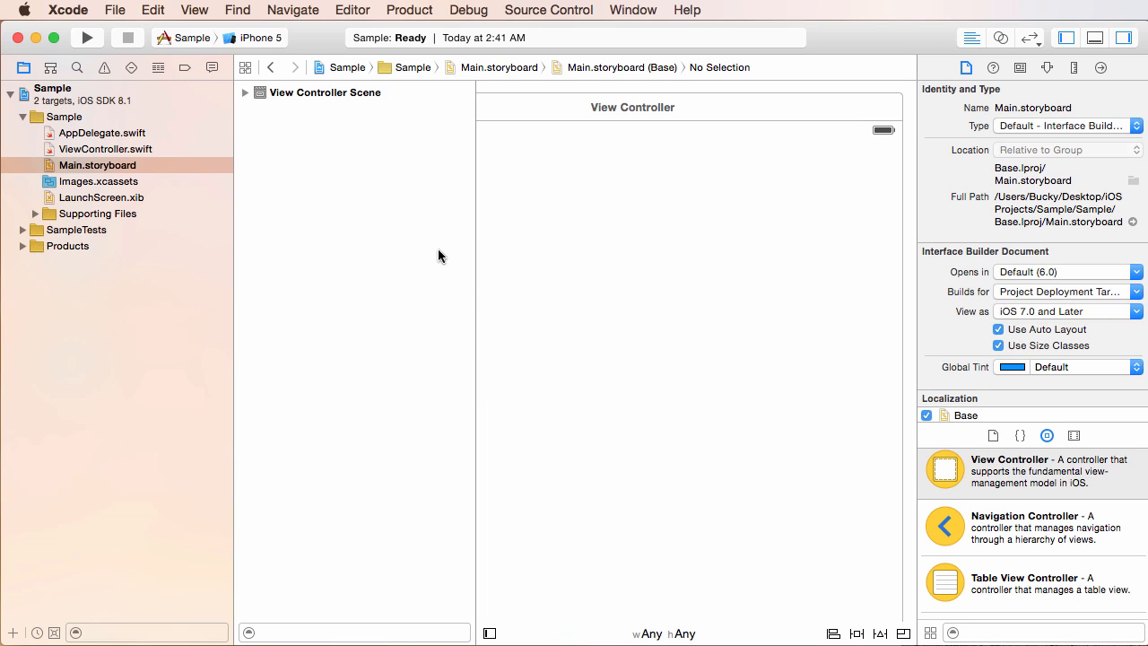
{"action": "mouse_move", "coordinate": [498, 636]}
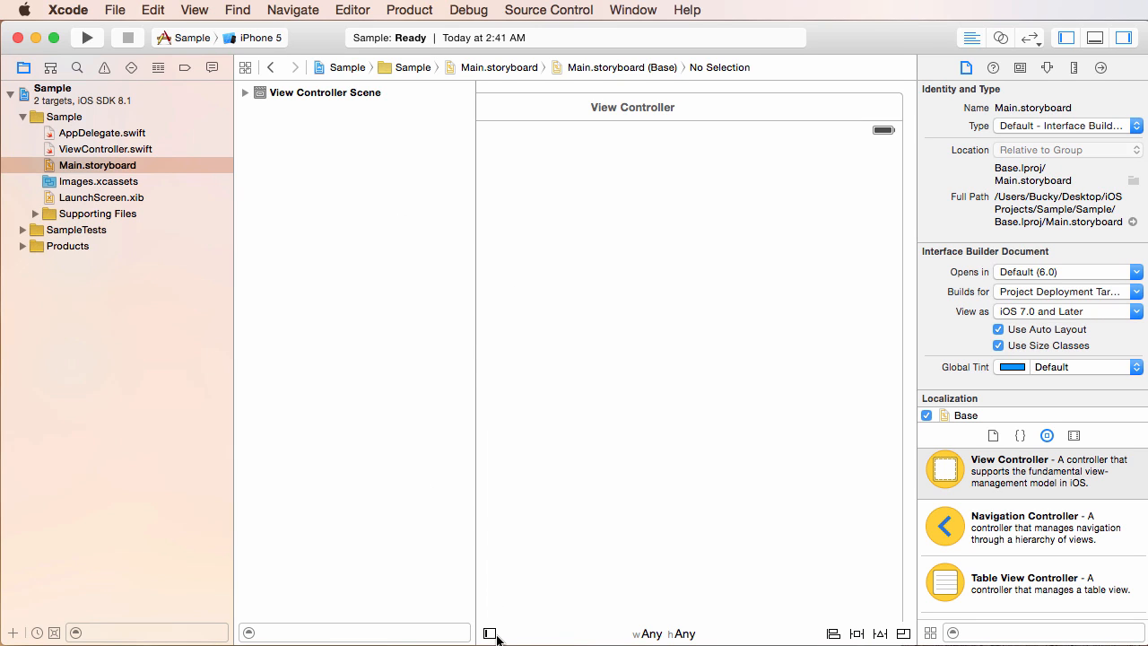
{"action": "mouse_move", "coordinate": [491, 635]}
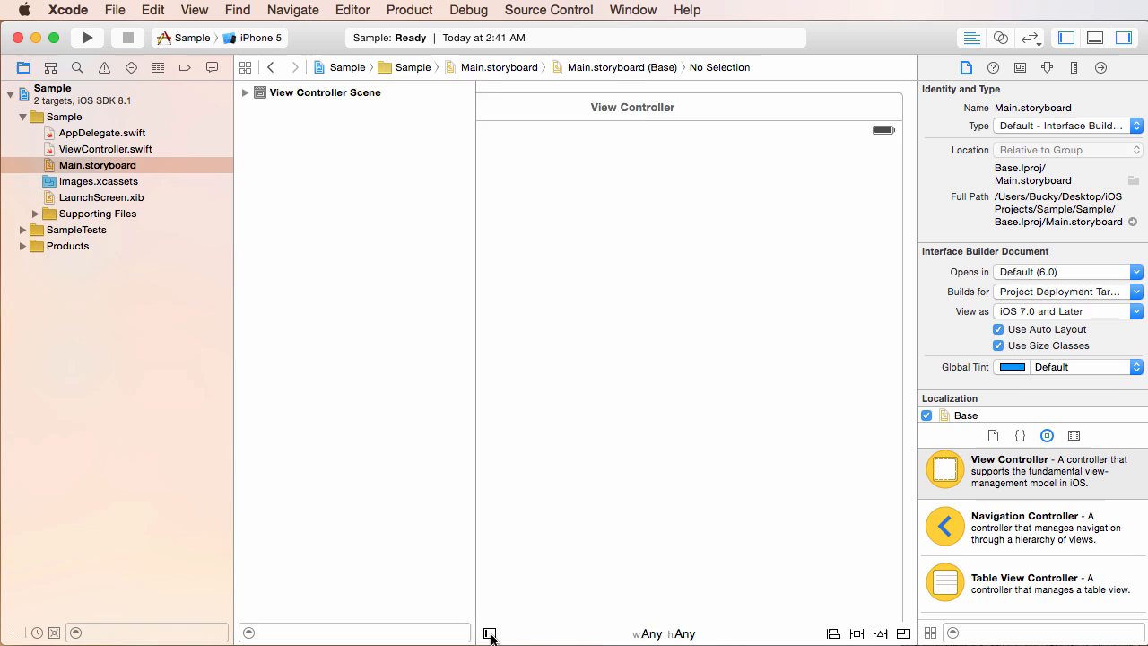
{"action": "left_click", "coordinate": [489, 633]}
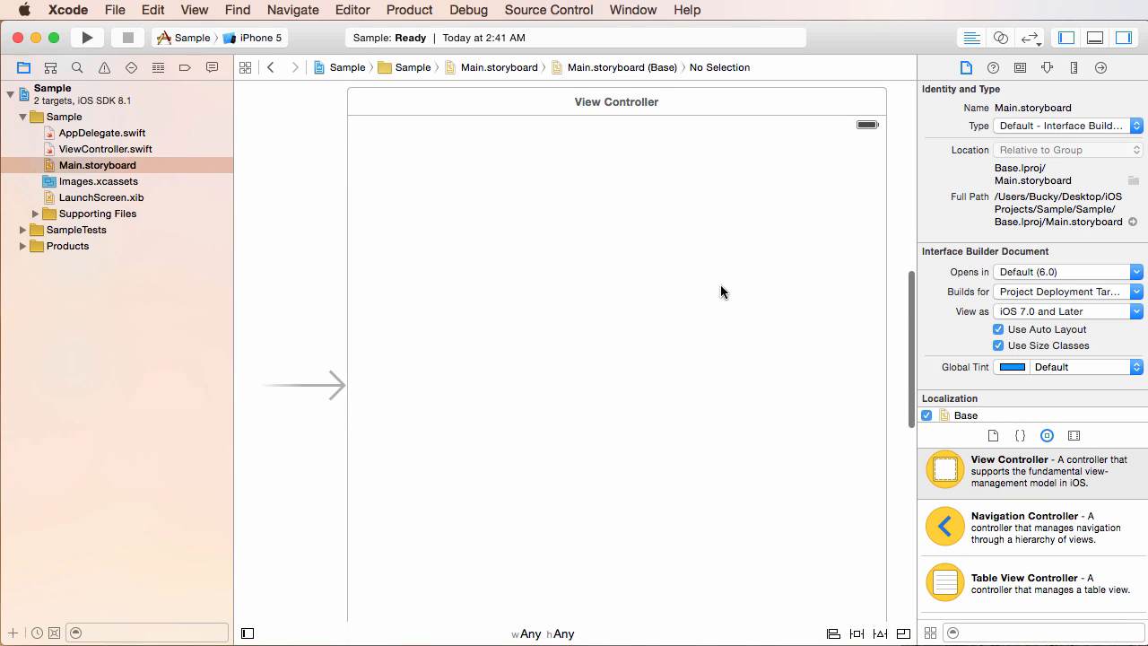
Scroll the storyboard canvas around the empty View Controller scene
{"action": "scroll", "scroll_direction": "down", "scroll_amount": 3}
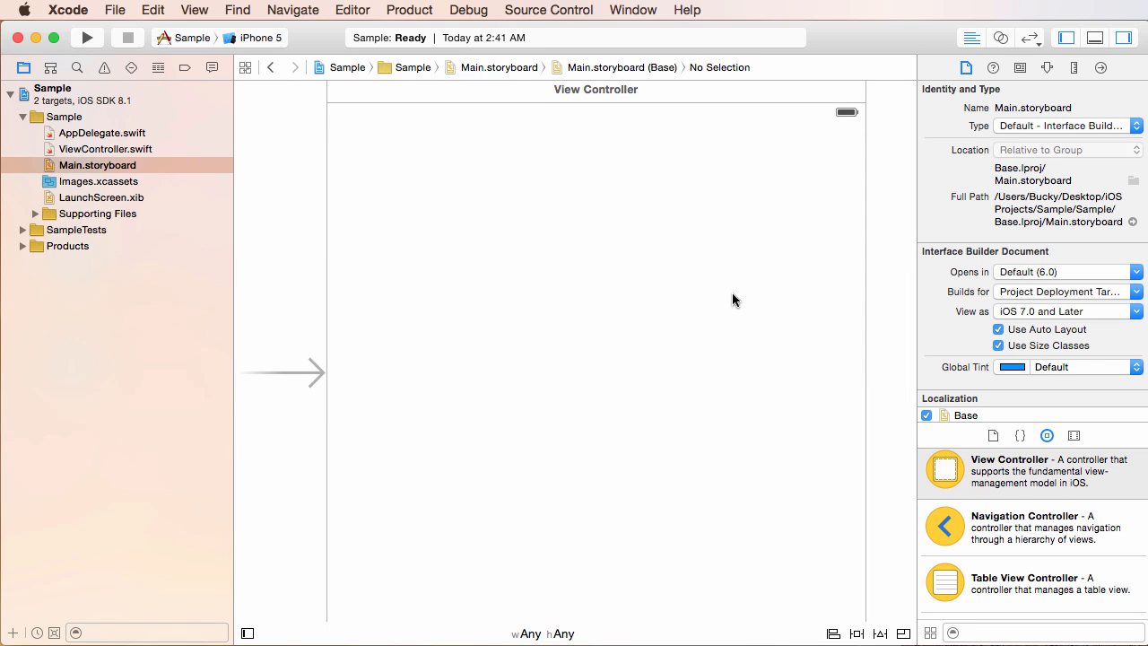
{"action": "mouse_move", "coordinate": [687, 329]}
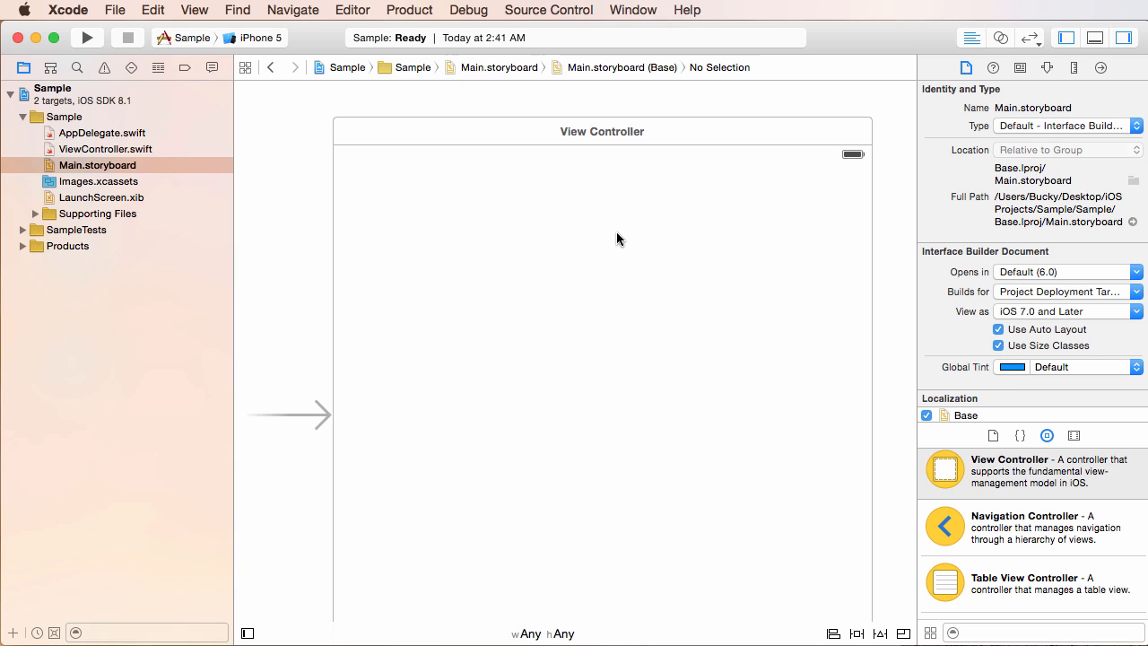
{"action": "scroll", "scroll_direction": "down", "scroll_amount": 3}
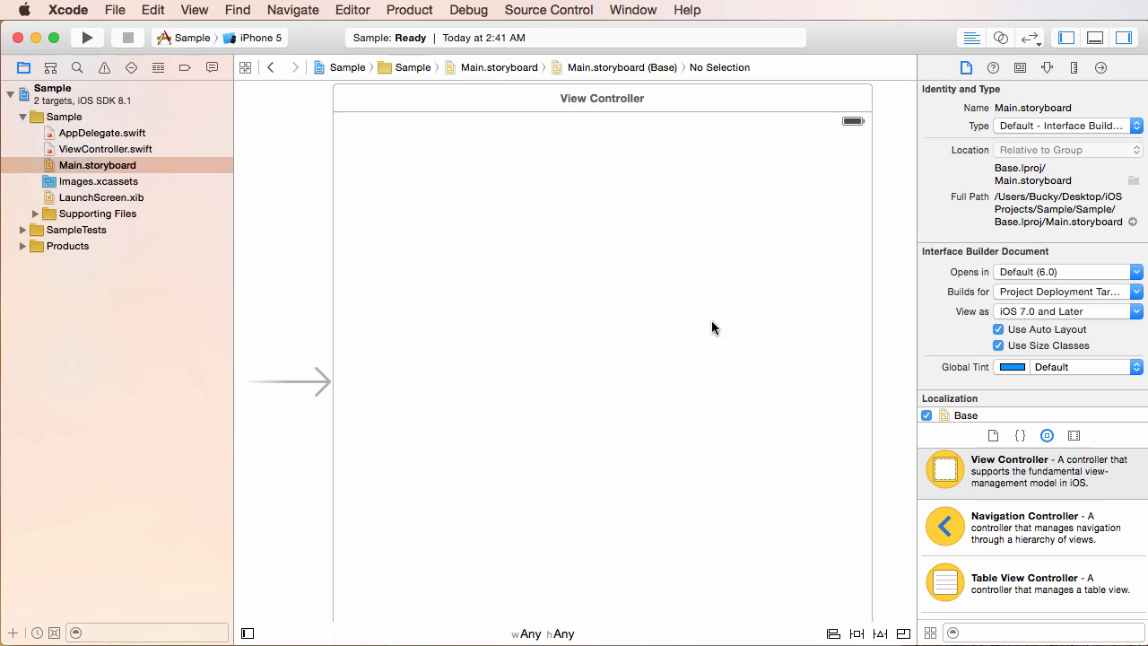
{"action": "mouse_move", "coordinate": [804, 363]}
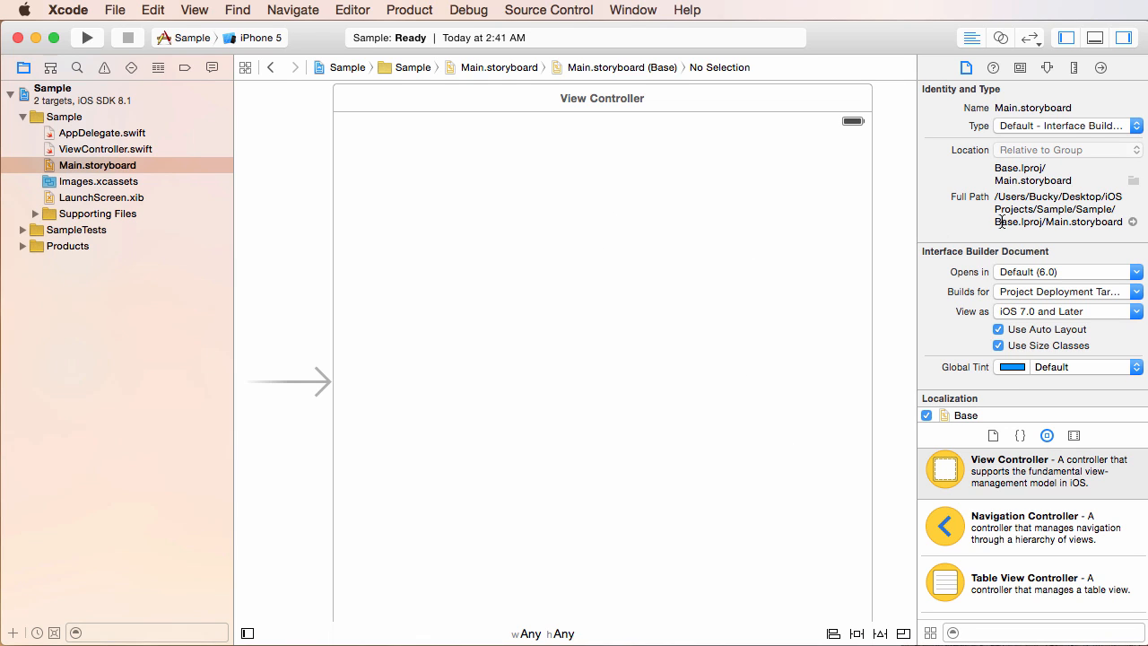
{"action": "mouse_move", "coordinate": [1038, 508]}
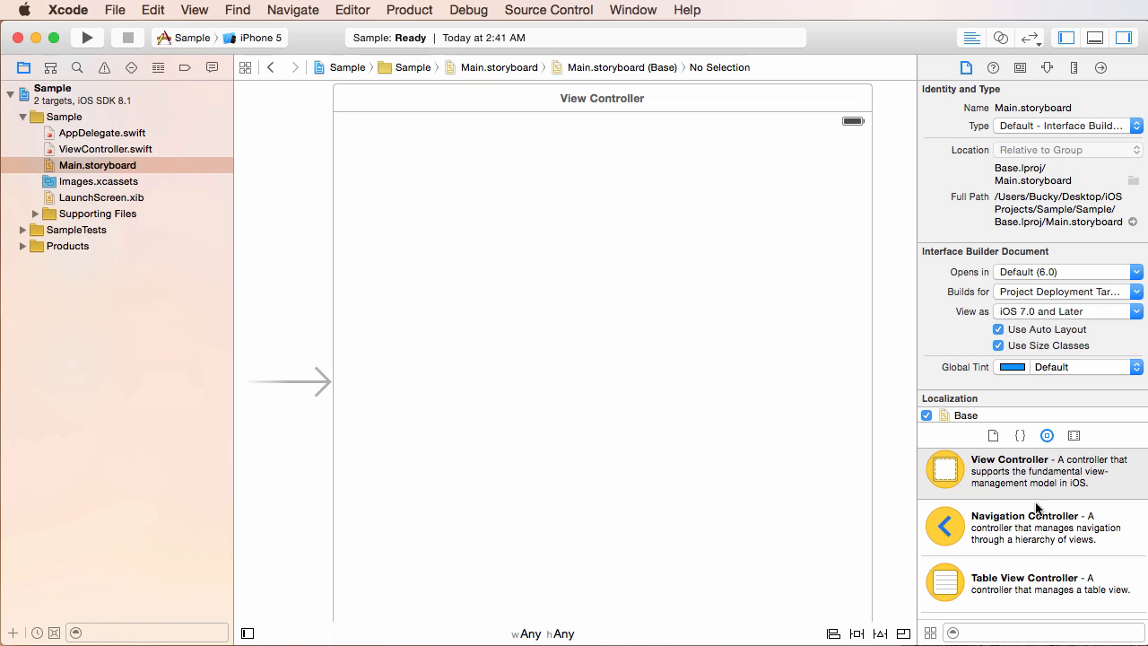
{"action": "mouse_move", "coordinate": [1033, 511]}
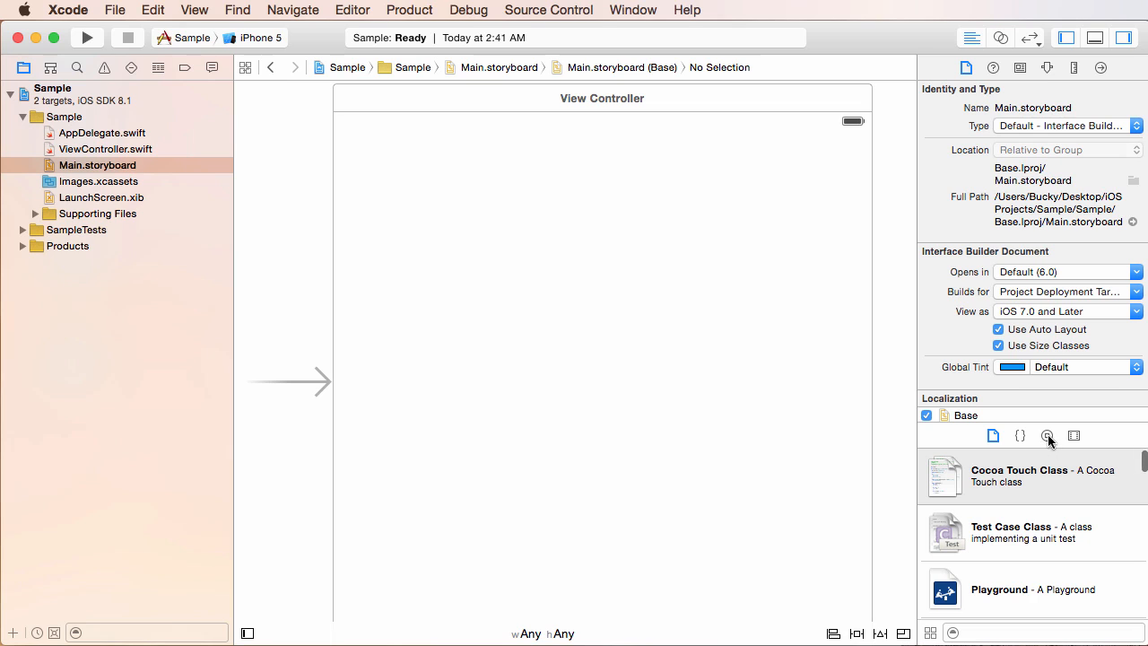
{"action": "mouse_move", "coordinate": [1045, 436]}
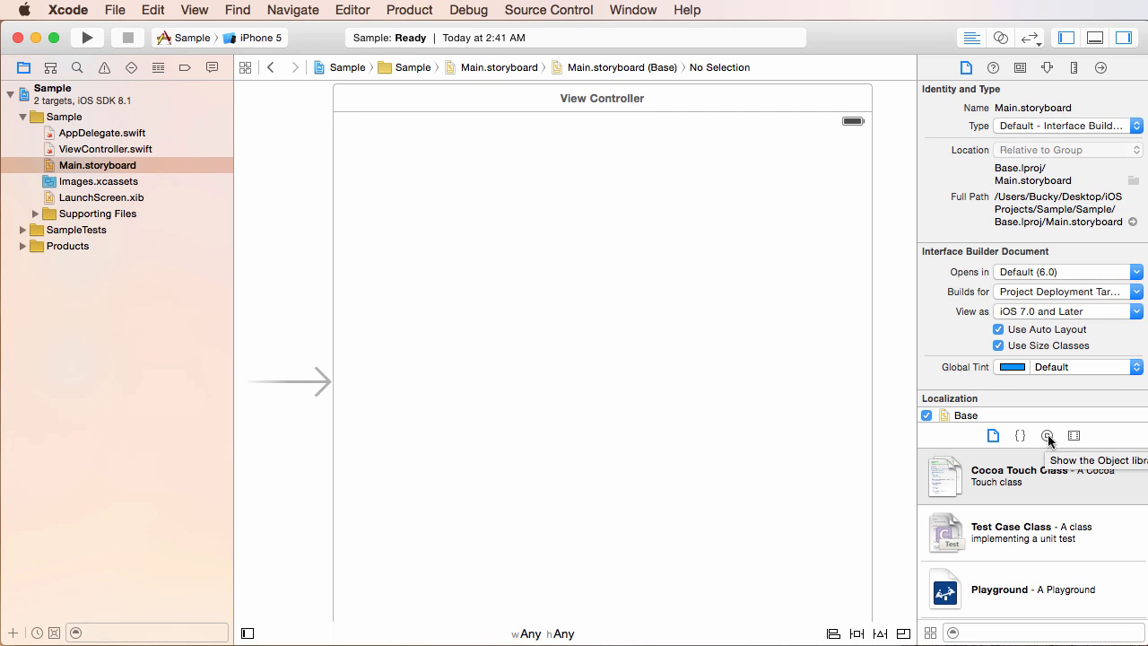
Show the Object library again and scroll through its view controllers and controls
{"action": "left_click", "coordinate": [1047, 435]}
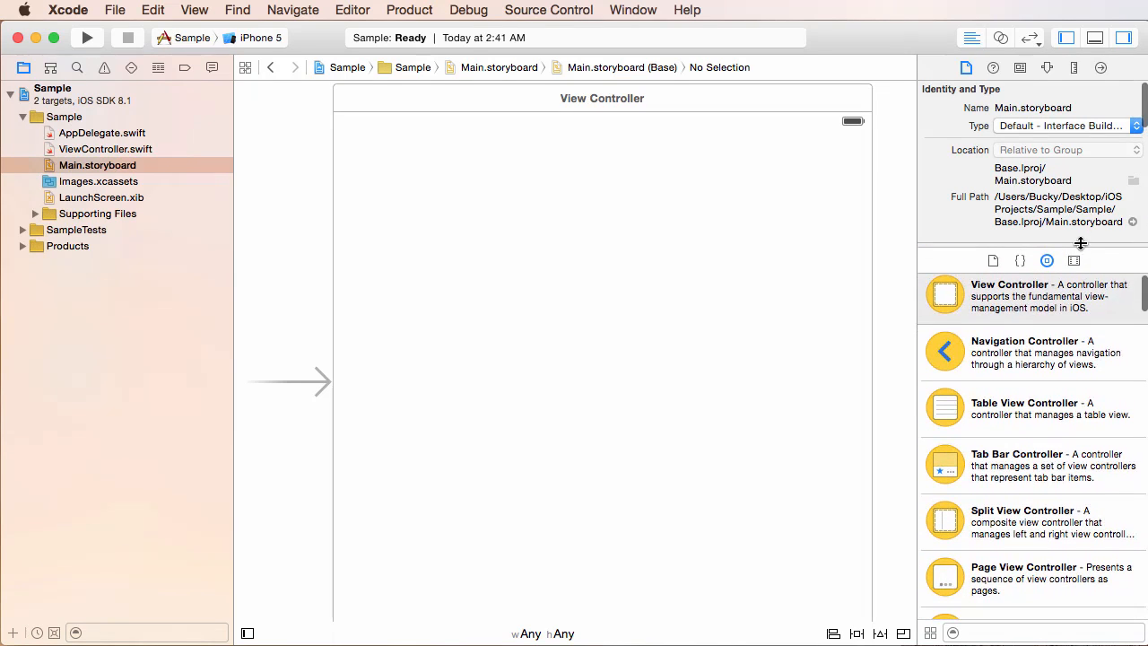
{"action": "scroll", "scroll_direction": "down", "scroll_amount": 3}
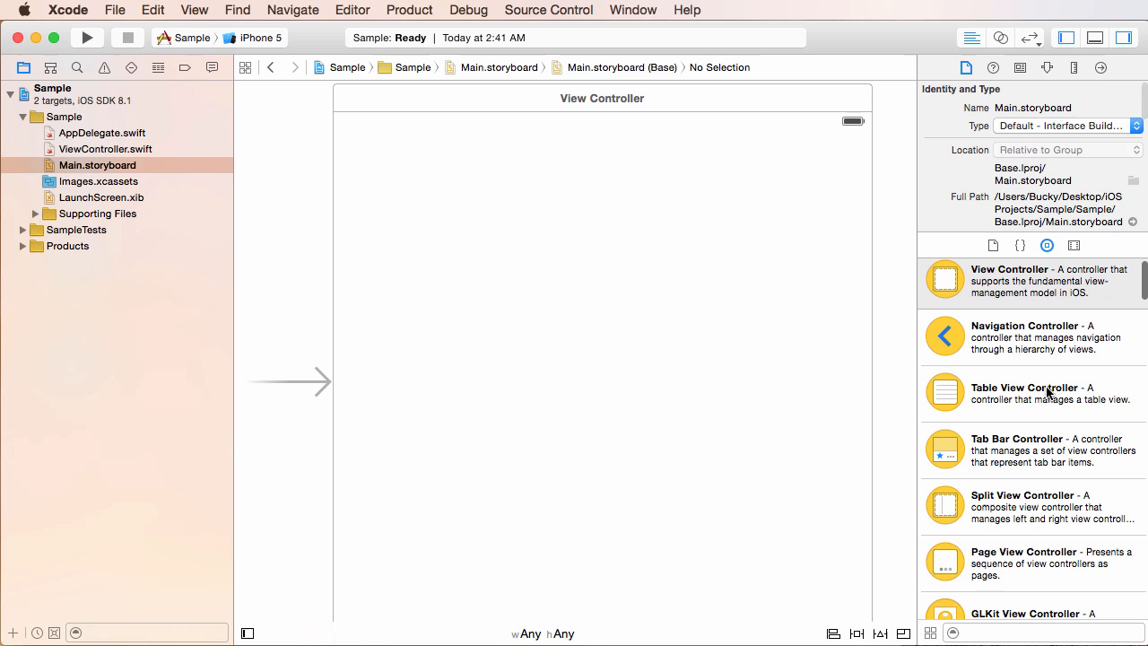
{"action": "scroll", "scroll_direction": "down", "scroll_amount": 3}
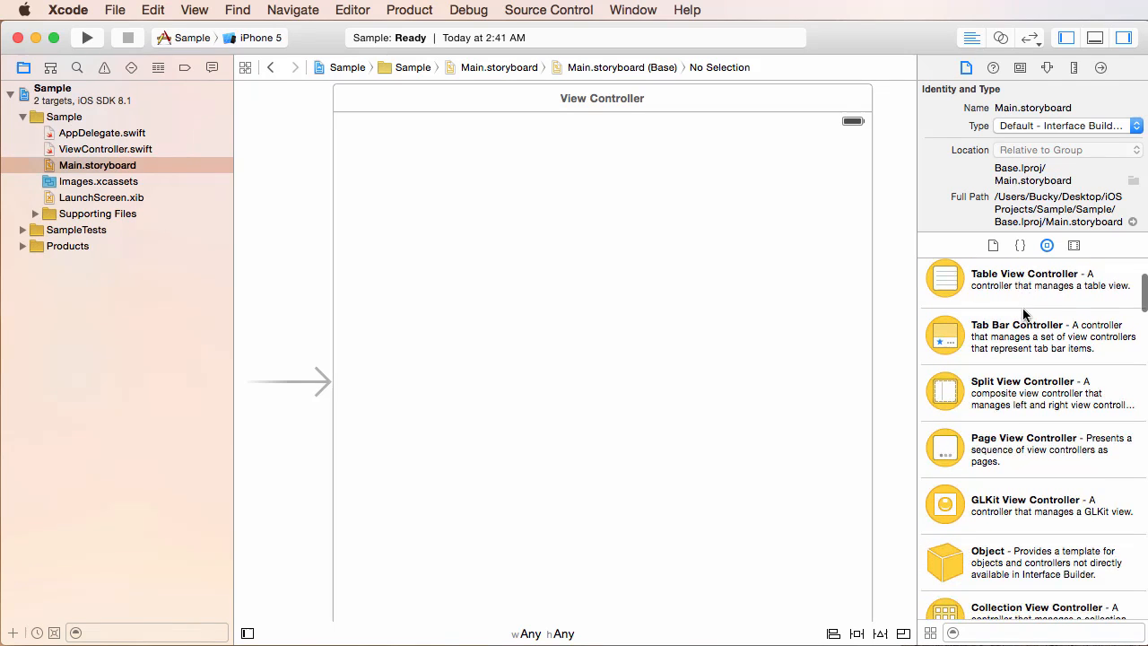
{"action": "scroll", "scroll_direction": "down", "scroll_amount": 3}
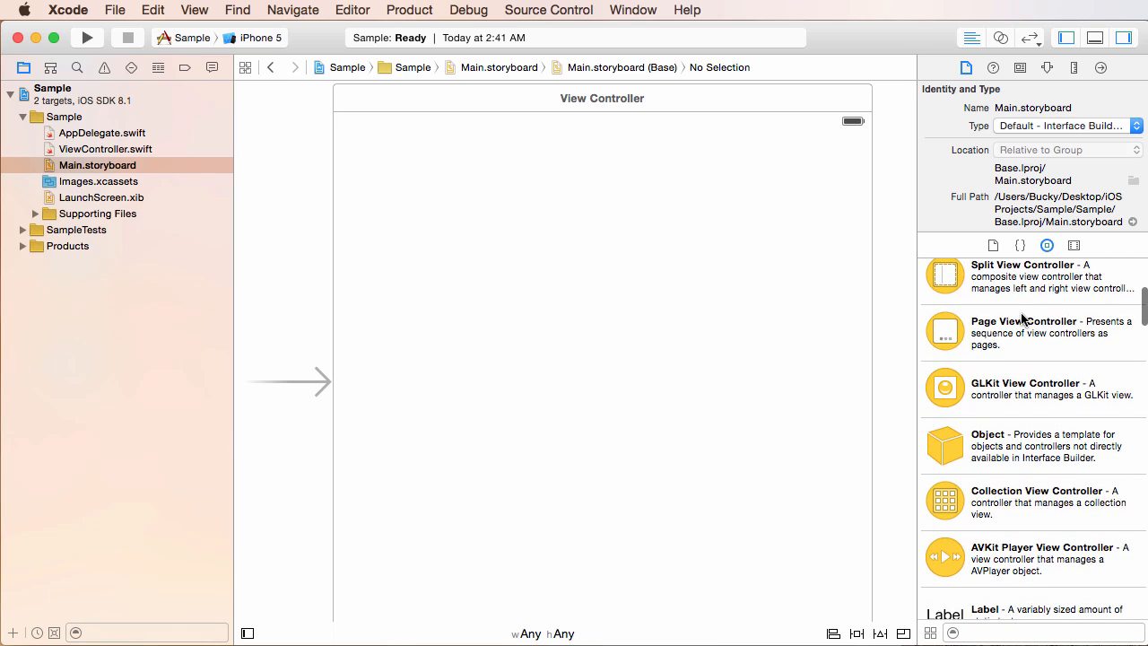
{"action": "scroll", "scroll_direction": "down", "scroll_amount": 3}
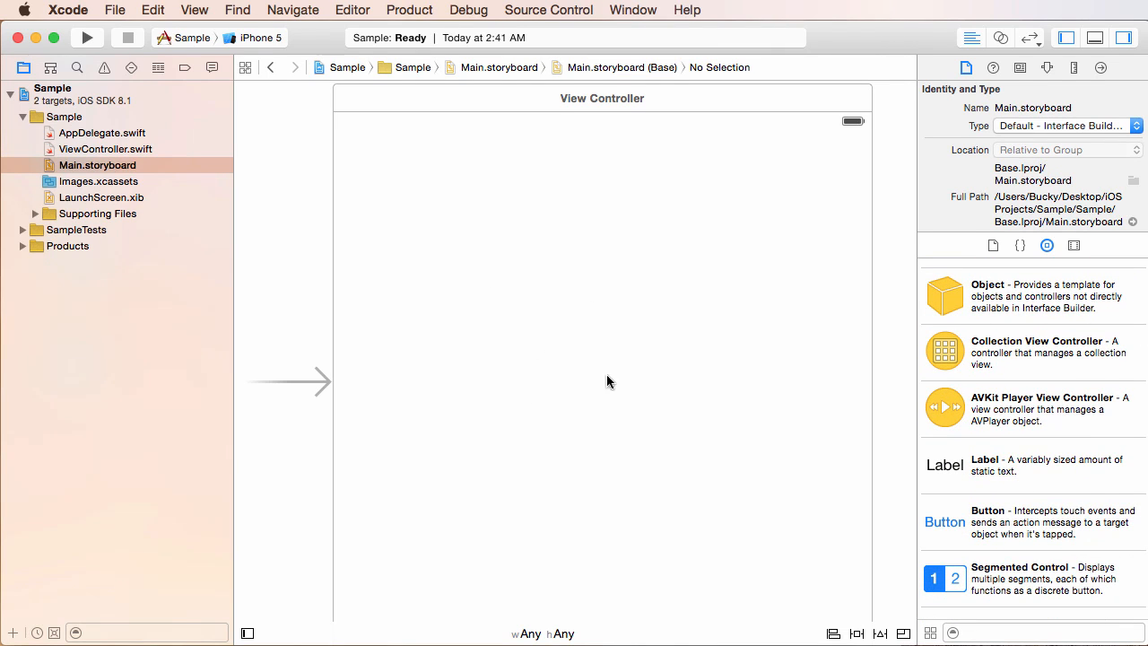
{"action": "scroll", "scroll_direction": "down", "scroll_amount": 3}
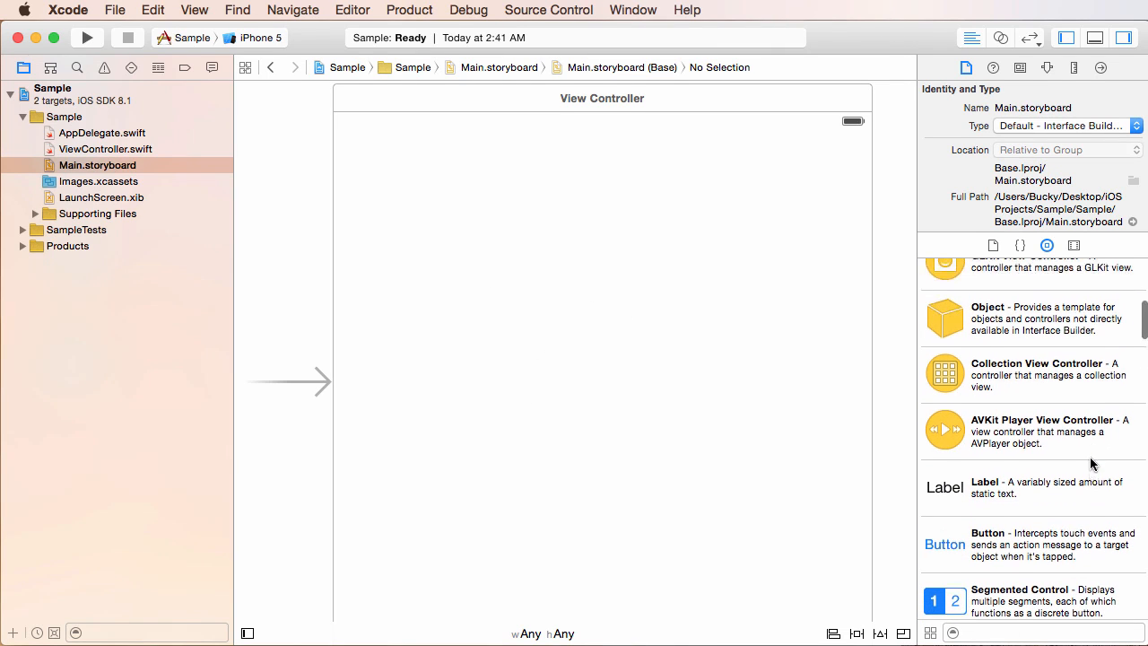
{"action": "scroll", "scroll_direction": "down", "scroll_amount": 3}
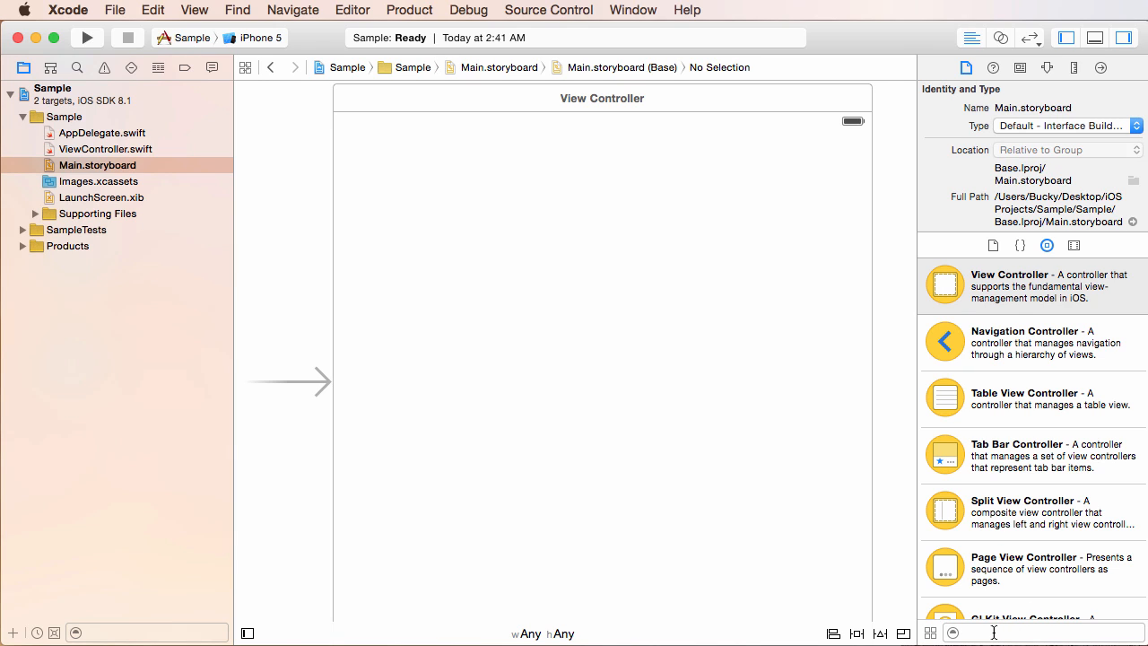
{"action": "mouse_move", "coordinate": [1016, 464]}
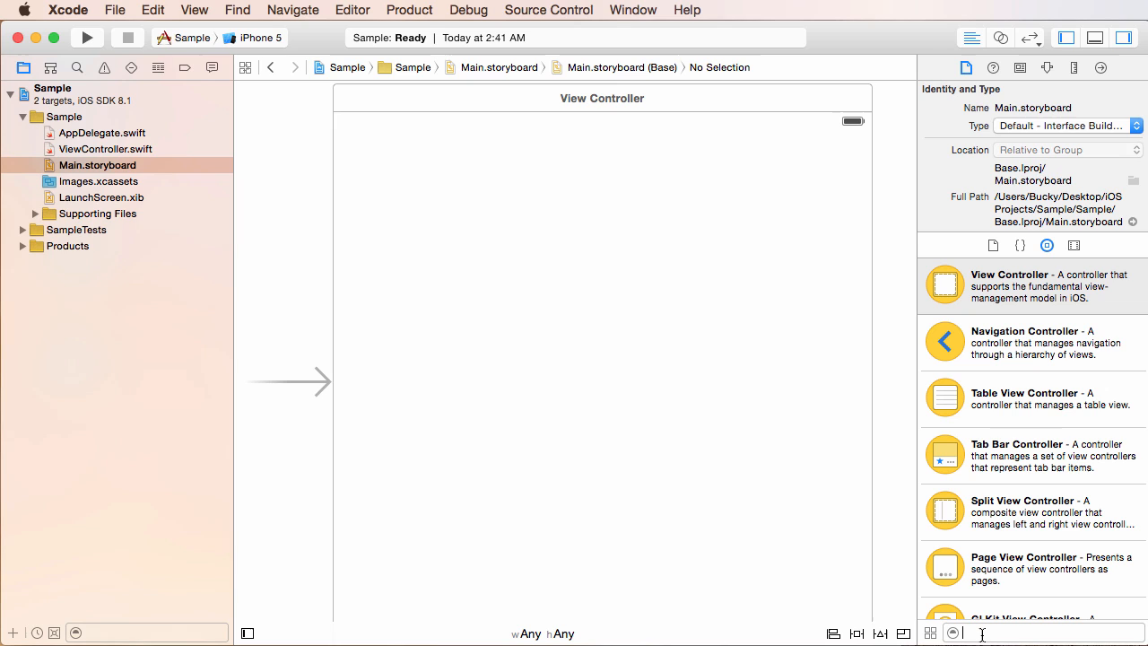
Filter the Object library by 'la' to narrow it to the Label object
{"action": "type", "text": "la"}
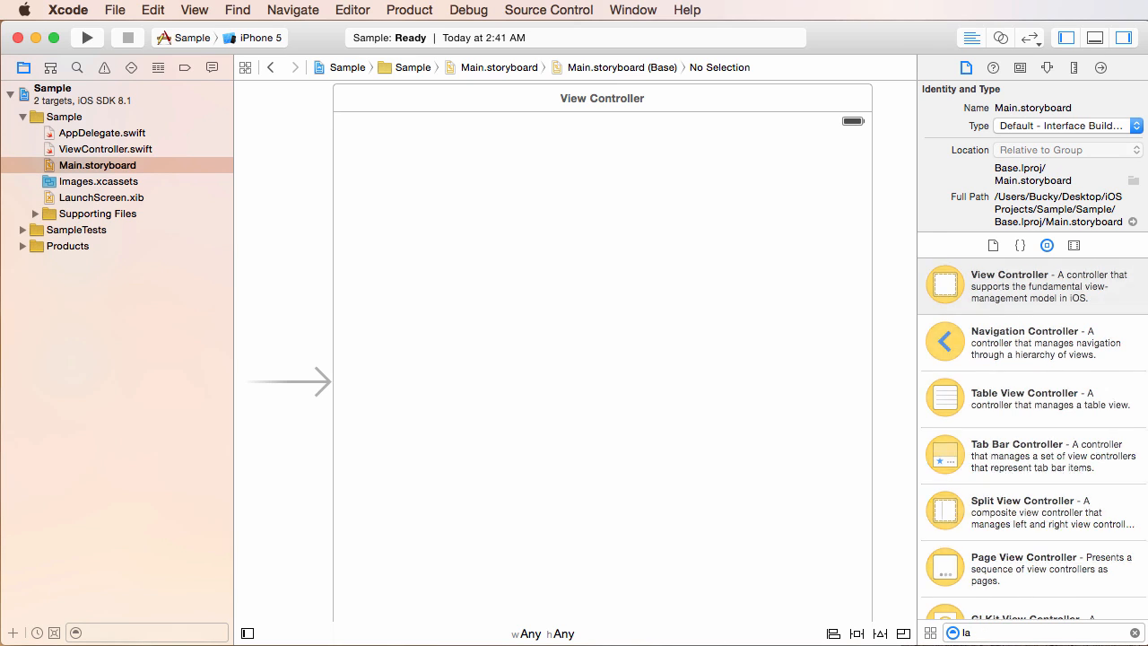
{"action": "type", "text": "la"}
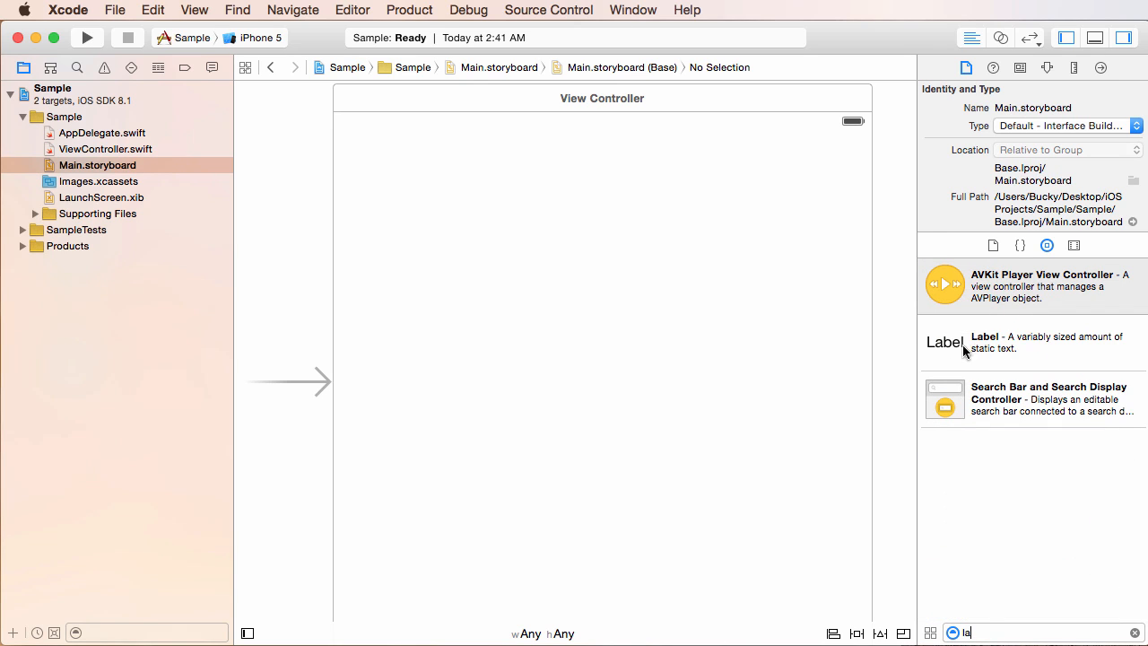
{"action": "mouse_move", "coordinate": [1034, 348]}
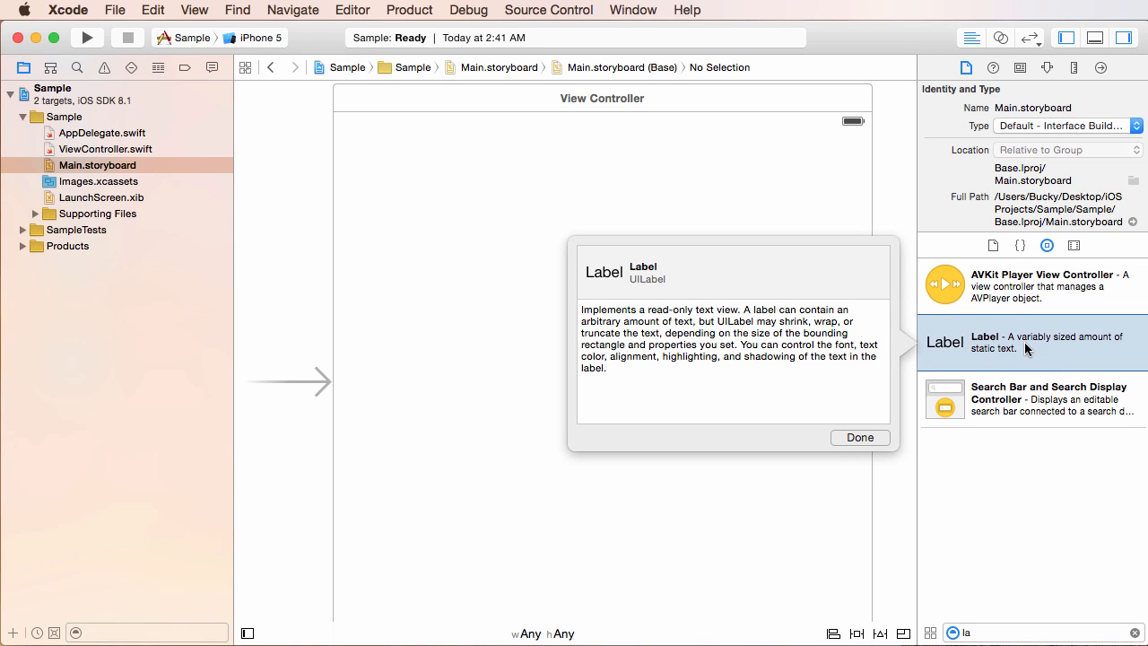
{"action": "mouse_move", "coordinate": [1004, 350]}
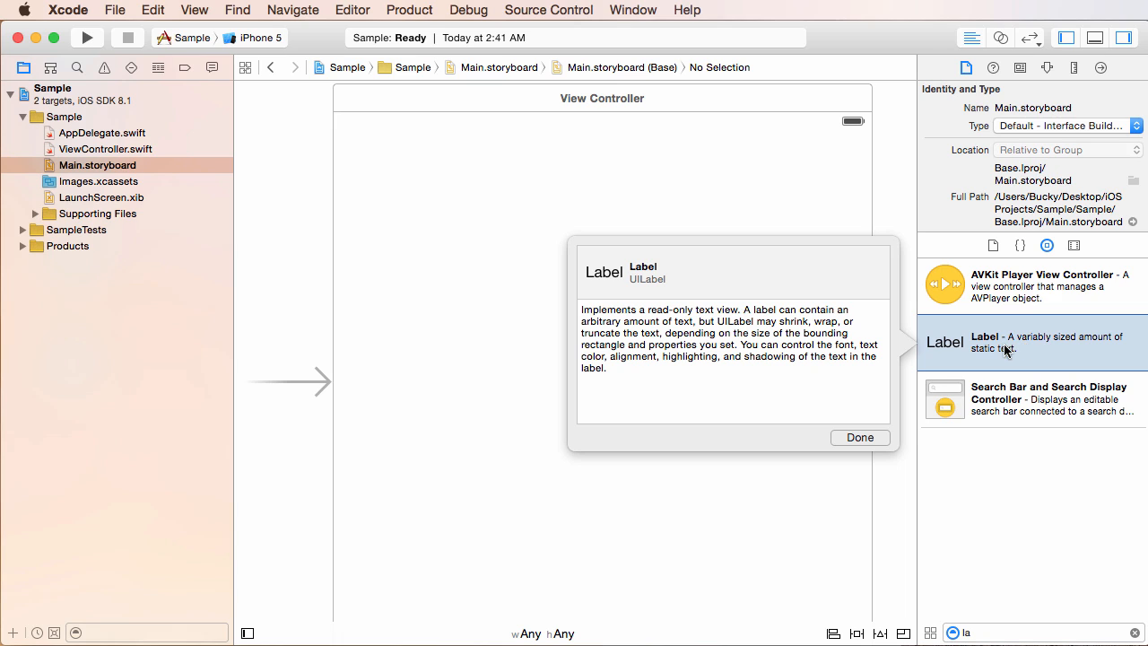
{"action": "mouse_move", "coordinate": [1031, 349]}
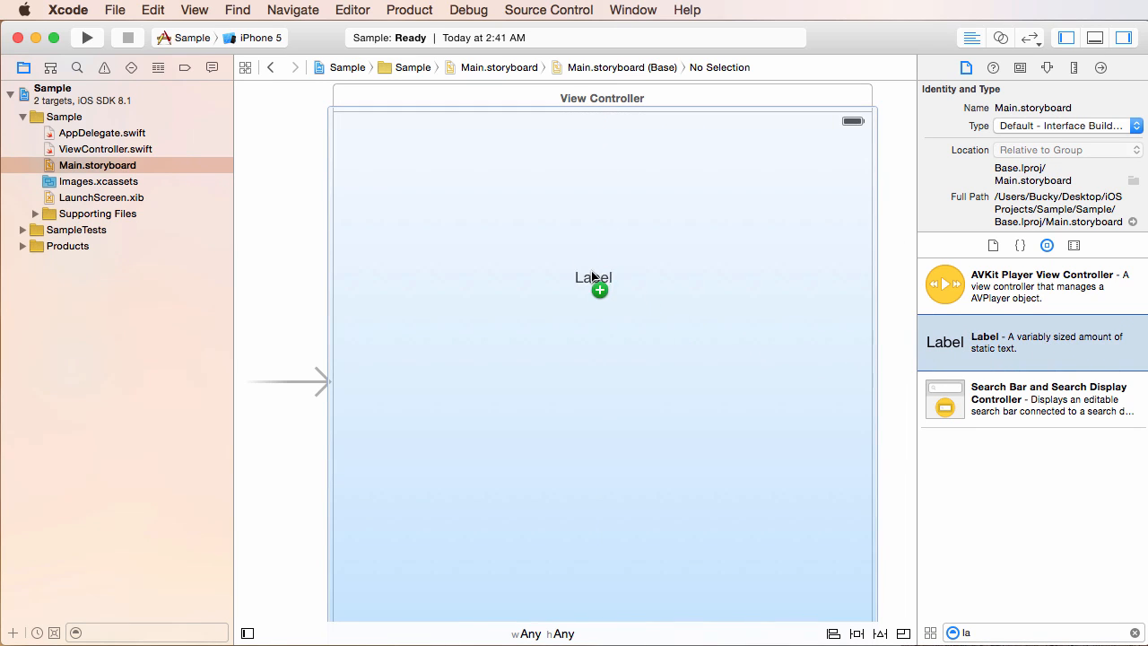
Drag a Label onto the view and drop it horizontally centred near the top
{"action": "left_click_drag", "start_coordinate": [591, 276], "coordinate": [602, 254]}
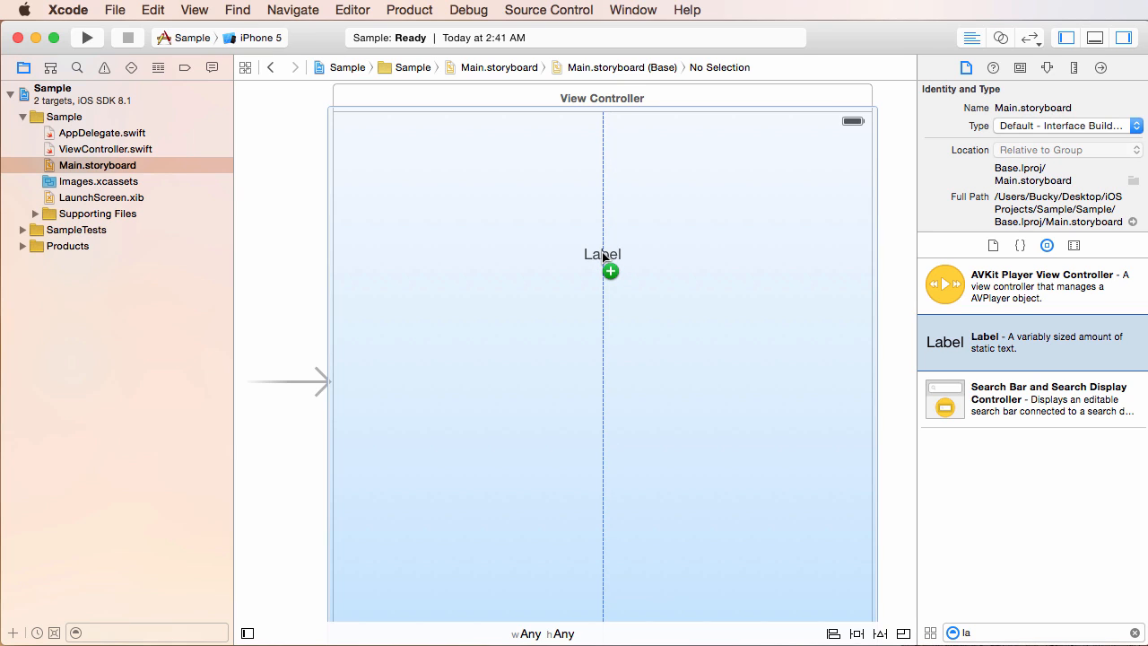
{"action": "left_click_drag", "start_coordinate": [601, 260], "coordinate": [724, 249]}
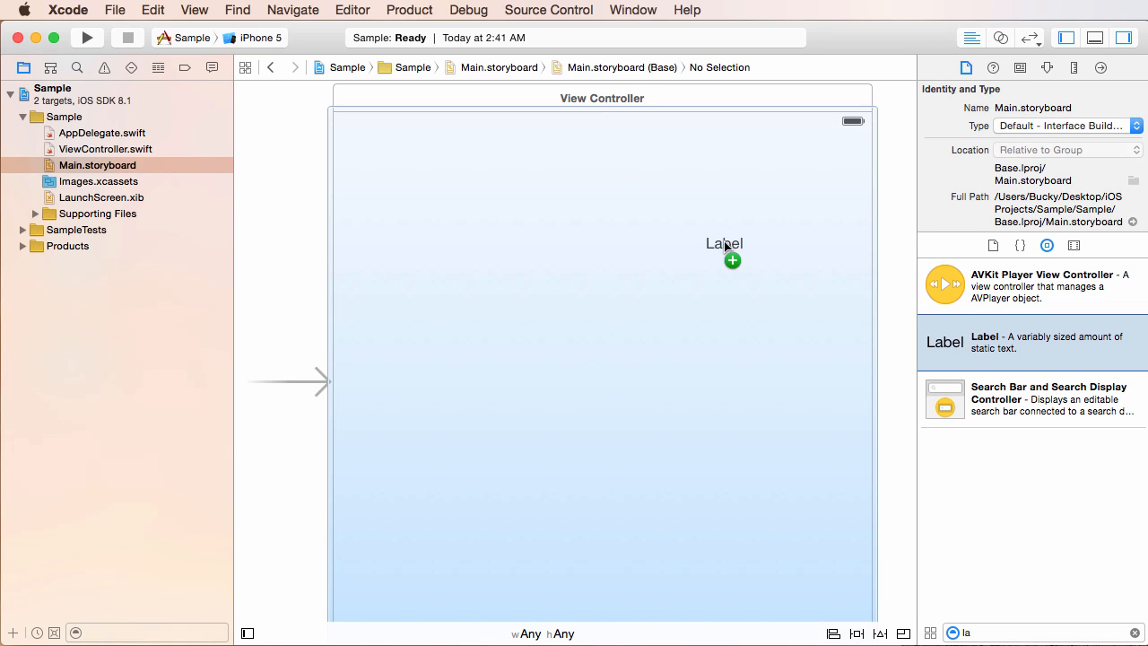
{"action": "left_click_drag", "start_coordinate": [732, 251], "coordinate": [607, 229]}
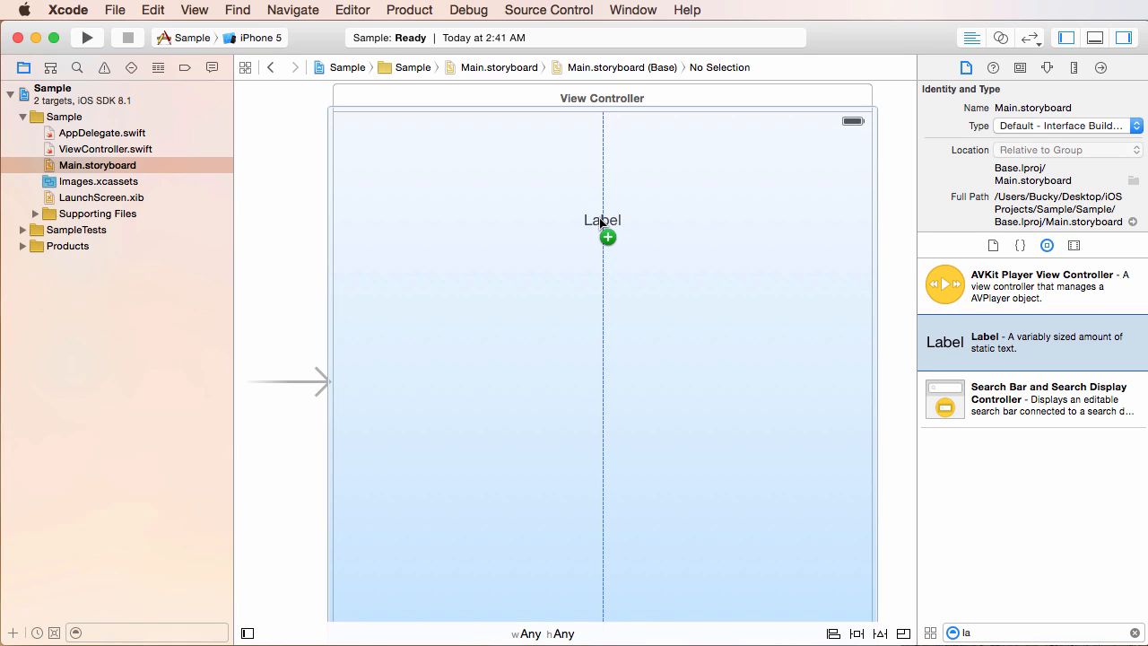
{"action": "left_click_drag", "start_coordinate": [607, 229], "coordinate": [592, 366]}
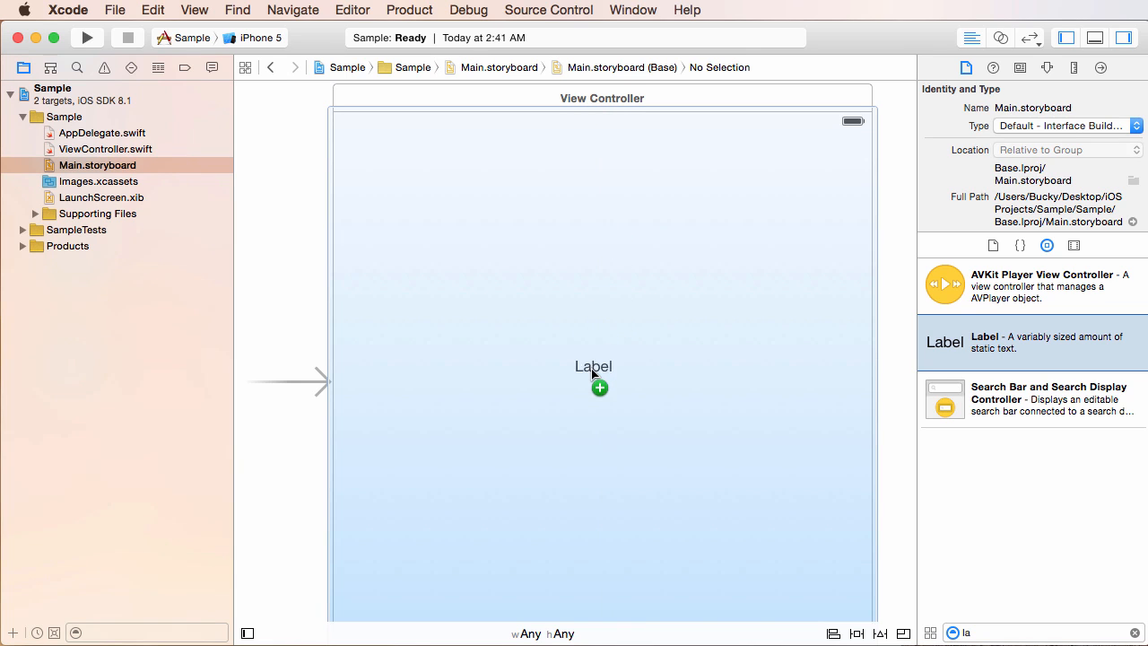
{"action": "left_click_drag", "start_coordinate": [592, 372], "coordinate": [602, 386]}
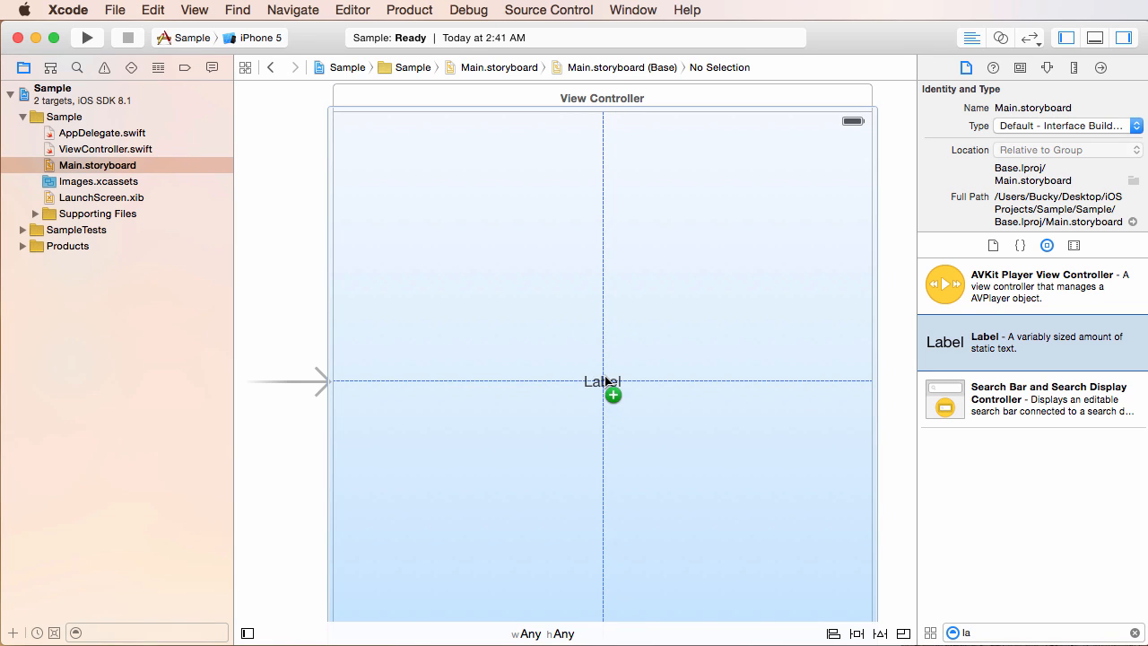
{"action": "left_click_drag", "start_coordinate": [603, 381], "coordinate": [602, 203]}
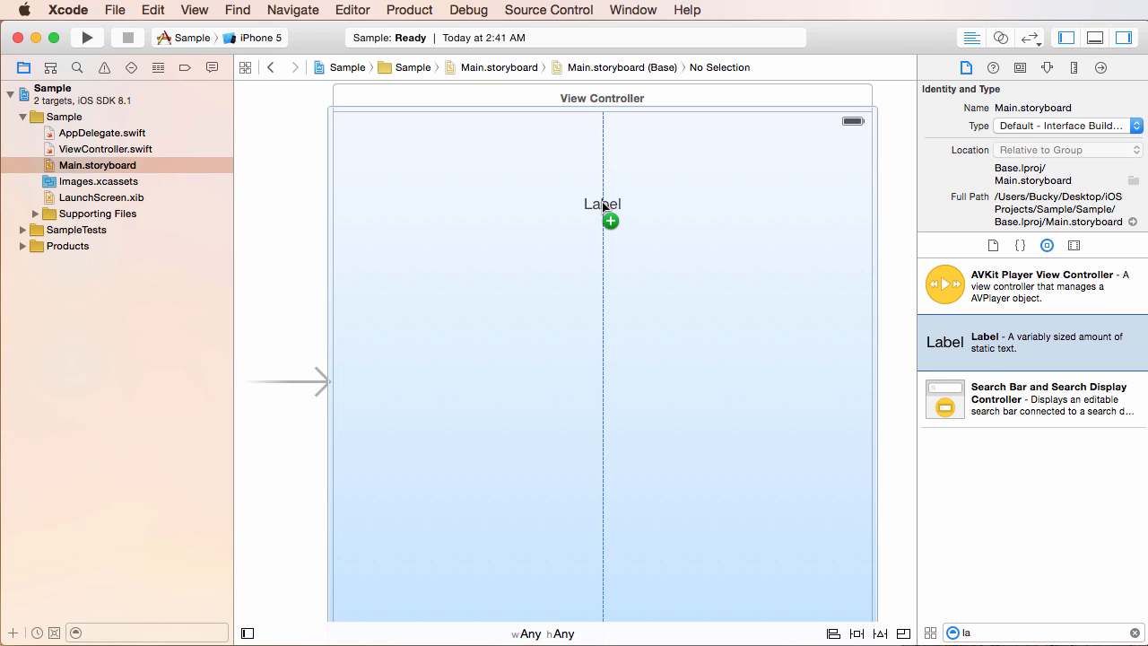
{"action": "left_click", "coordinate": [602, 204]}
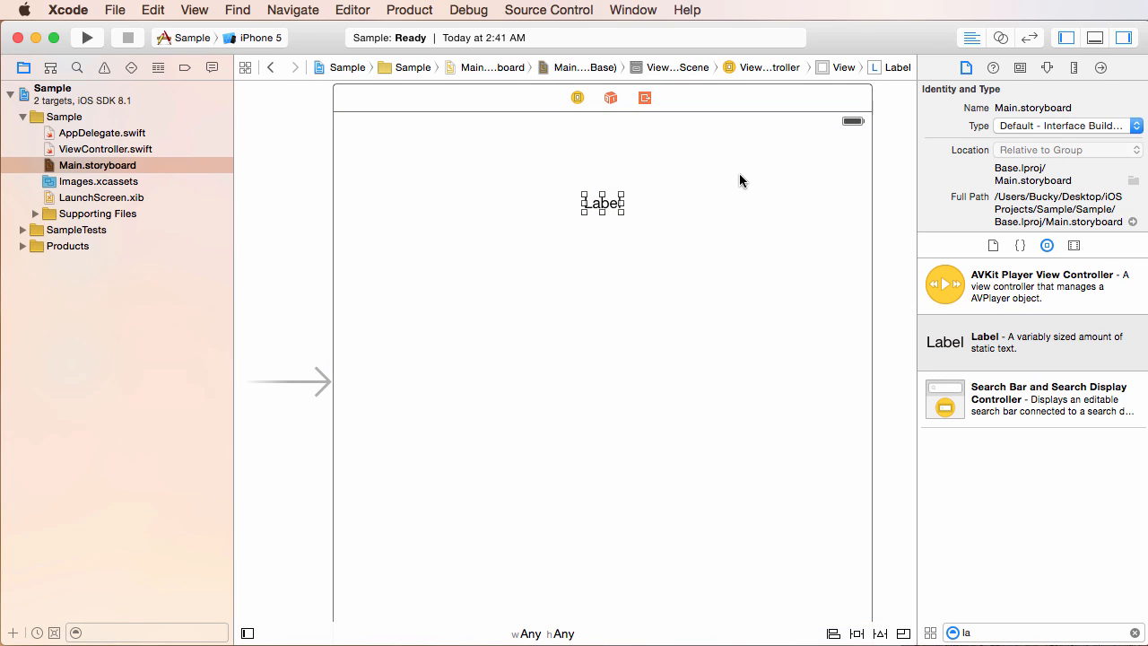
{"action": "left_click", "coordinate": [738, 175]}
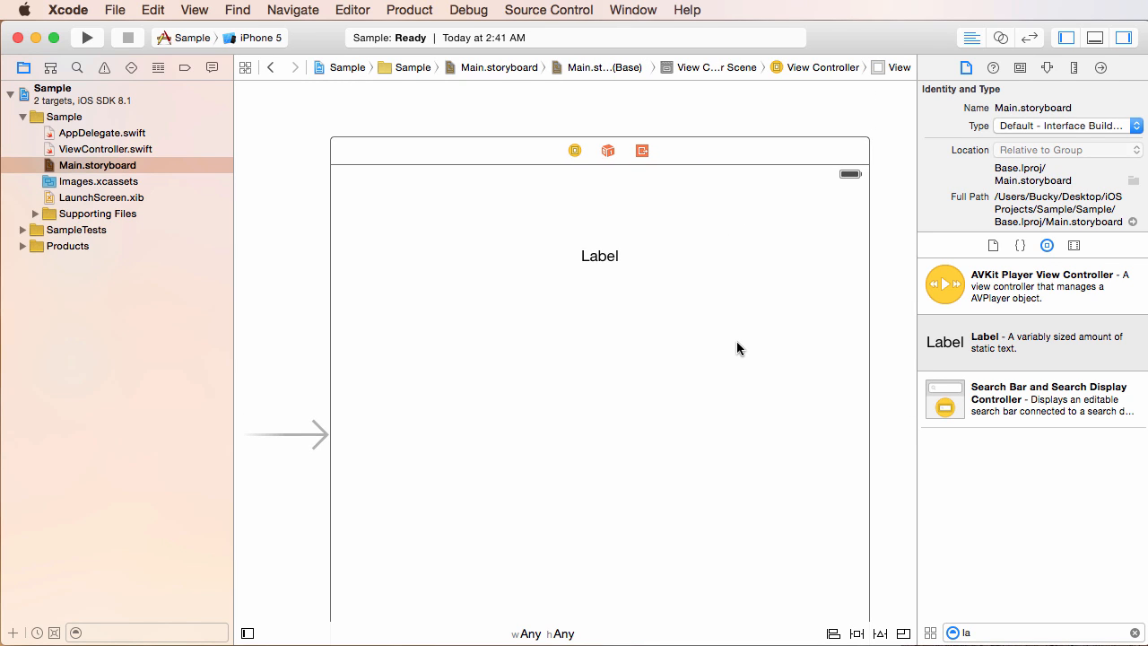
{"action": "mouse_move", "coordinate": [677, 297]}
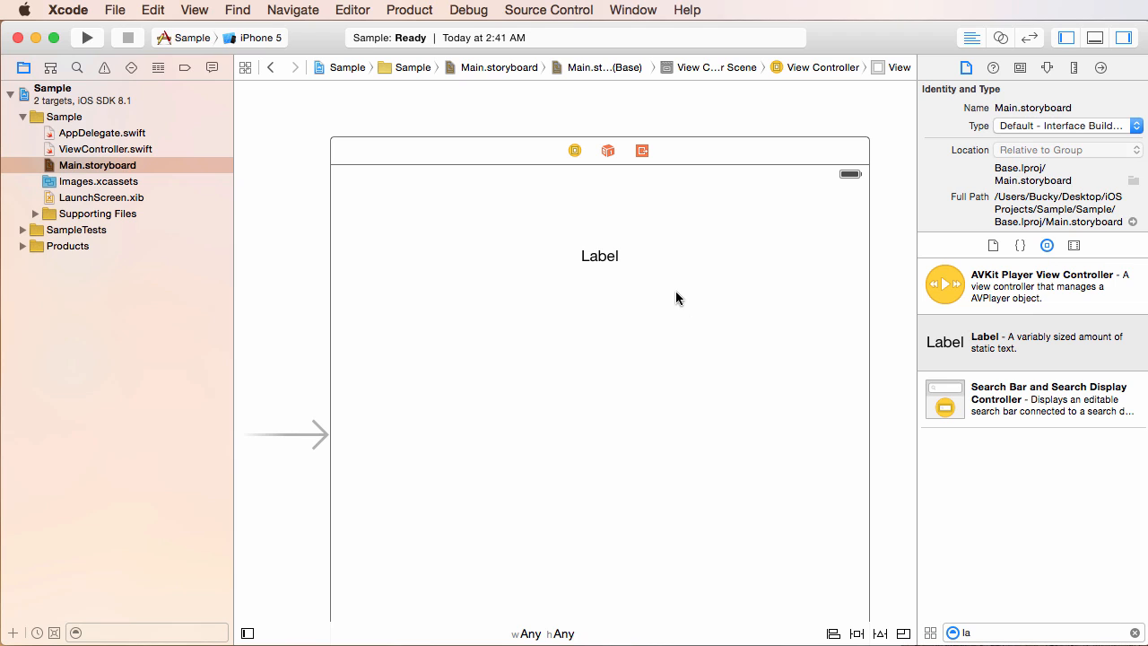
Change the label's text from 'Label' to 'Bacon'
{"action": "left_click", "coordinate": [599, 255]}
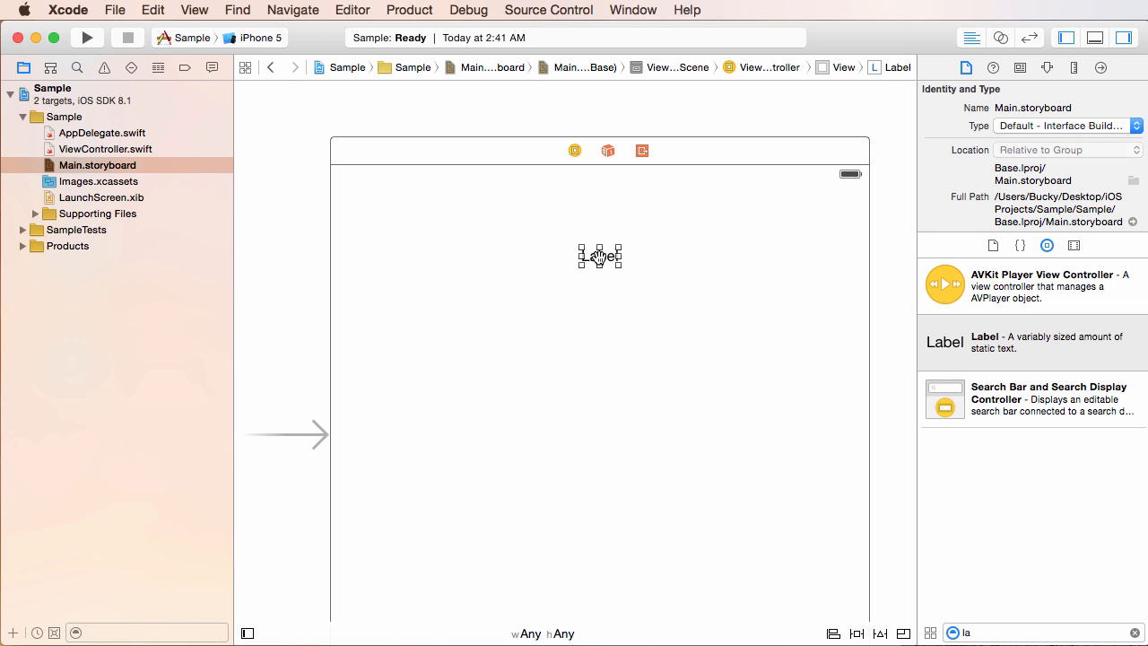
{"action": "double_click", "coordinate": [599, 256]}
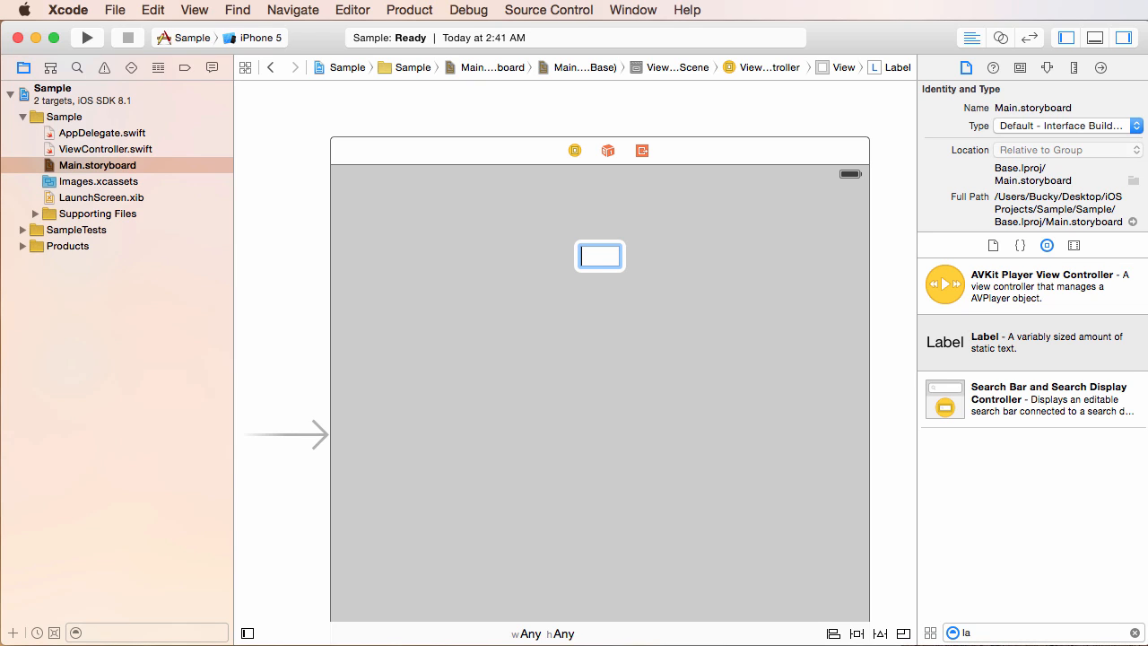
{"action": "type", "text": "Bacon"}
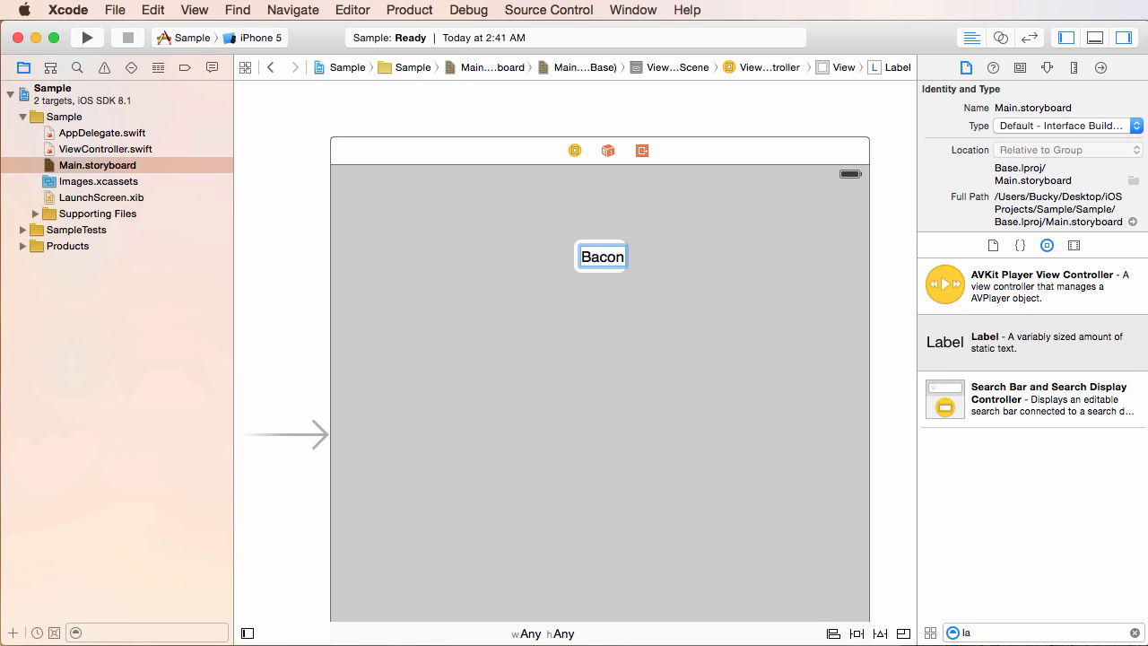
{"action": "left_click", "coordinate": [602, 256]}
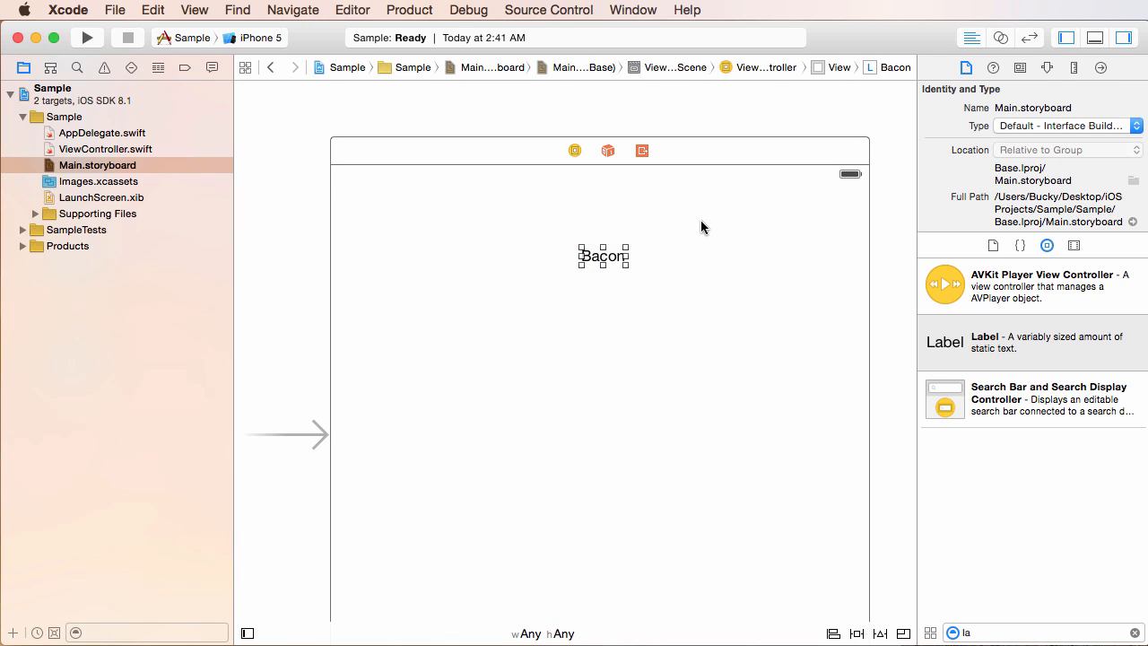
{"action": "mouse_move", "coordinate": [627, 267]}
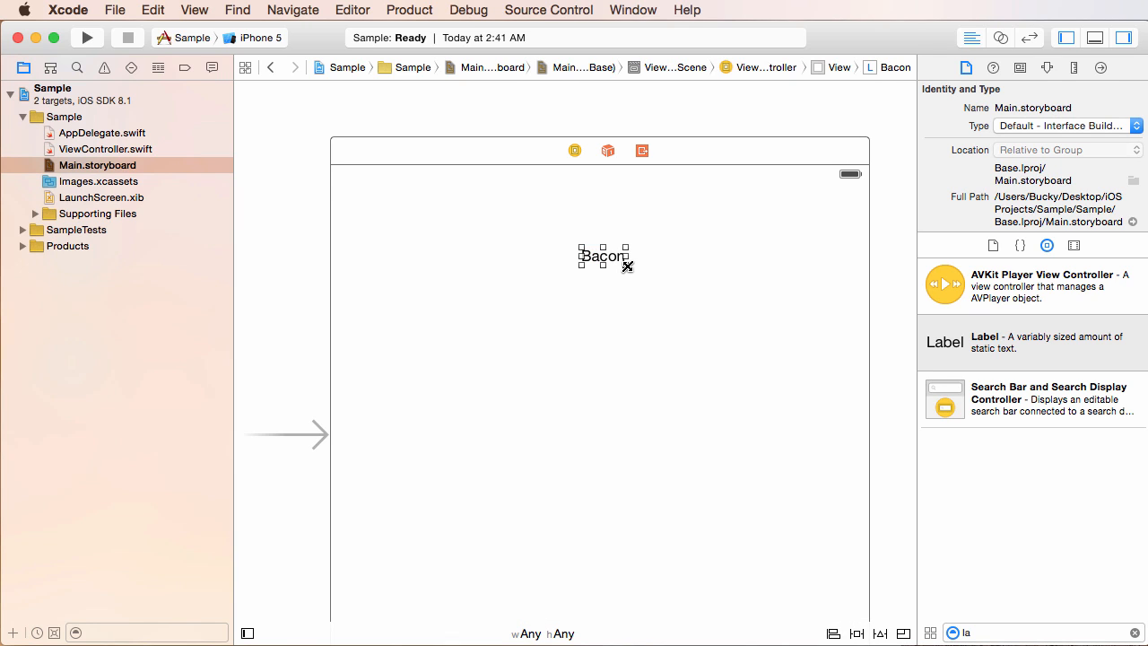
Resize the Bacon label and re-centre it horizontally near the top of the view
{"action": "left_click_drag", "start_coordinate": [628, 265], "coordinate": [694, 317]}
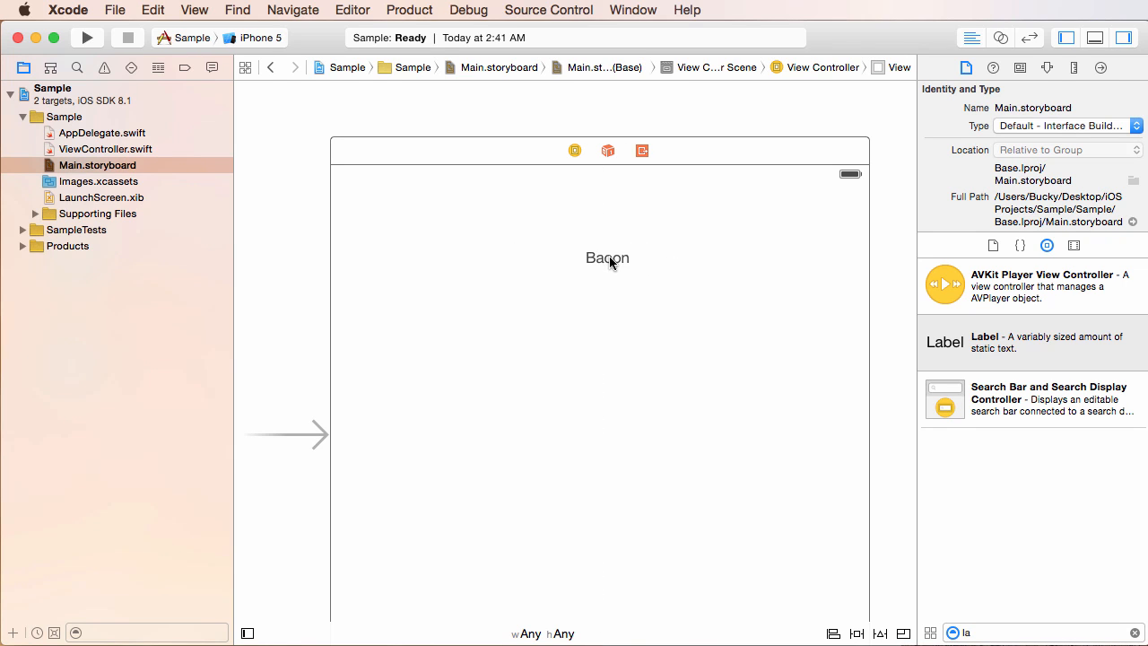
{"action": "left_click_drag", "start_coordinate": [607, 259], "coordinate": [598, 230]}
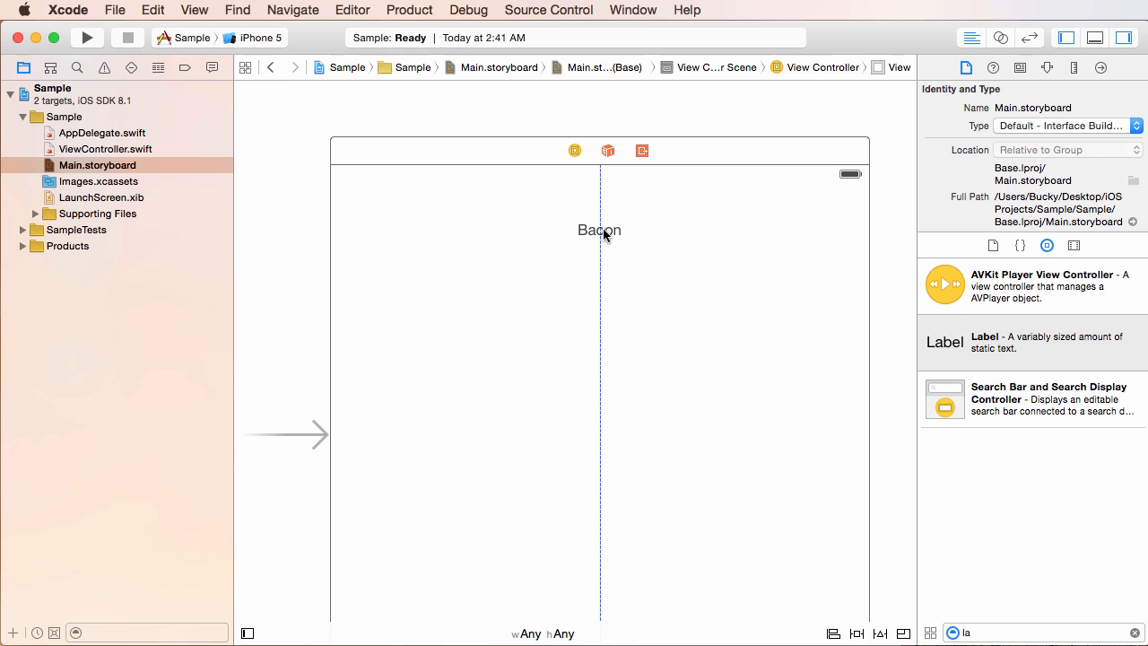
{"action": "left_click_drag", "start_coordinate": [598, 230], "coordinate": [598, 252]}
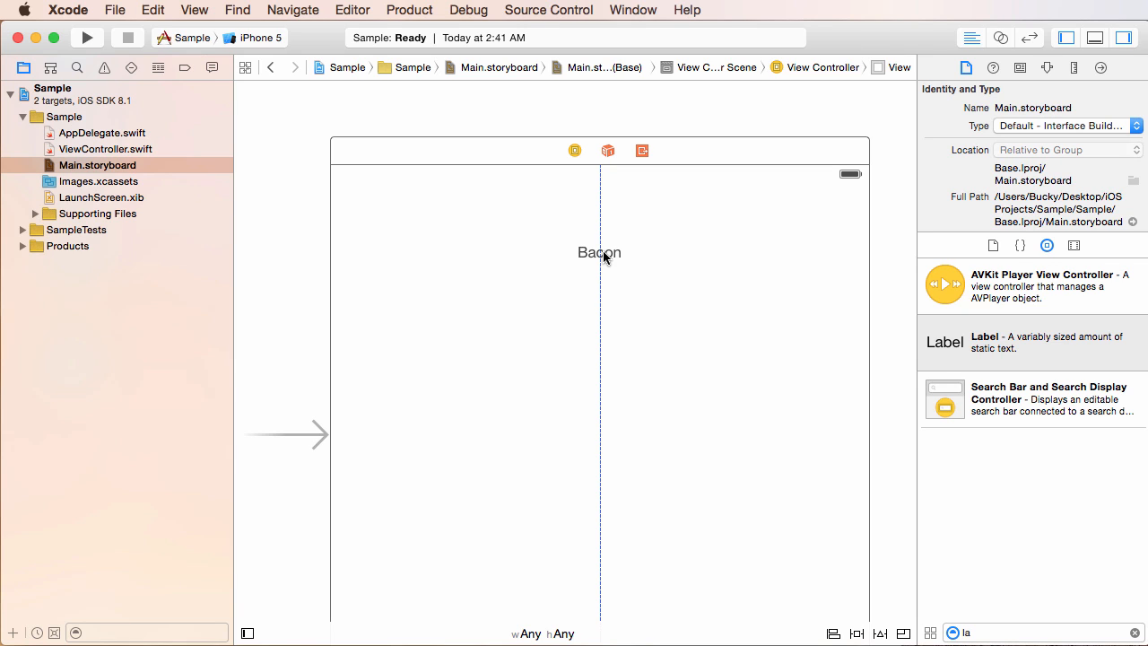
{"action": "left_click", "coordinate": [598, 252]}
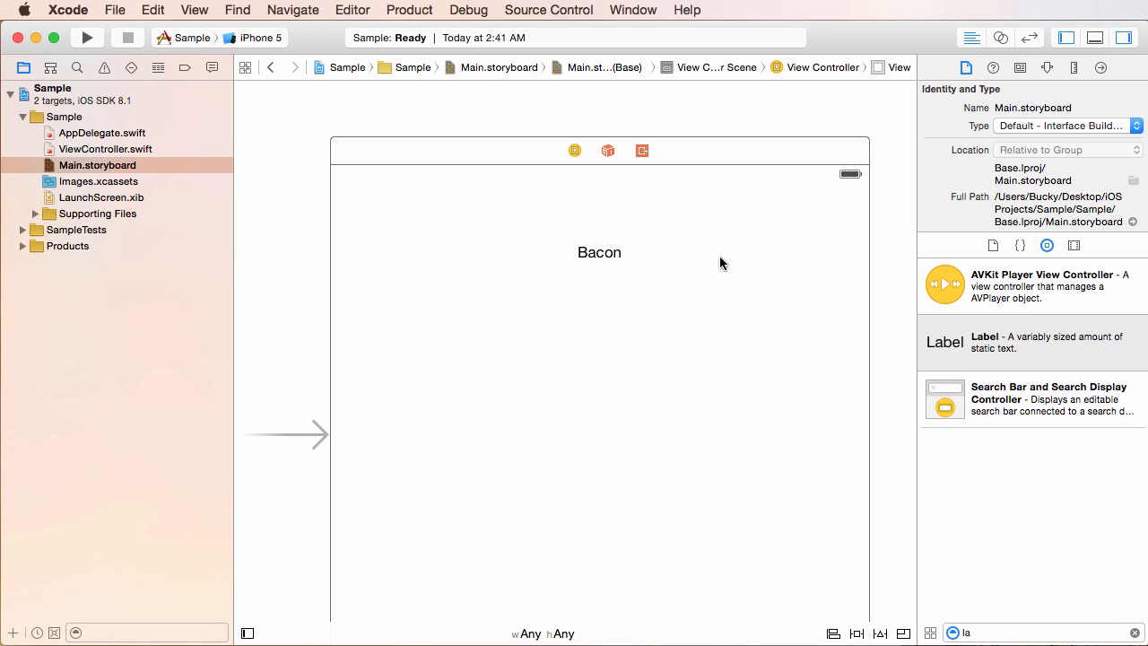
{"action": "mouse_move", "coordinate": [723, 267]}
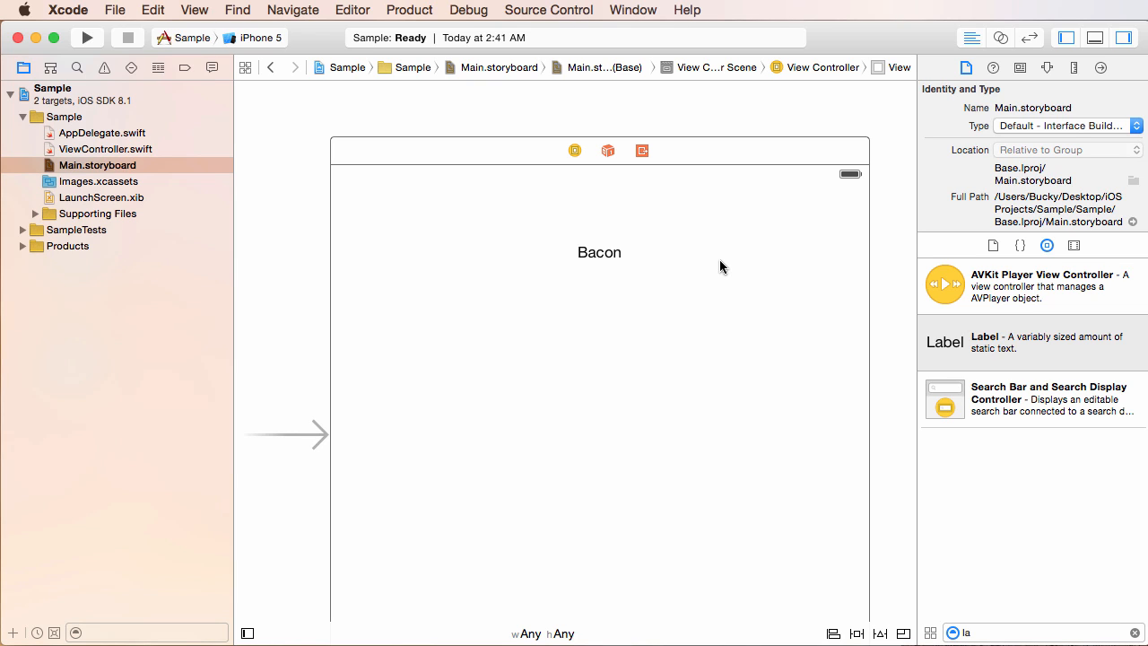
{"action": "mouse_move", "coordinate": [231, 20]}
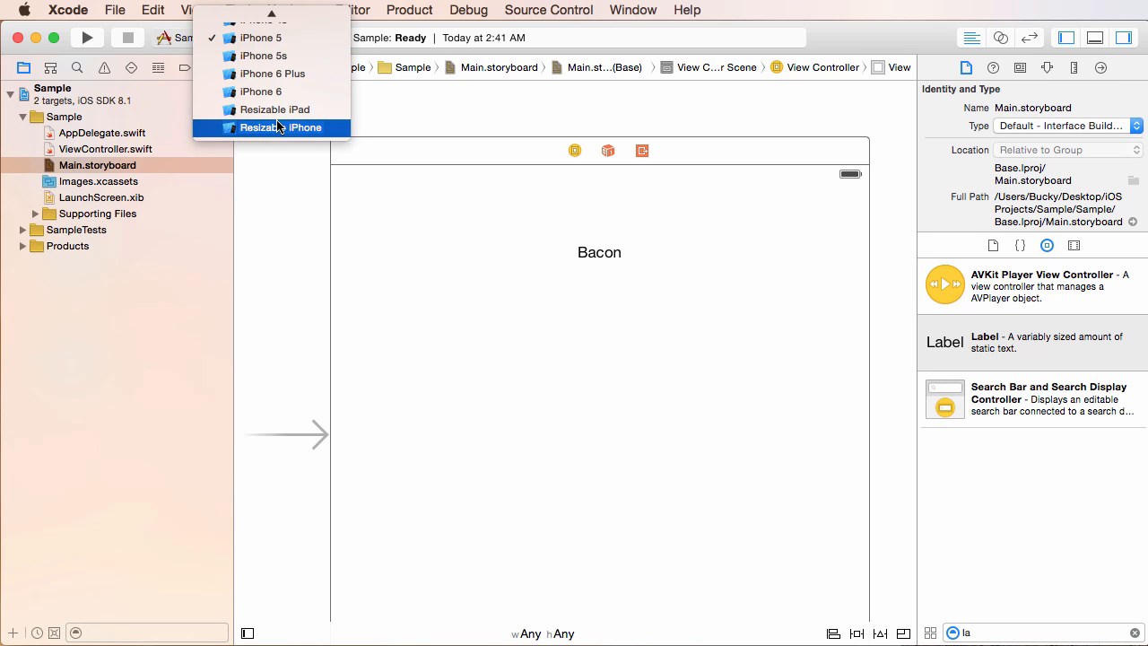
{"action": "mouse_move", "coordinate": [269, 56]}
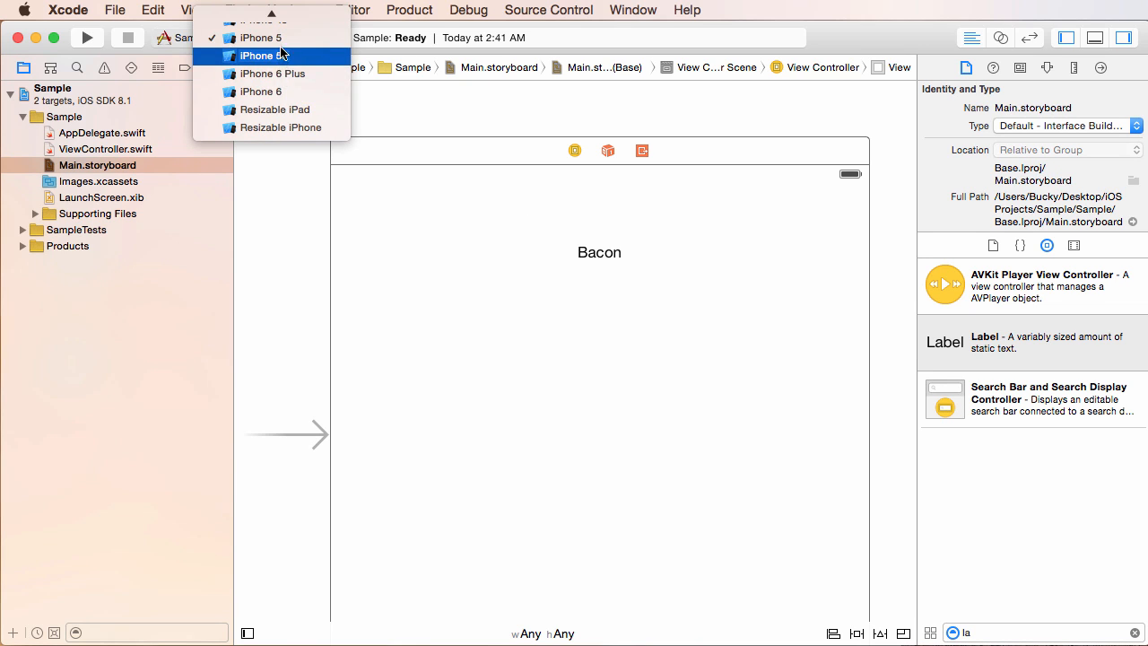
{"action": "left_click", "coordinate": [260, 54]}
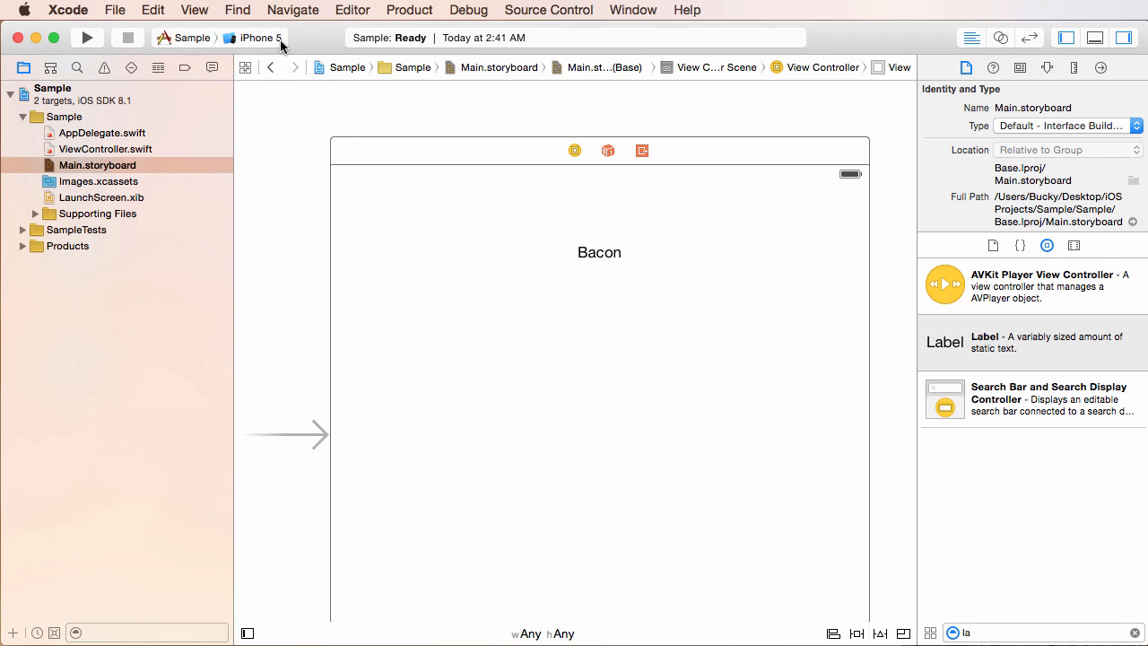
{"action": "mouse_move", "coordinate": [265, 37]}
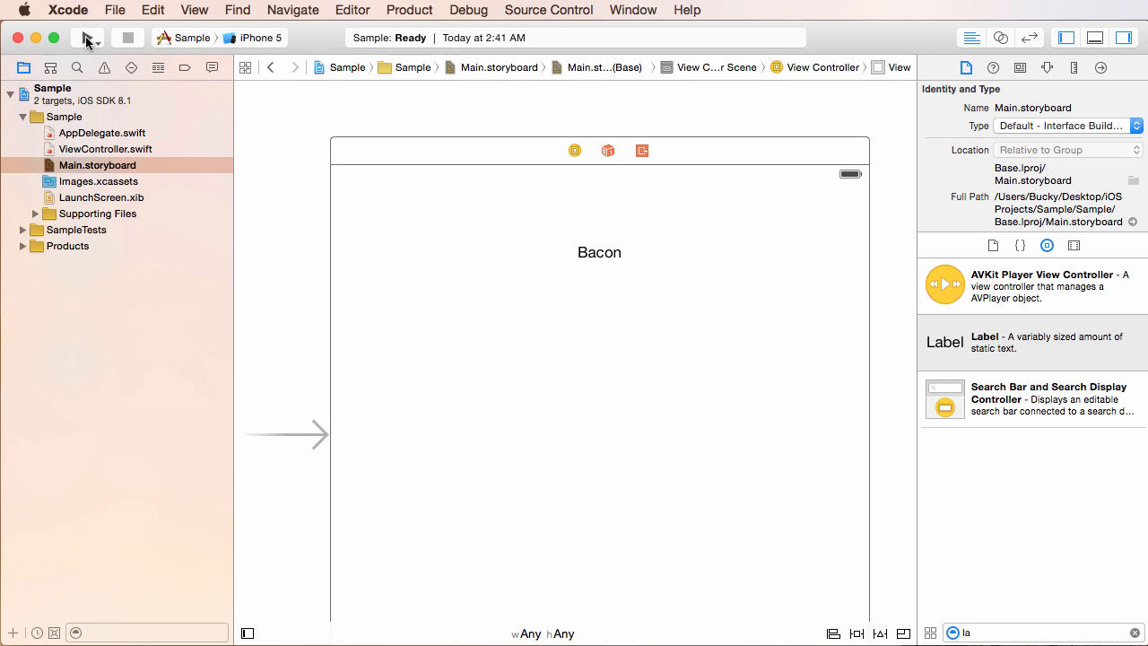
Build and run the app in iOS Simulator on iPhone 5 and reposition its window
{"action": "left_click", "coordinate": [85, 38]}
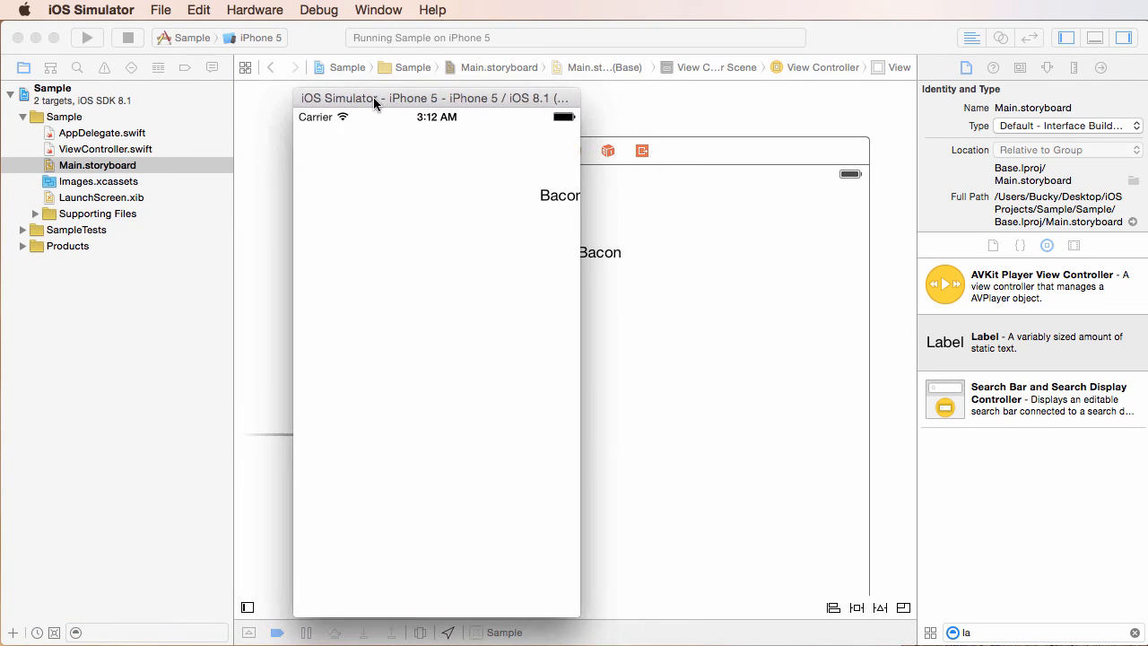
{"action": "left_click_drag", "start_coordinate": [436, 98], "coordinate": [419, 97]}
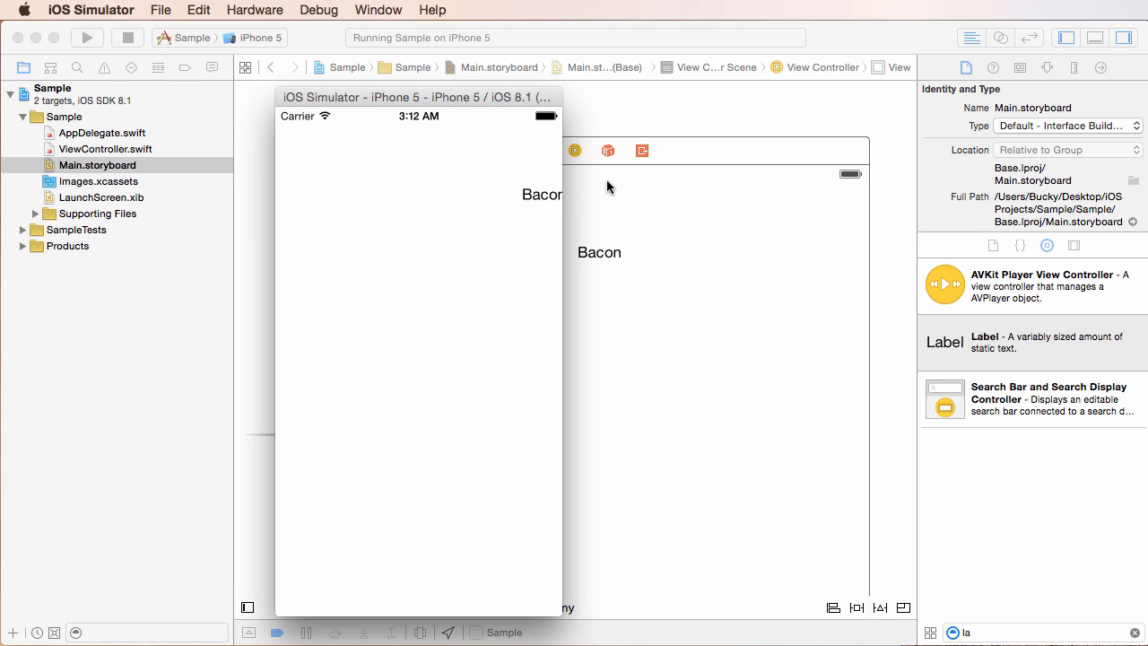
{"action": "mouse_move", "coordinate": [581, 183]}
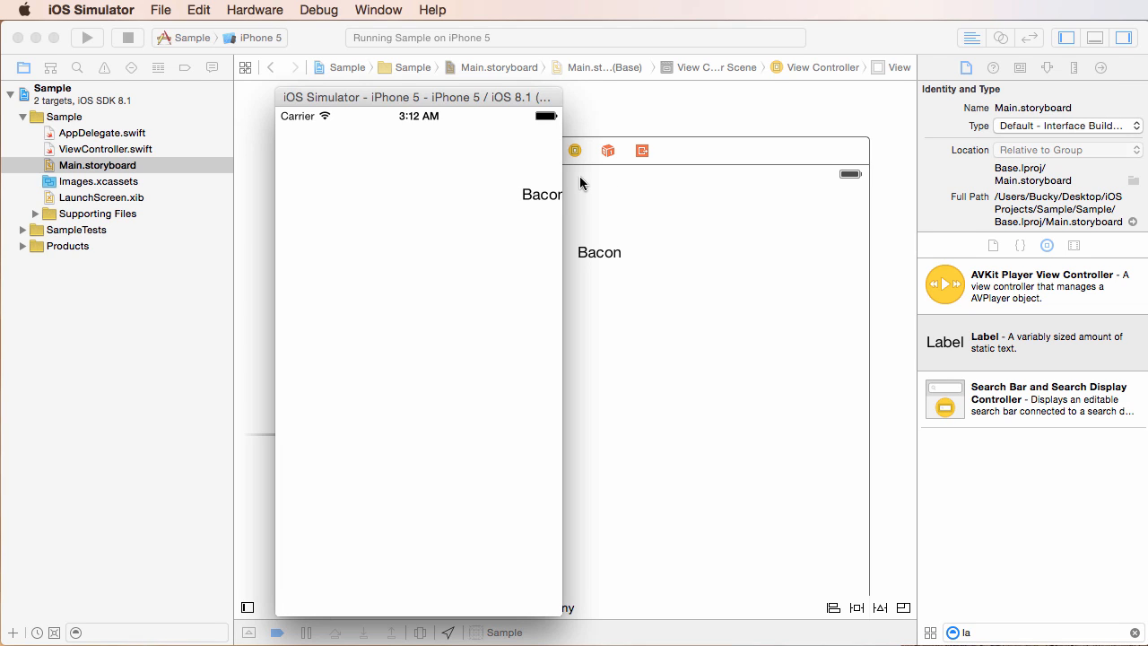
Shrink the simulator window's scale and move it over the storyboard to compare the Bacon label
{"action": "left_click", "coordinate": [378, 10]}
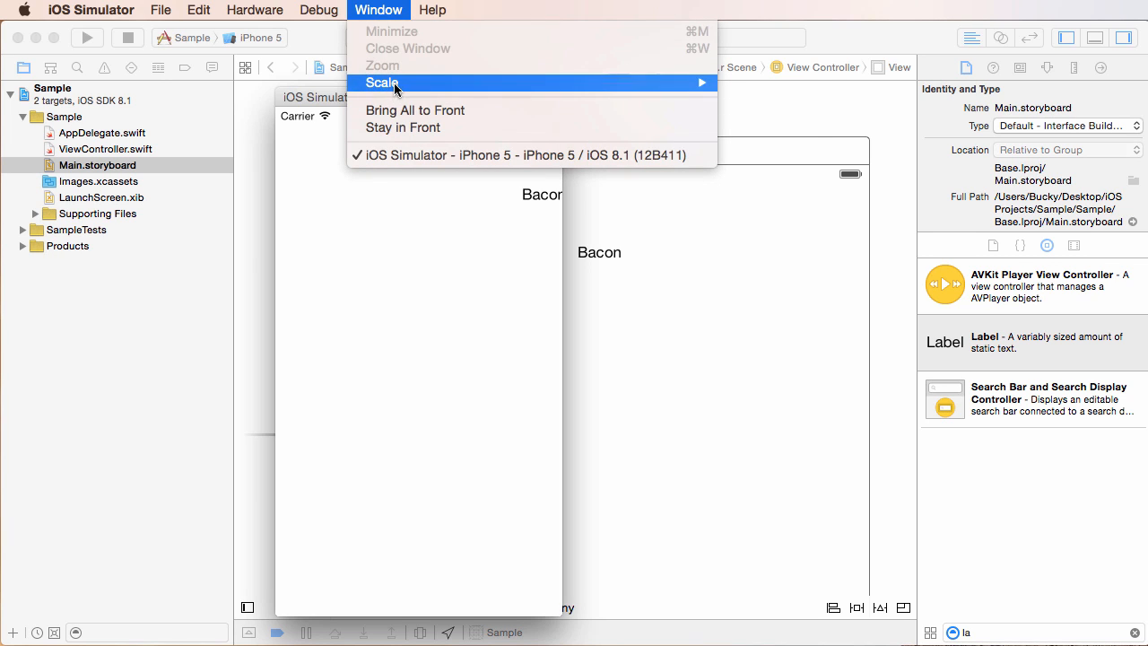
{"action": "mouse_move", "coordinate": [382, 82]}
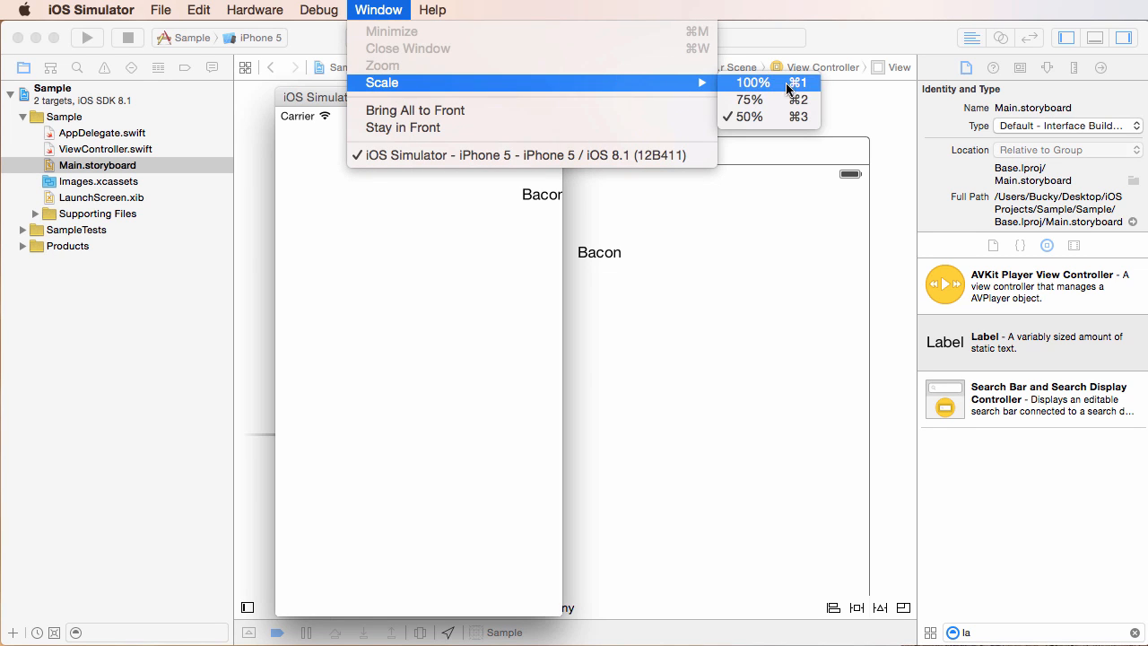
{"action": "mouse_move", "coordinate": [769, 90]}
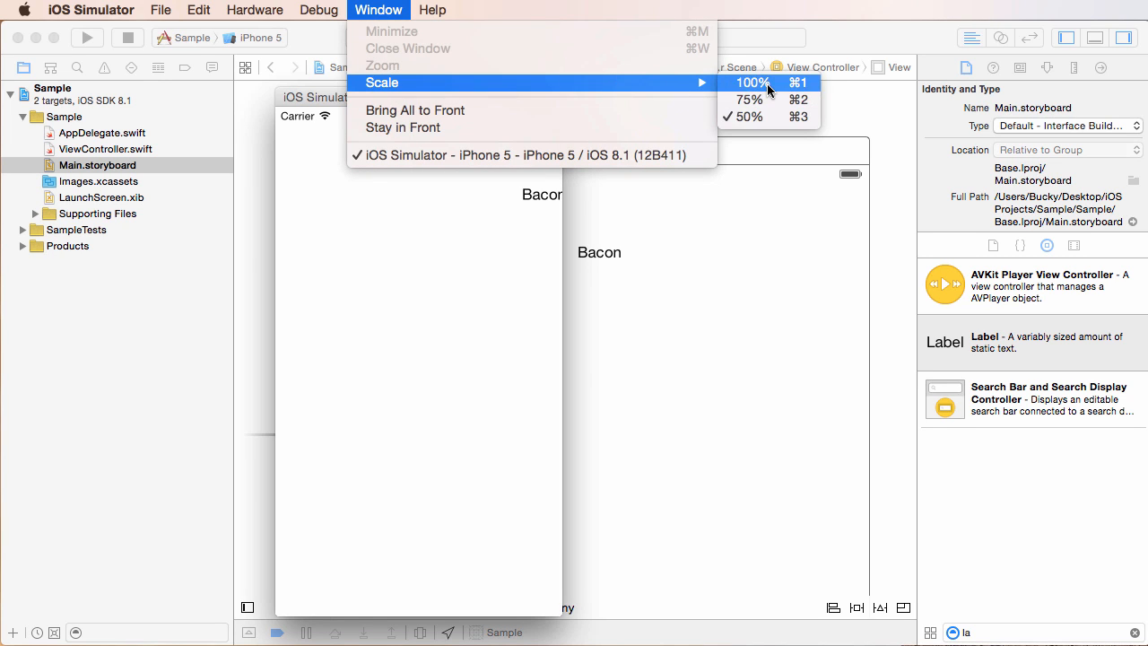
{"action": "left_click", "coordinate": [751, 82]}
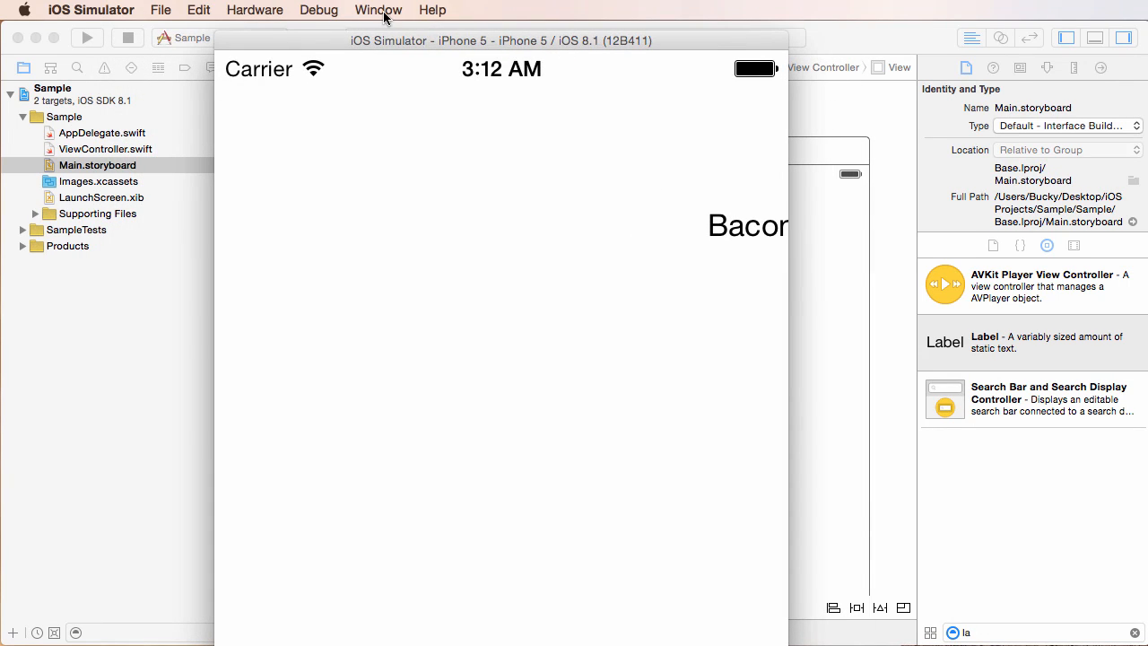
{"action": "left_click", "coordinate": [378, 10]}
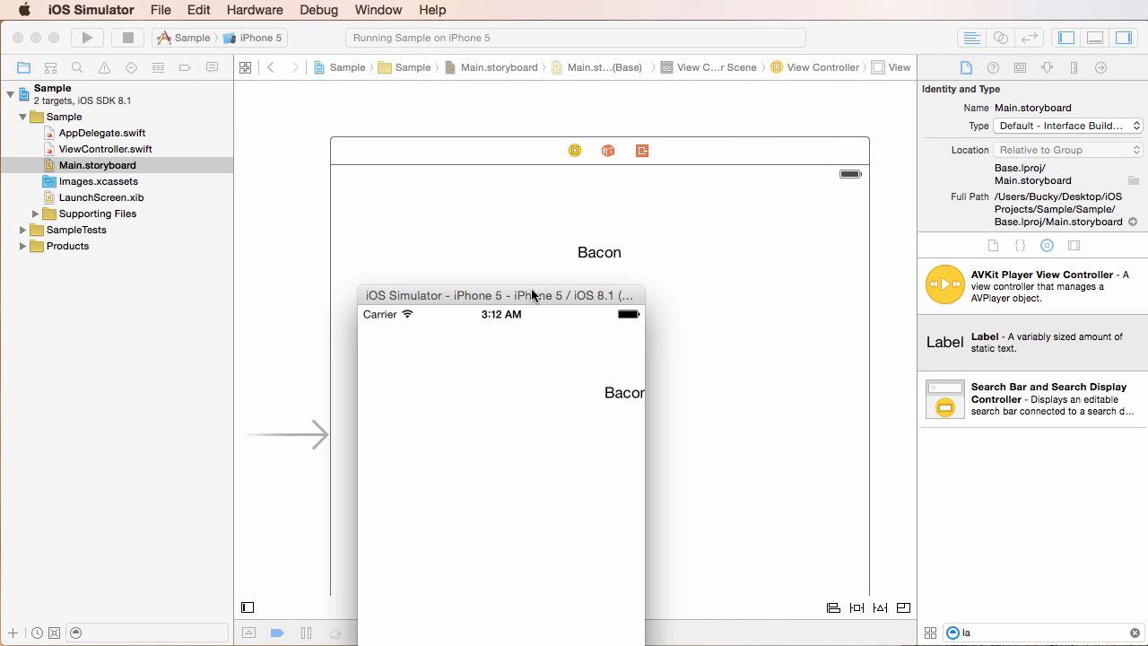
{"action": "left_click_drag", "start_coordinate": [499, 295], "coordinate": [458, 102]}
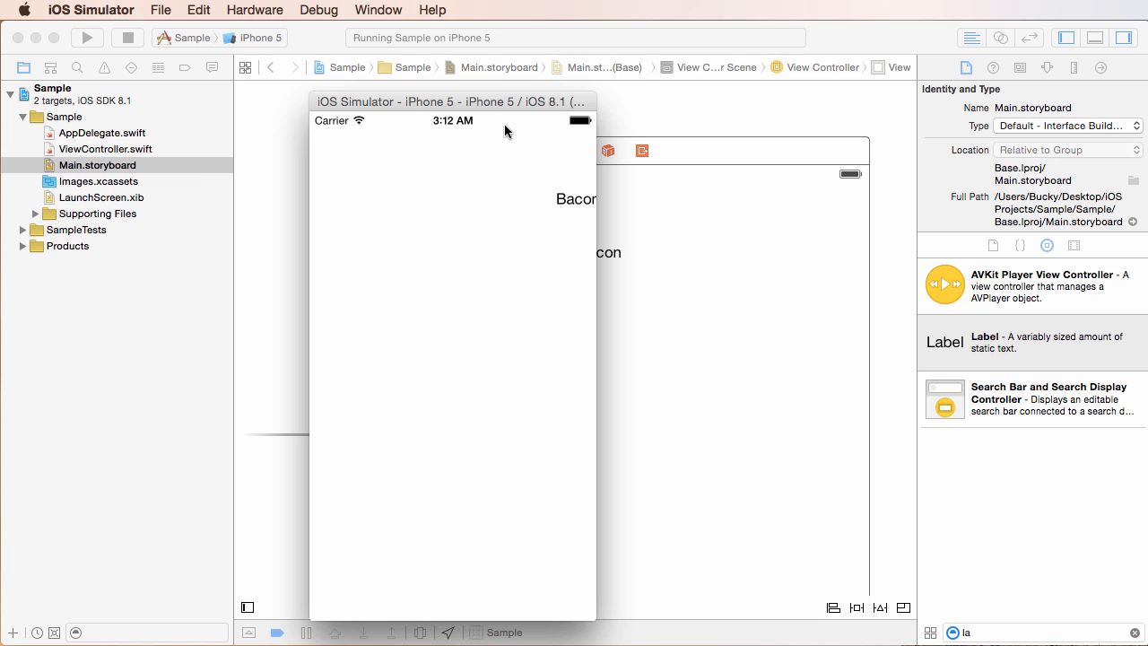
{"action": "mouse_move", "coordinate": [524, 87]}
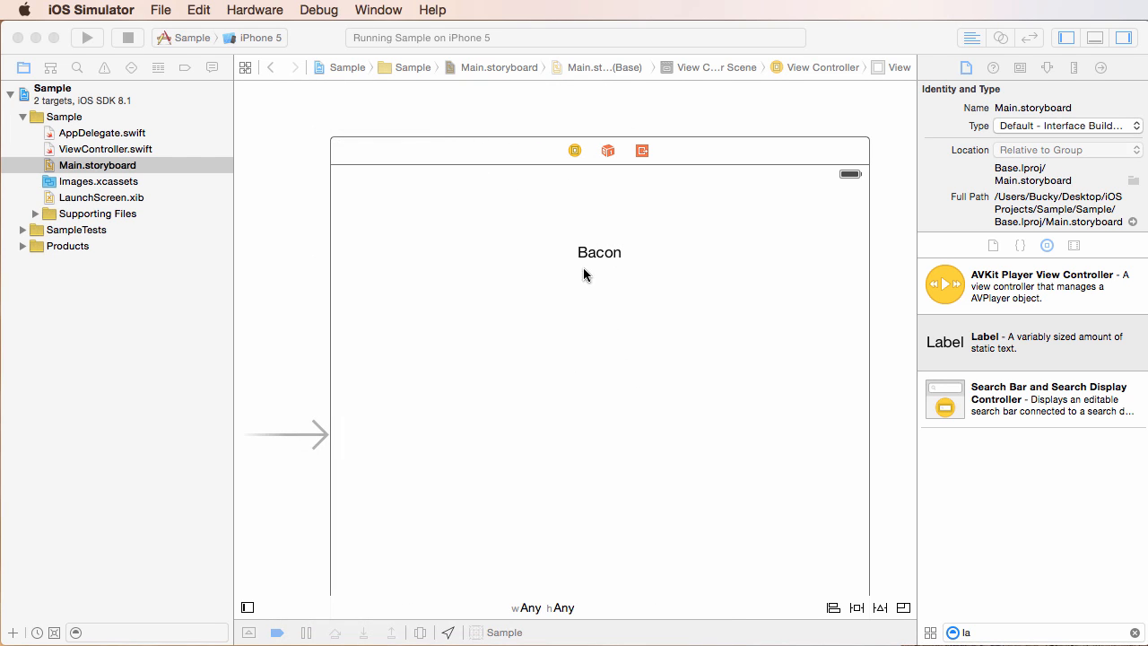
{"action": "mouse_move", "coordinate": [630, 257]}
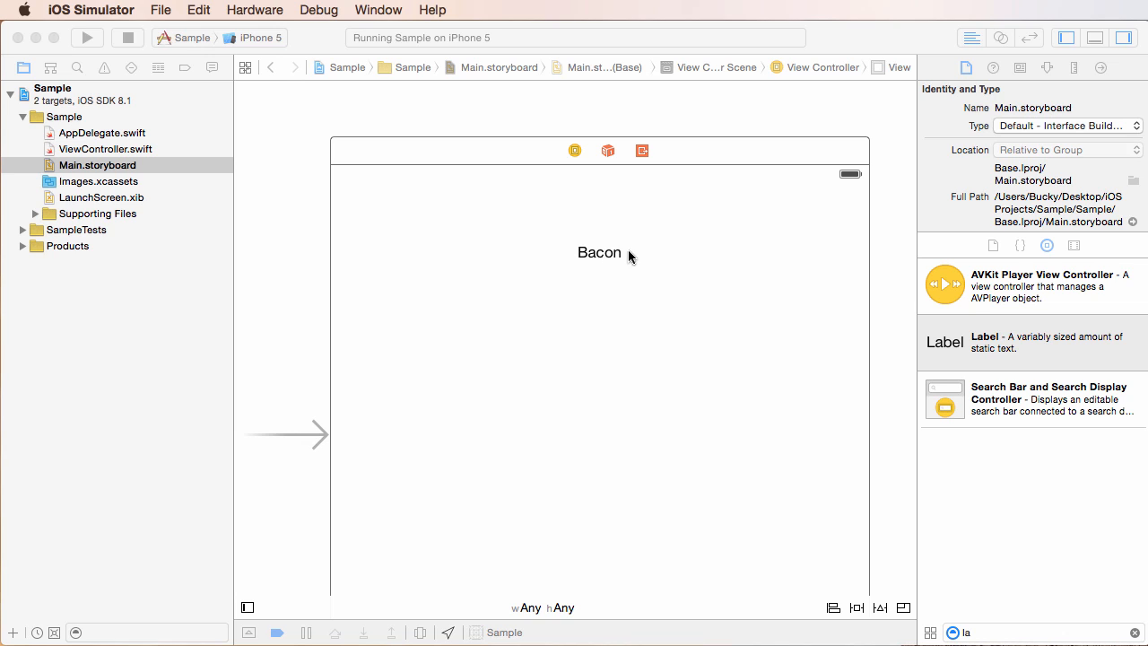
{"action": "mouse_move", "coordinate": [630, 257]}
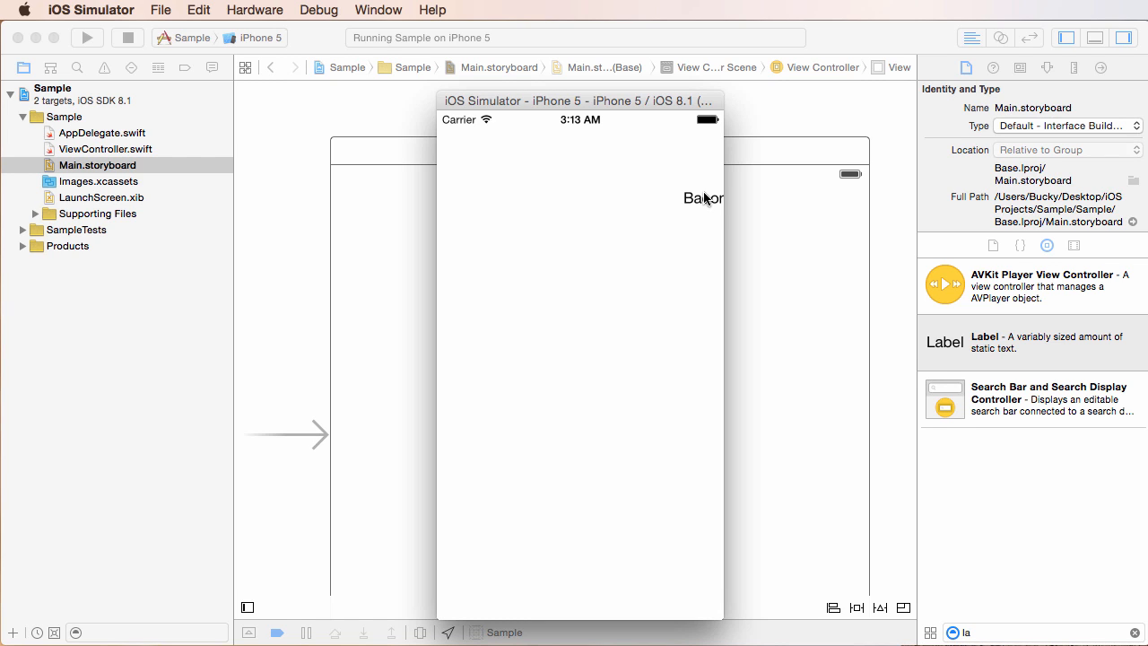
{"action": "mouse_move", "coordinate": [799, 120]}
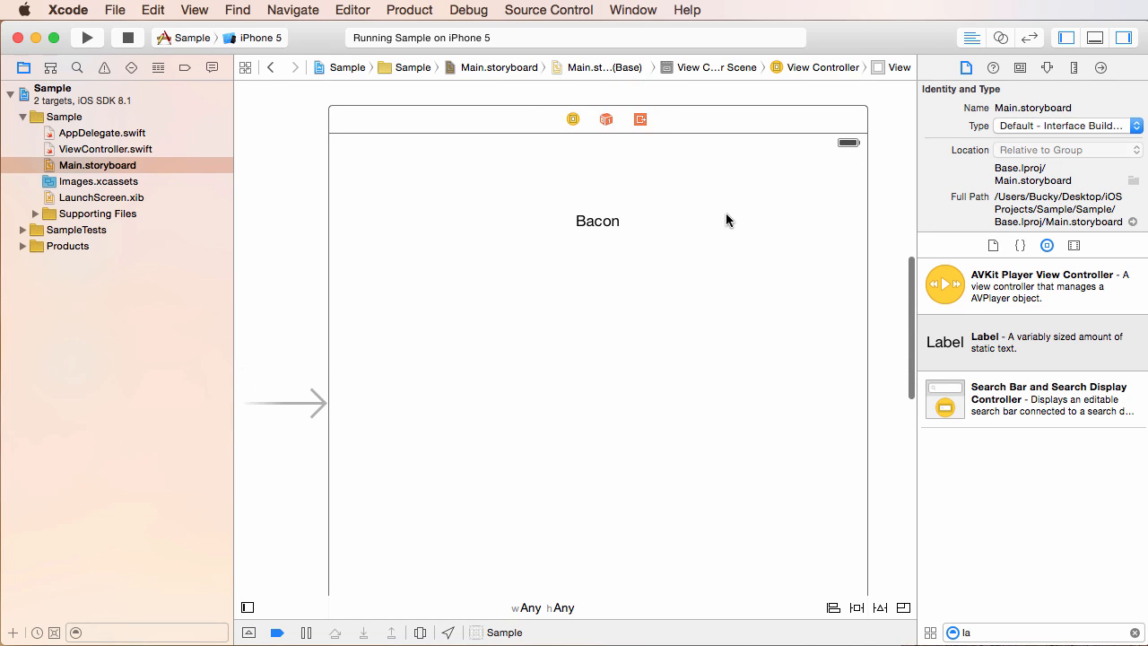
{"action": "mouse_move", "coordinate": [733, 226]}
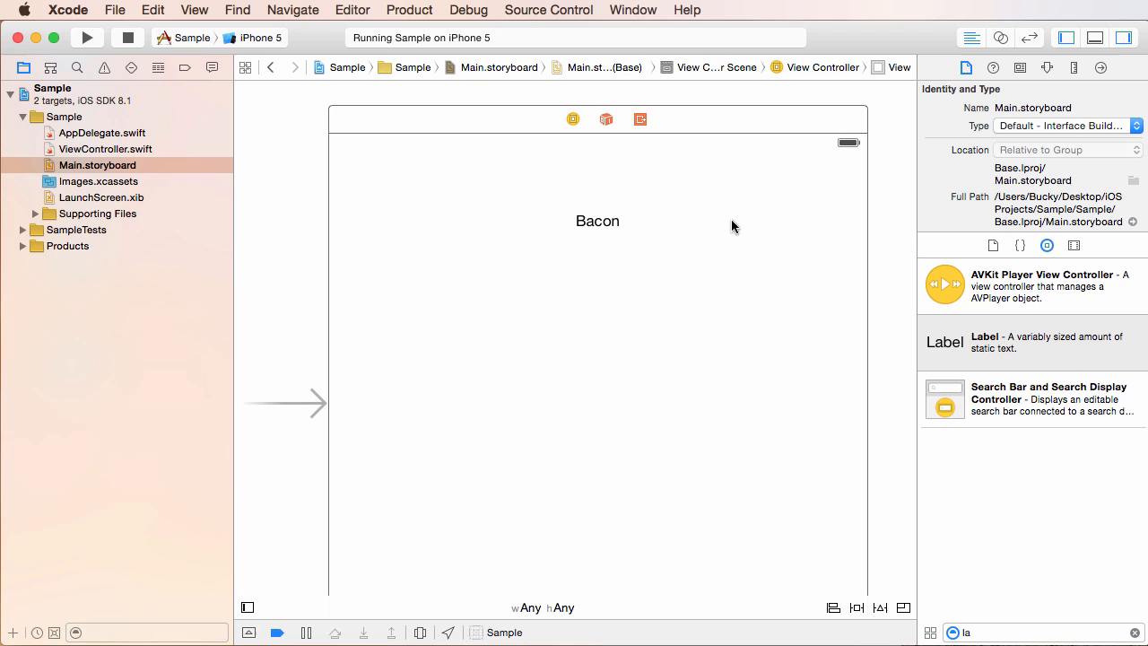
{"action": "mouse_move", "coordinate": [763, 271]}
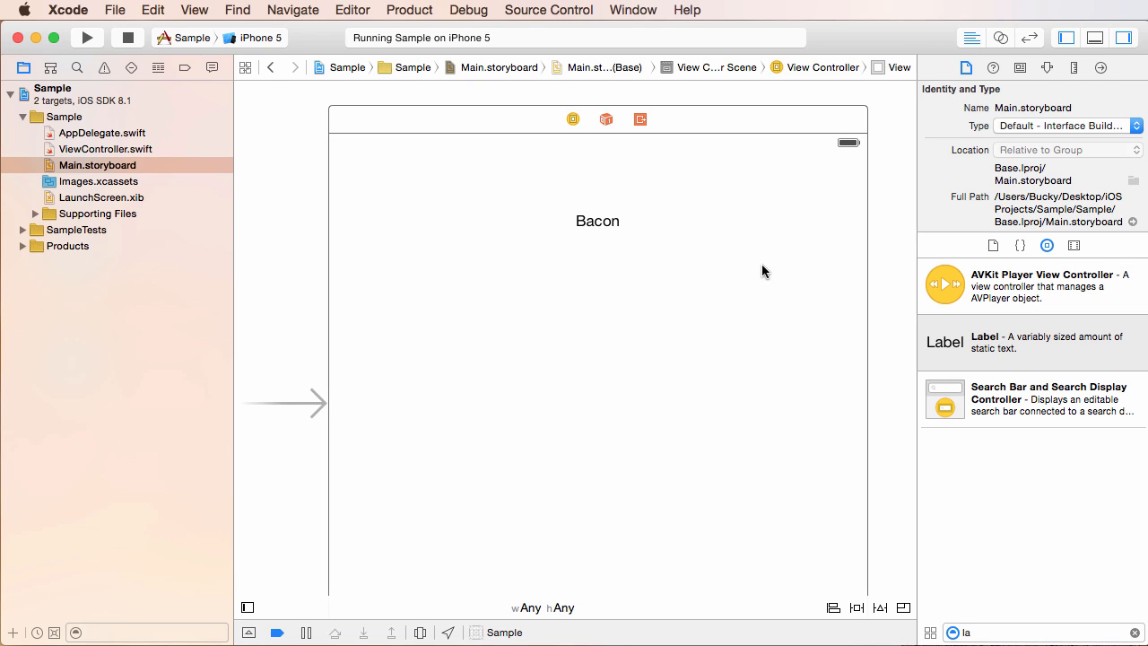
{"action": "mouse_move", "coordinate": [758, 271]}
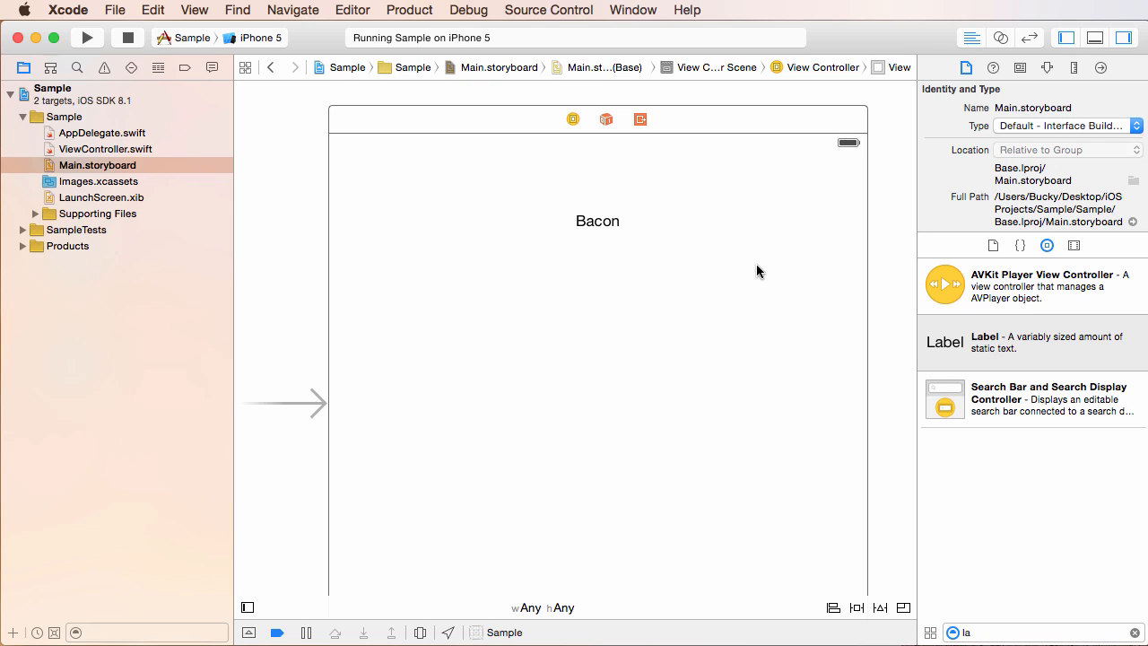
{"action": "mouse_move", "coordinate": [957, 408]}
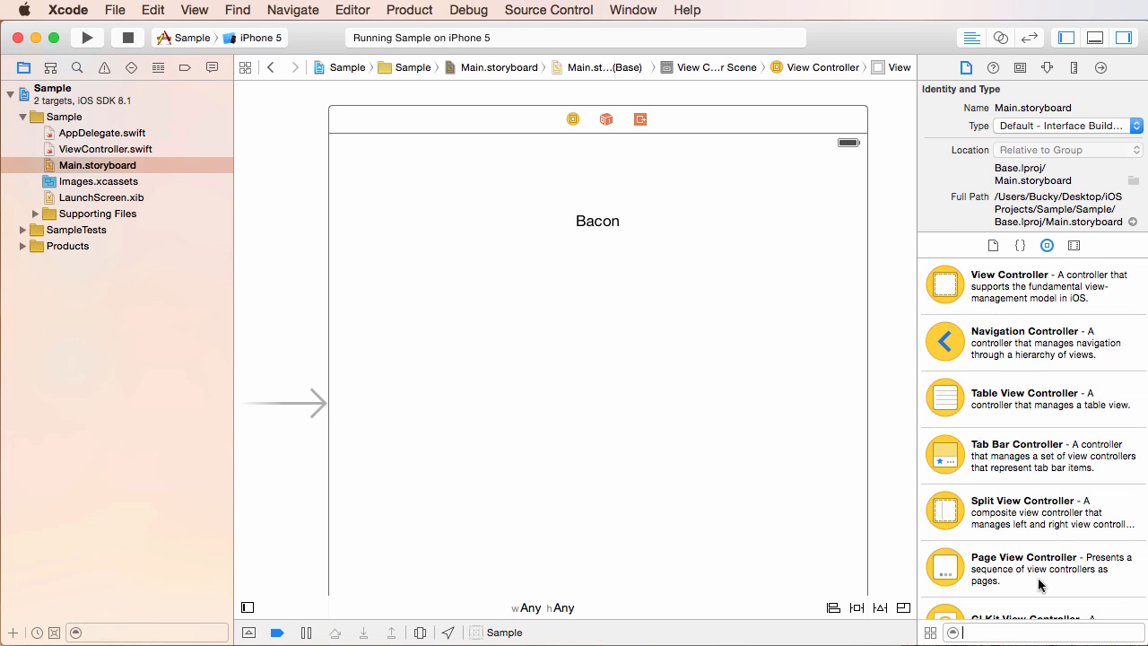
{"action": "mouse_move", "coordinate": [732, 250]}
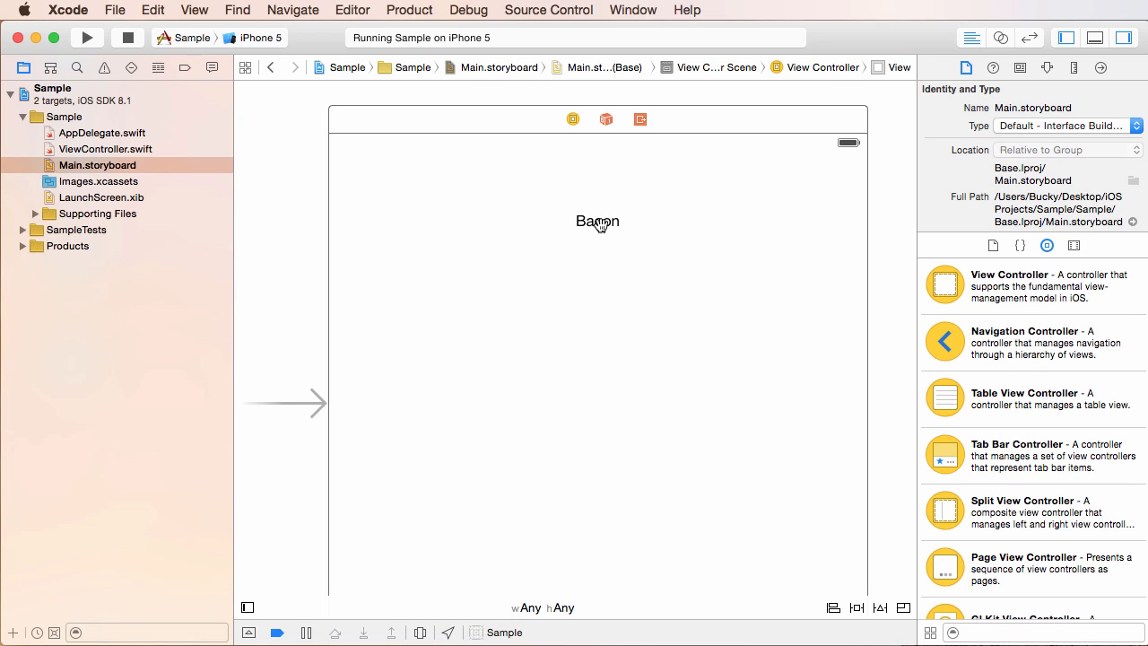
Select the Bacon label on the View Controller scene for editing
{"action": "left_click", "coordinate": [596, 222]}
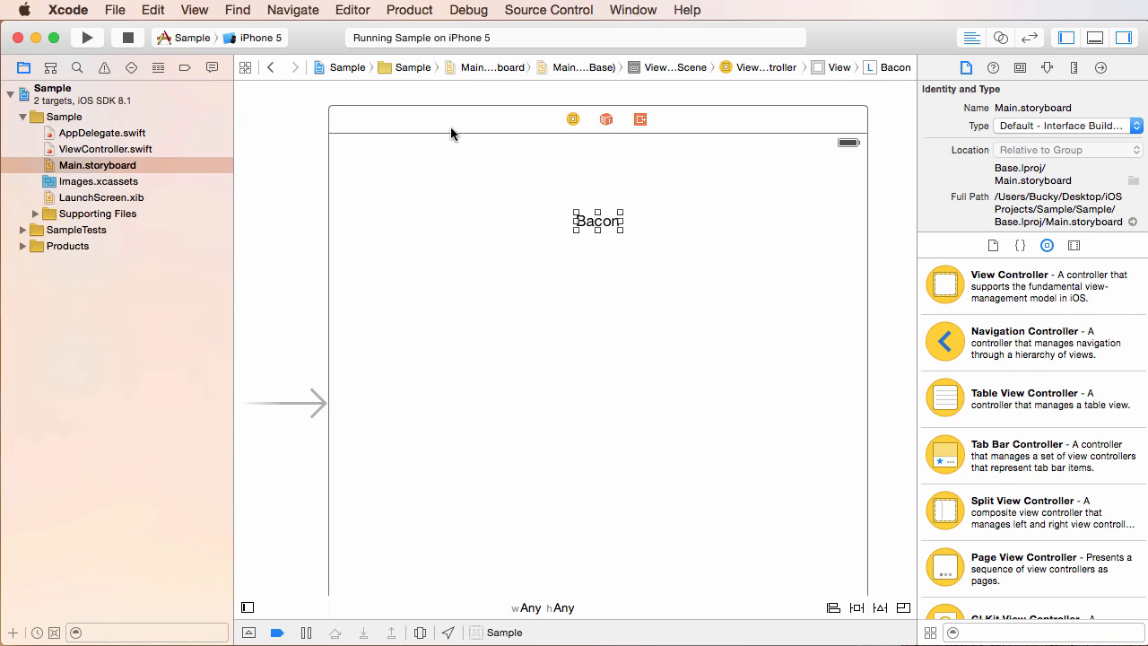
{"action": "mouse_move", "coordinate": [331, 139]}
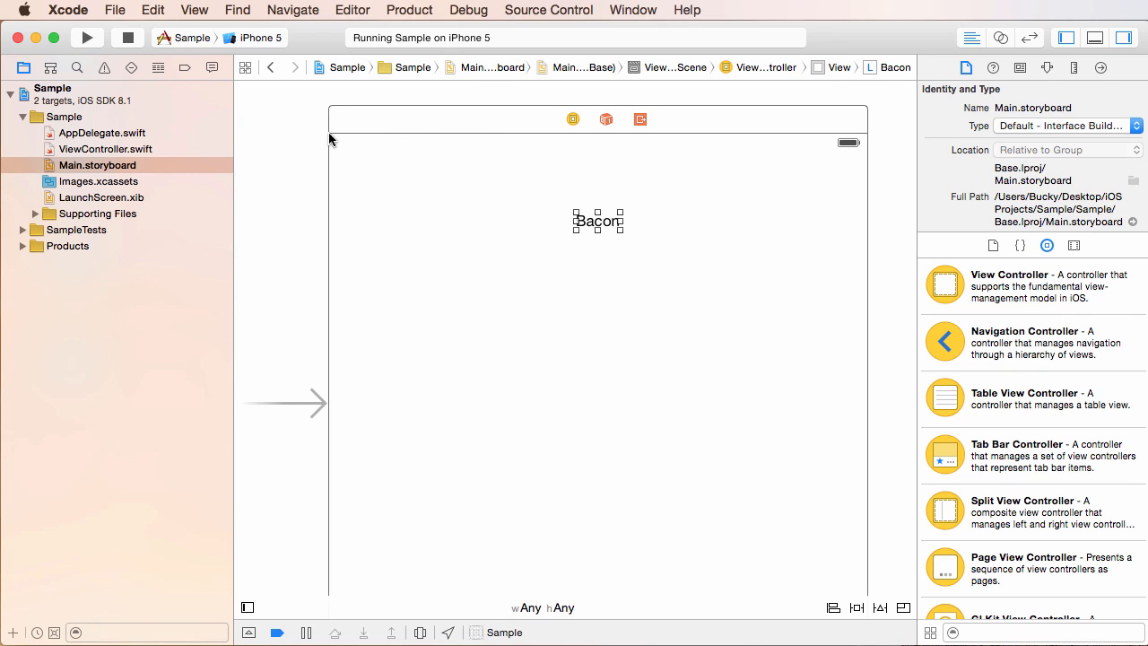
{"action": "mouse_move", "coordinate": [593, 226]}
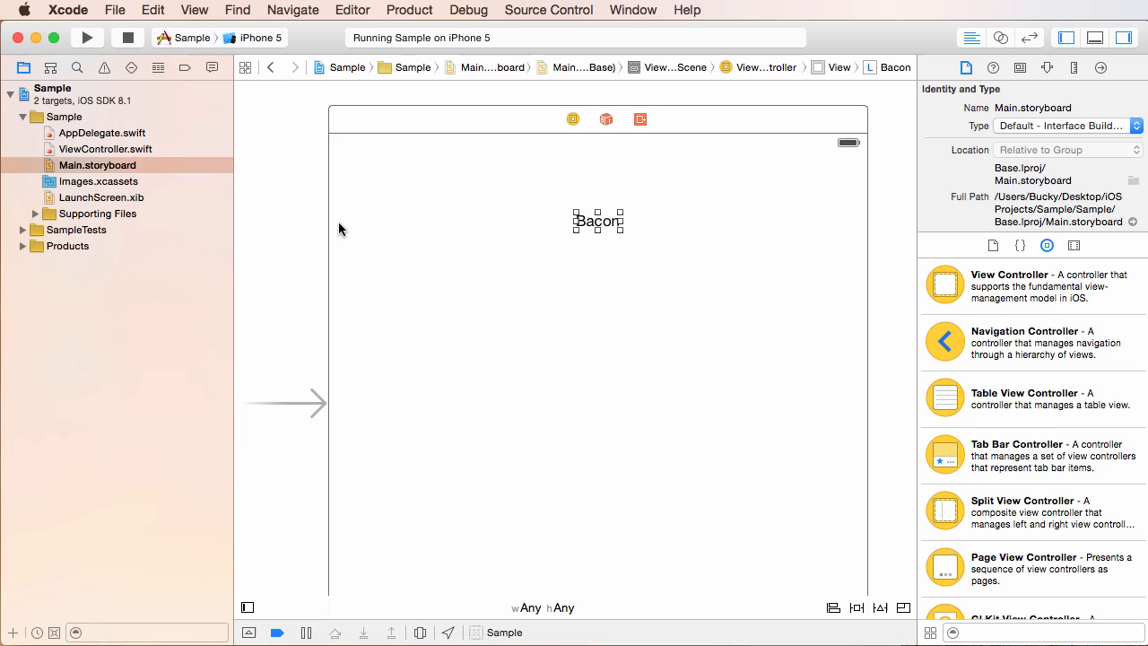
{"action": "mouse_move", "coordinate": [380, 123]}
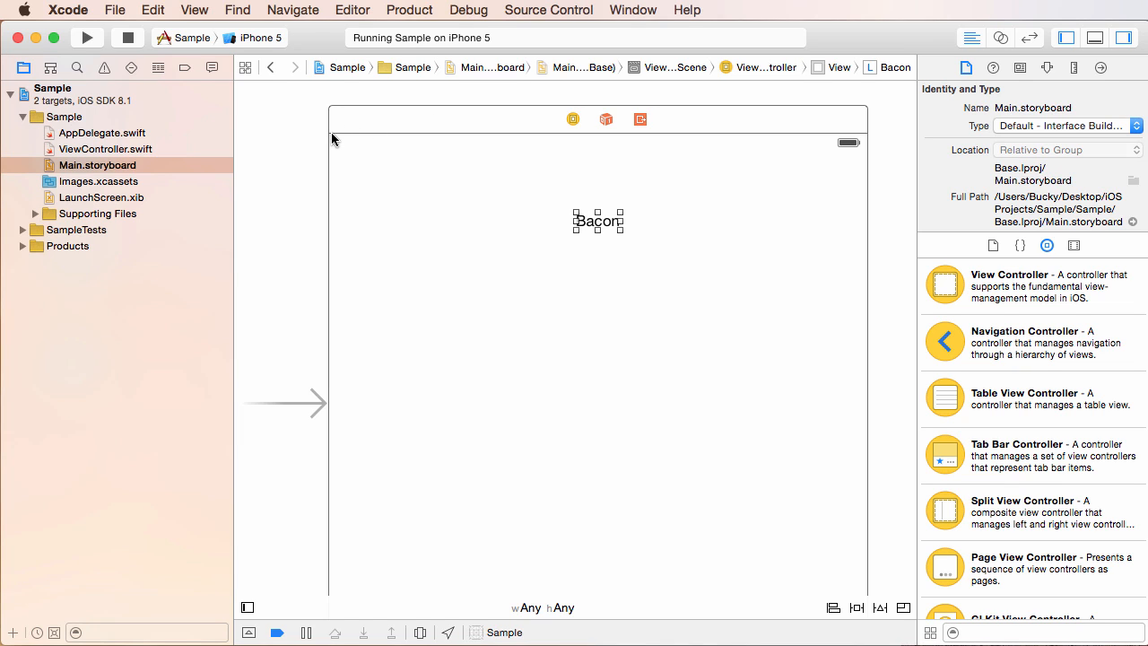
{"action": "mouse_move", "coordinate": [407, 170]}
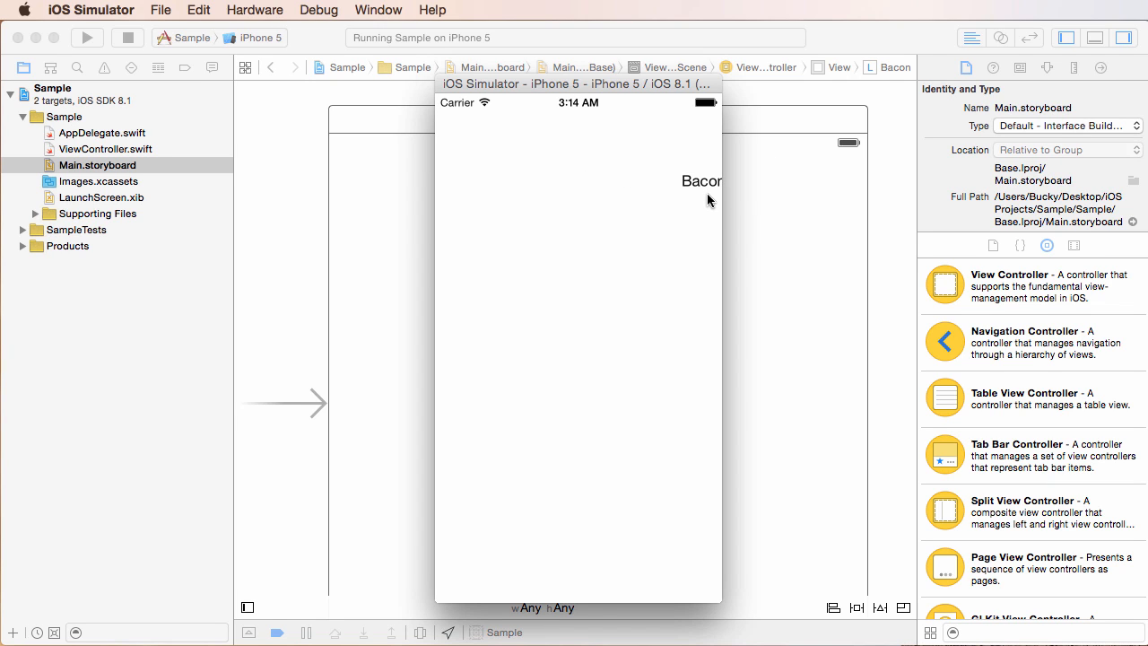
{"action": "mouse_move", "coordinate": [784, 323]}
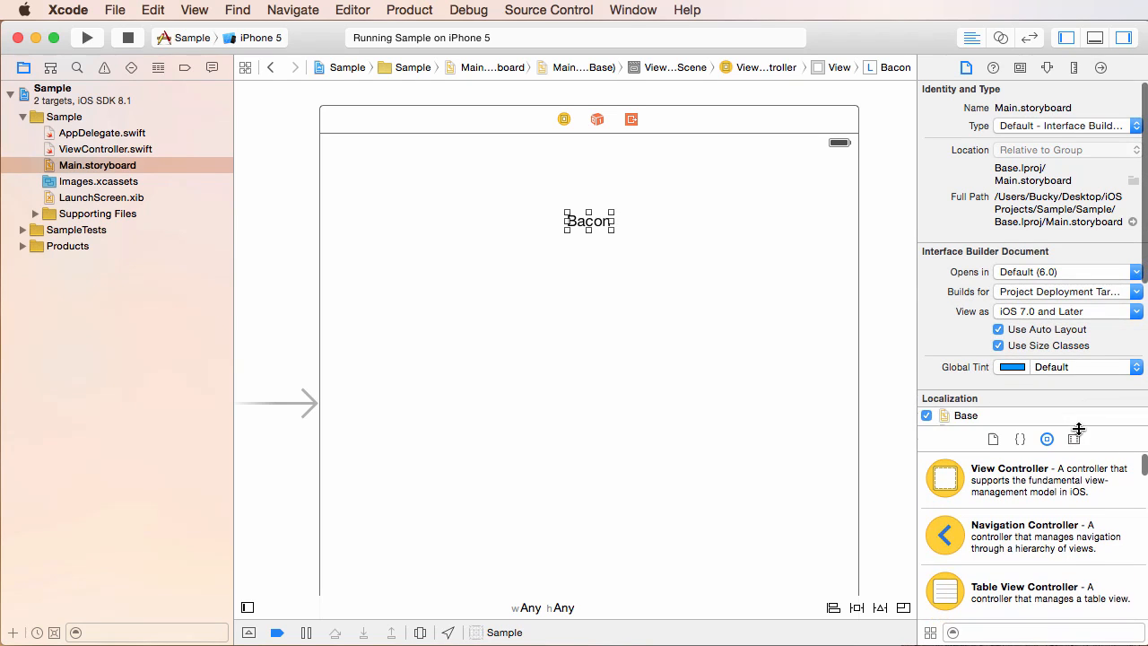
{"action": "mouse_move", "coordinate": [1098, 398]}
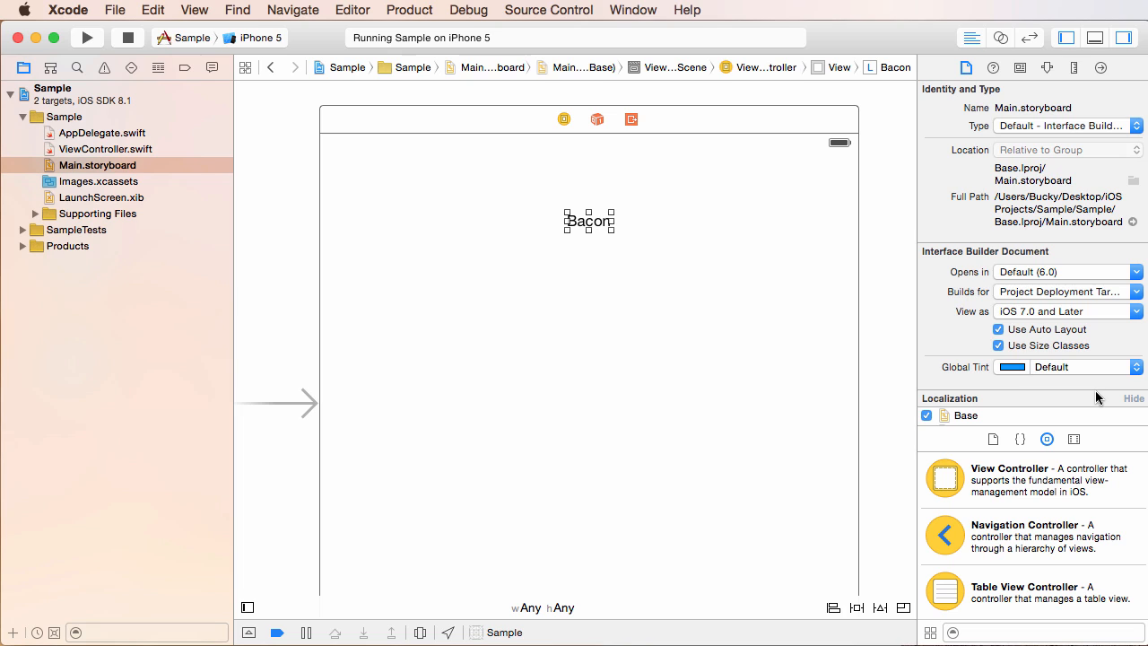
{"action": "mouse_move", "coordinate": [800, 261]}
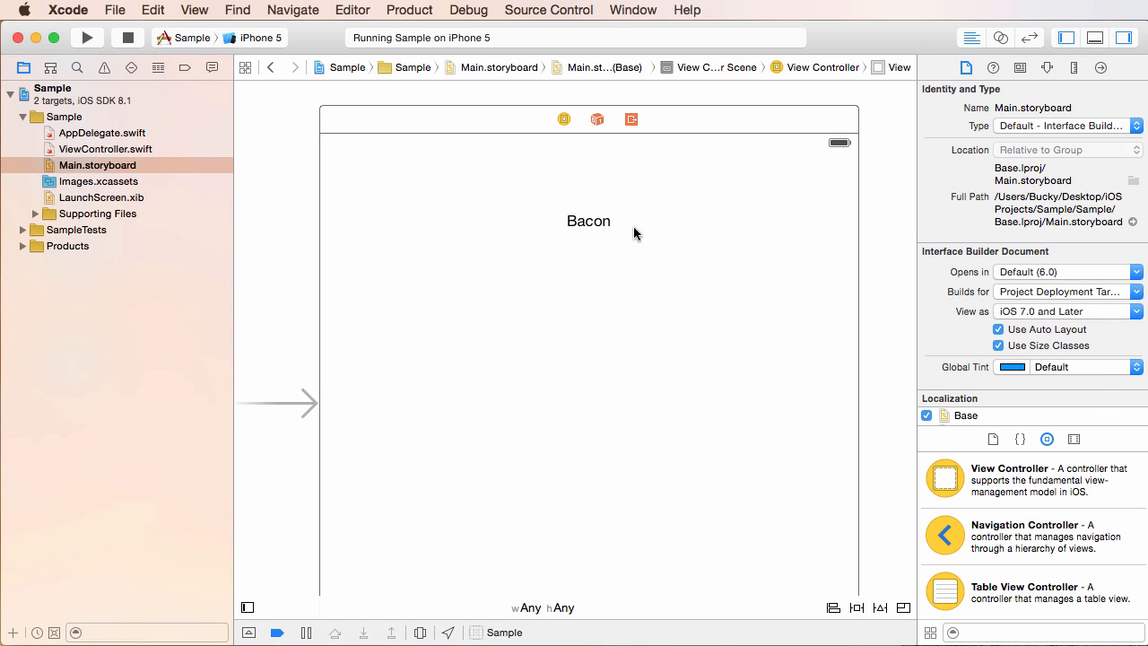
{"action": "mouse_move", "coordinate": [726, 306]}
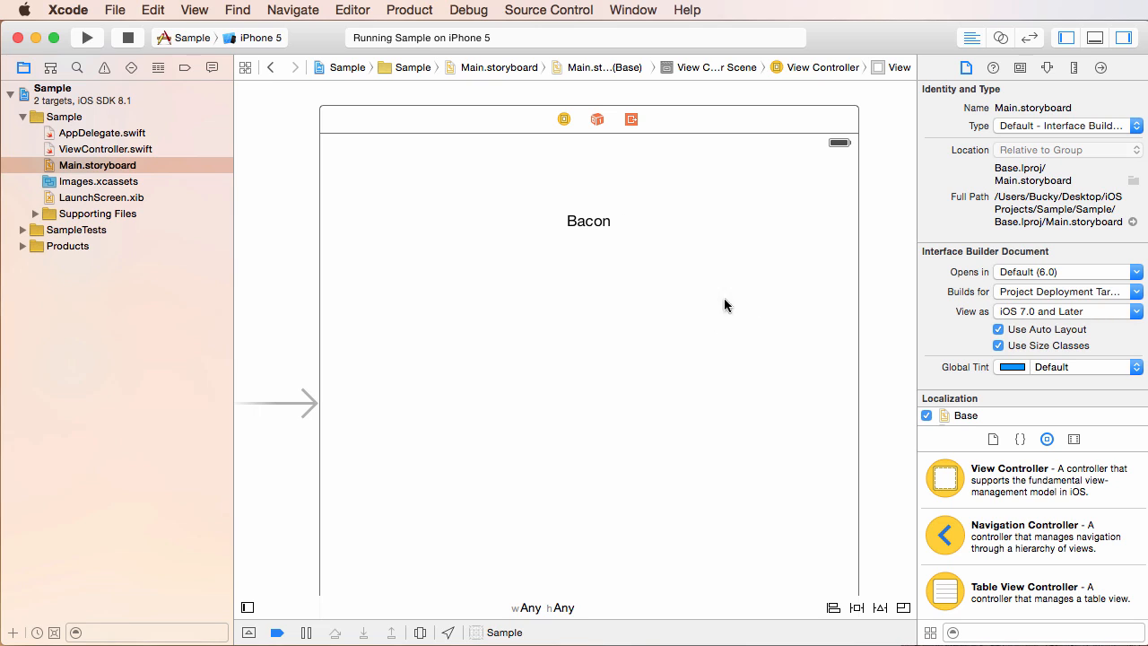
{"action": "mouse_move", "coordinate": [744, 286]}
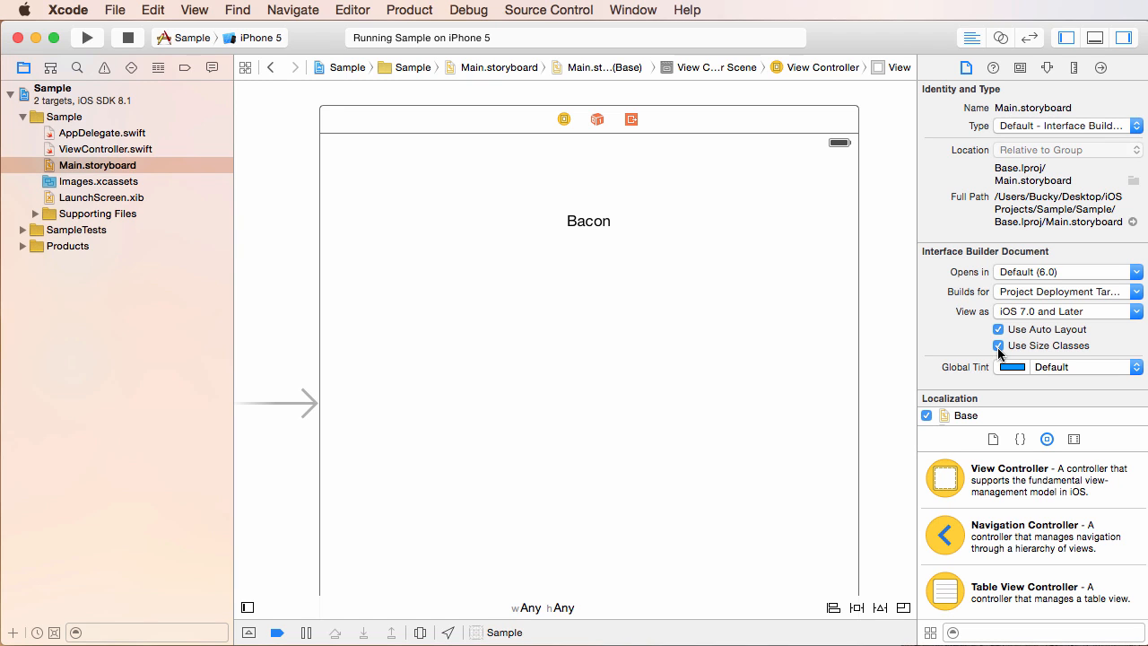
Turn off Use Size Classes for Main.storyboard in the Interface Builder Document settings
{"action": "left_click", "coordinate": [997, 346]}
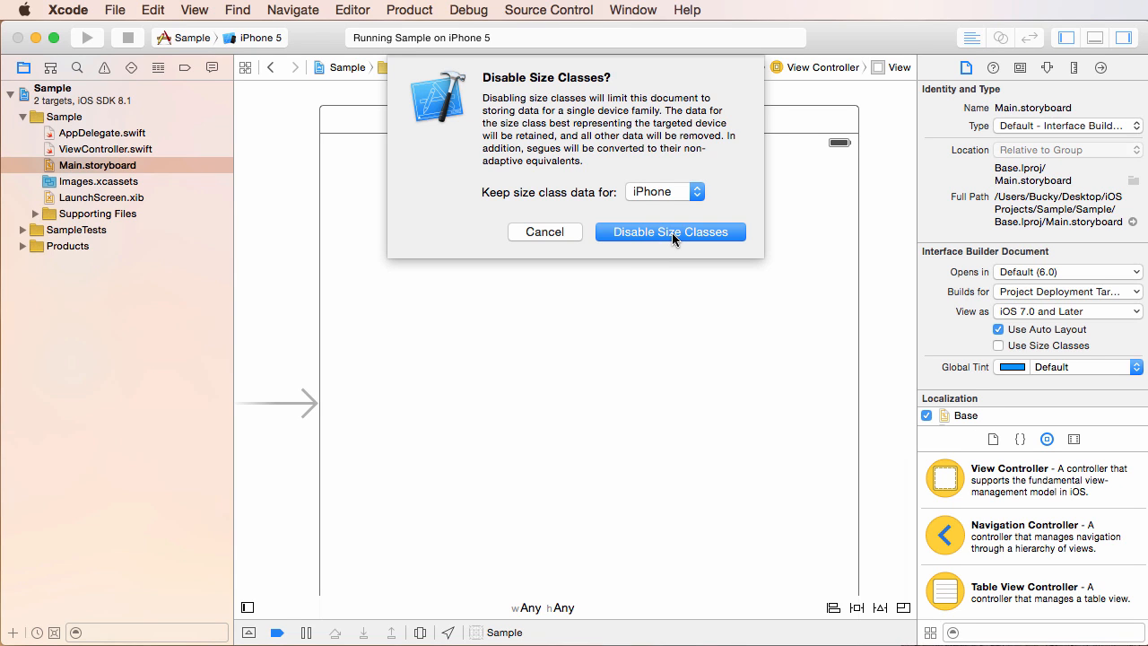
Confirm disabling size classes, keeping only the iPhone size class data
{"action": "left_click", "coordinate": [670, 231]}
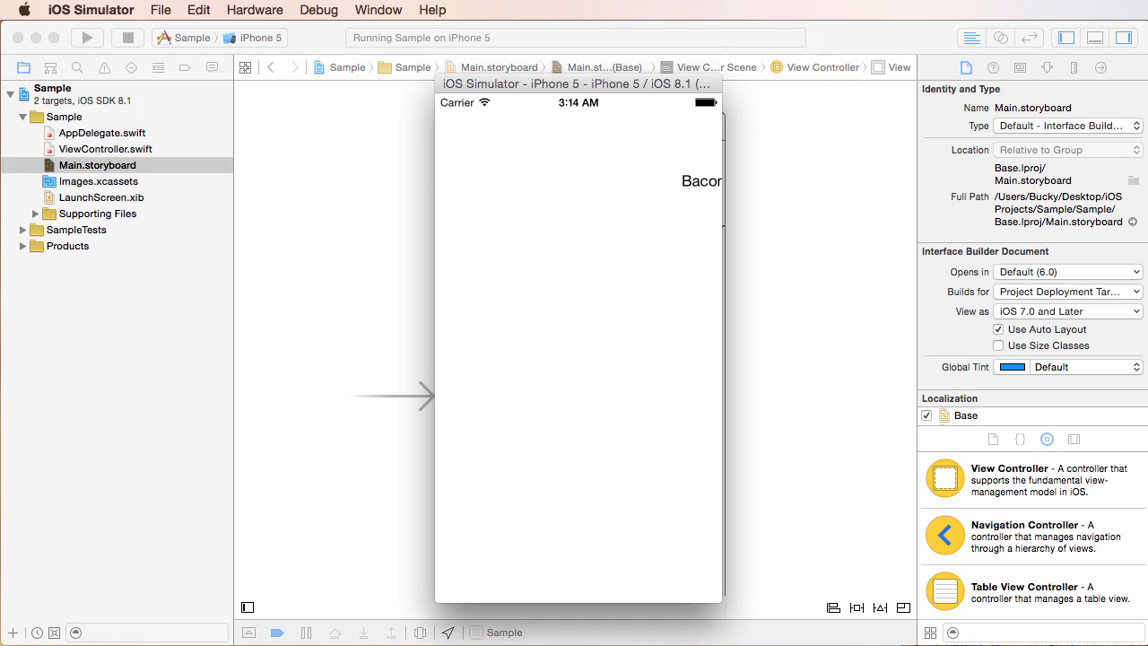
Quit iOS Simulator and select the Bacon label on the iPhone-sized storyboard
{"action": "left_click", "coordinate": [90, 10]}
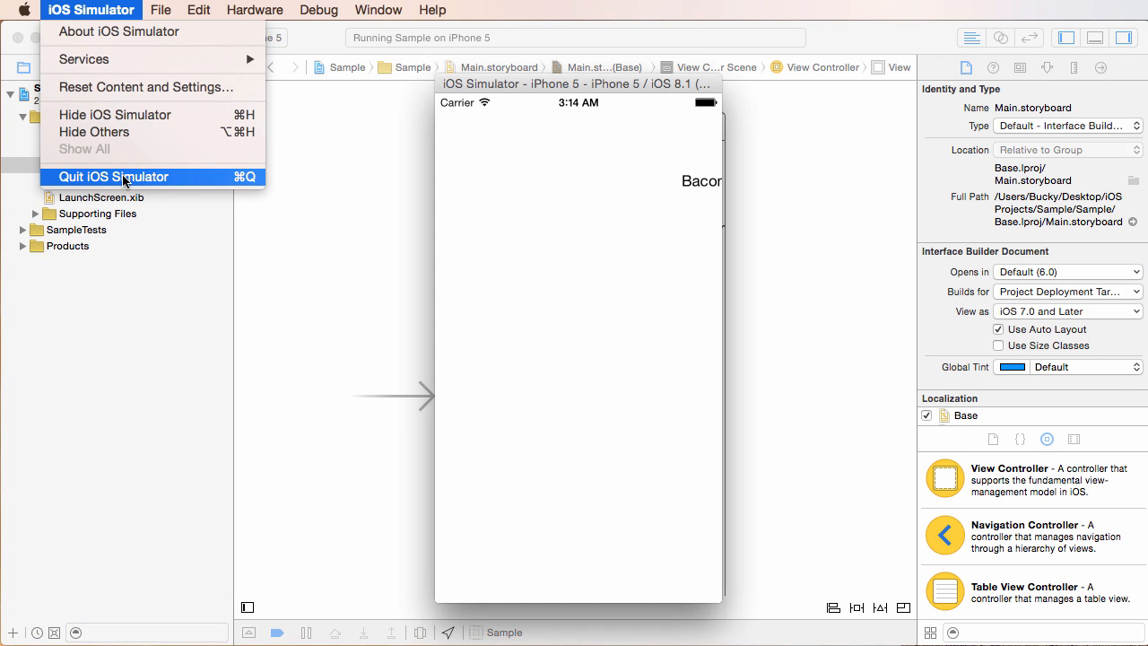
{"action": "left_click", "coordinate": [113, 176]}
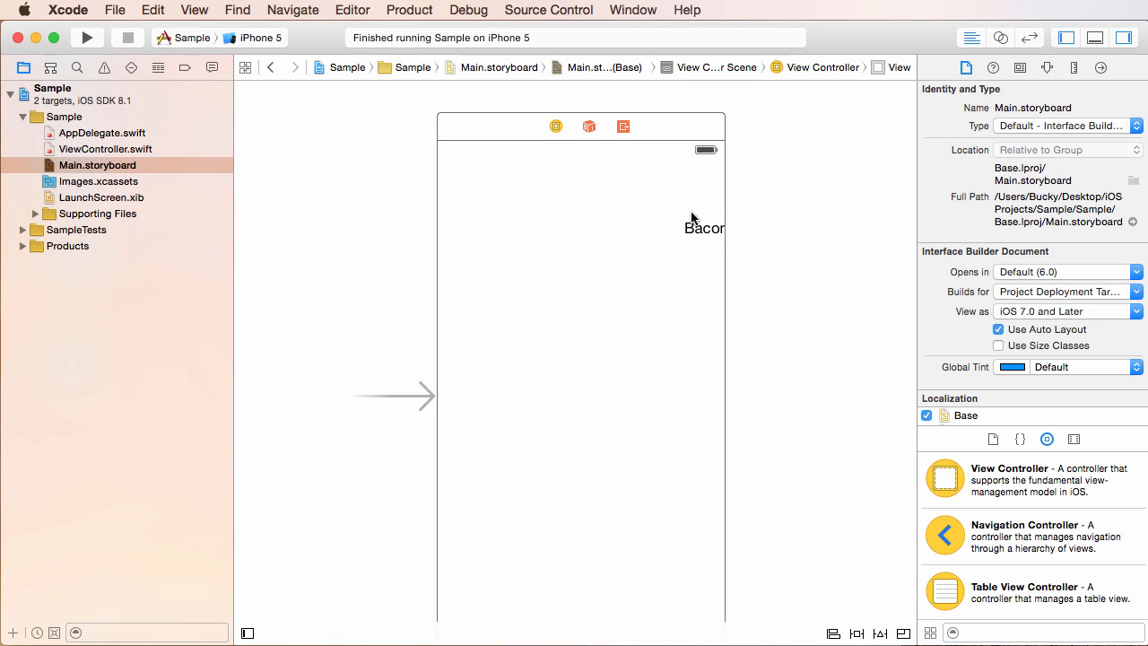
{"action": "left_click", "coordinate": [704, 227]}
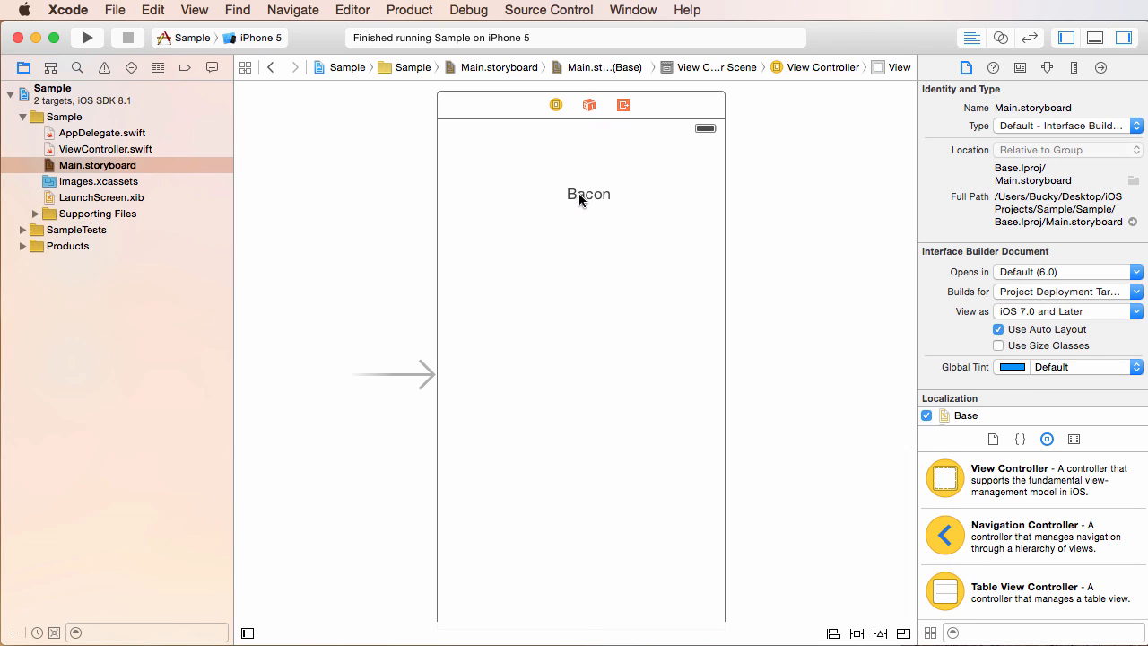
{"action": "left_click", "coordinate": [587, 194]}
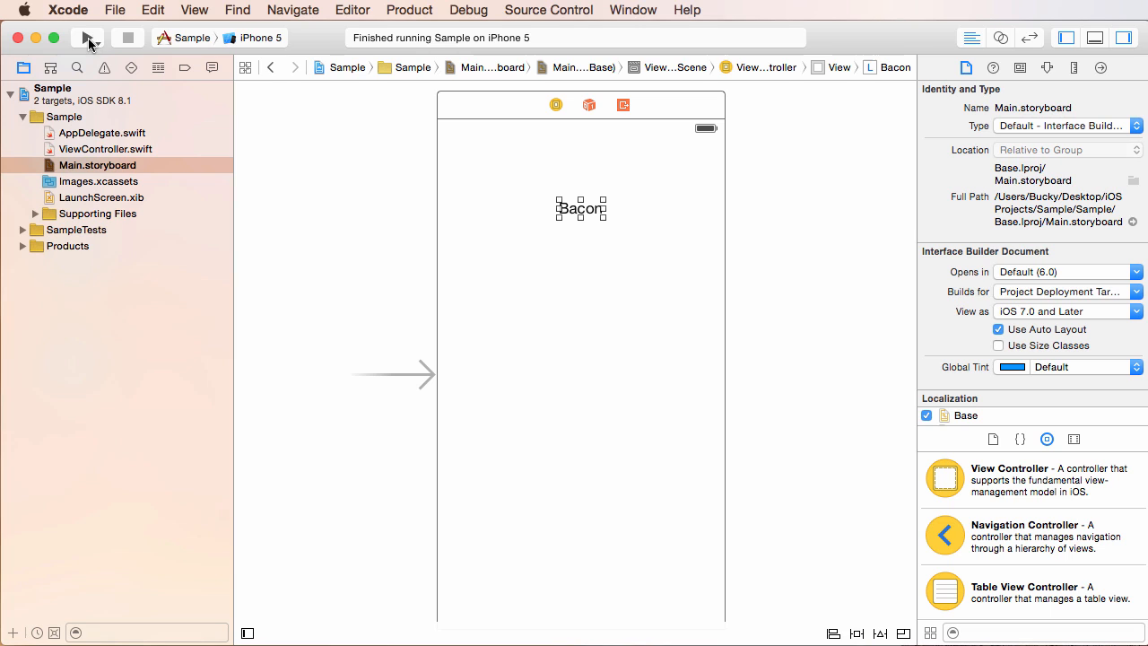
Run the app again on the iPhone 5 simulator and nudge its window to check the Bacon label
{"action": "left_click", "coordinate": [86, 37]}
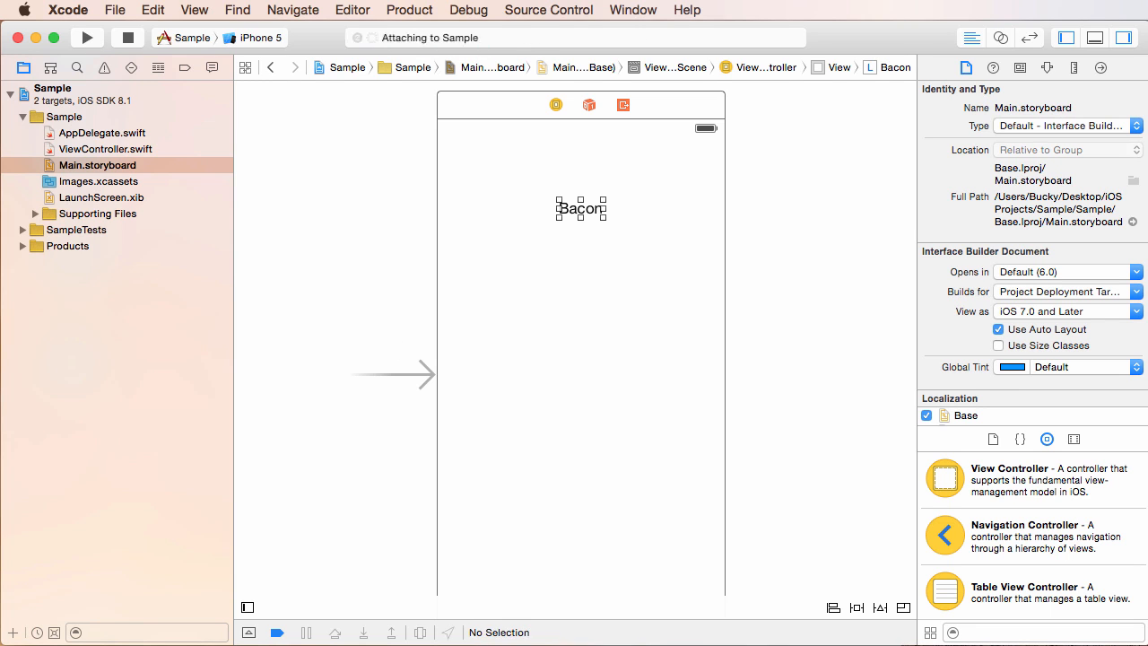
{"action": "left_click", "coordinate": [86, 37]}
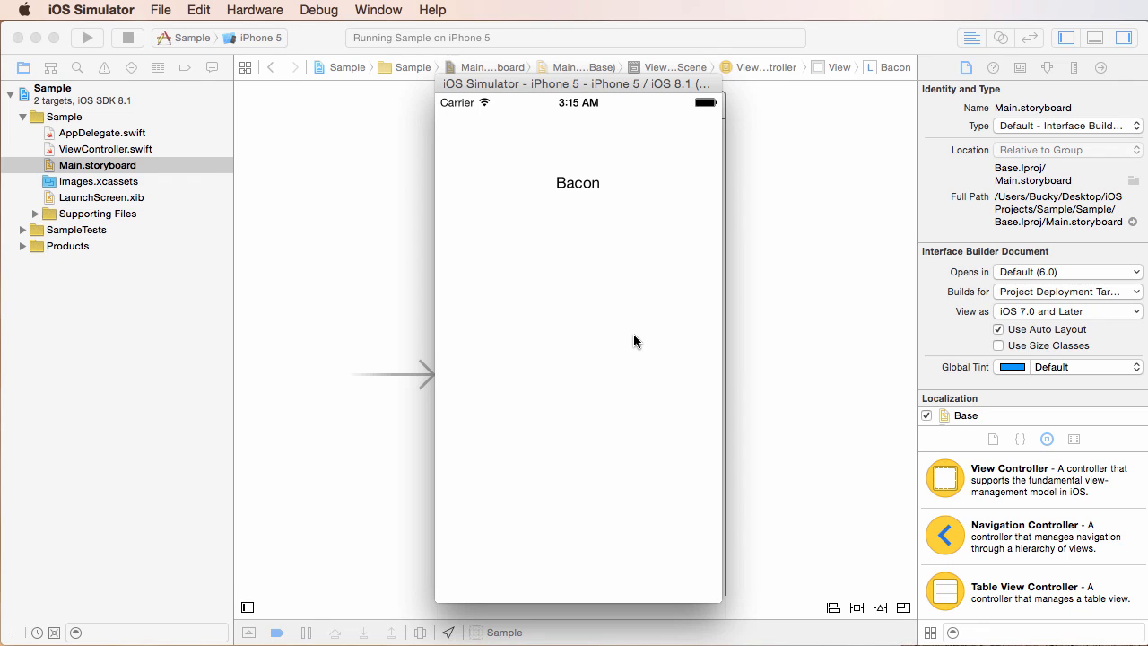
{"action": "mouse_move", "coordinate": [750, 182]}
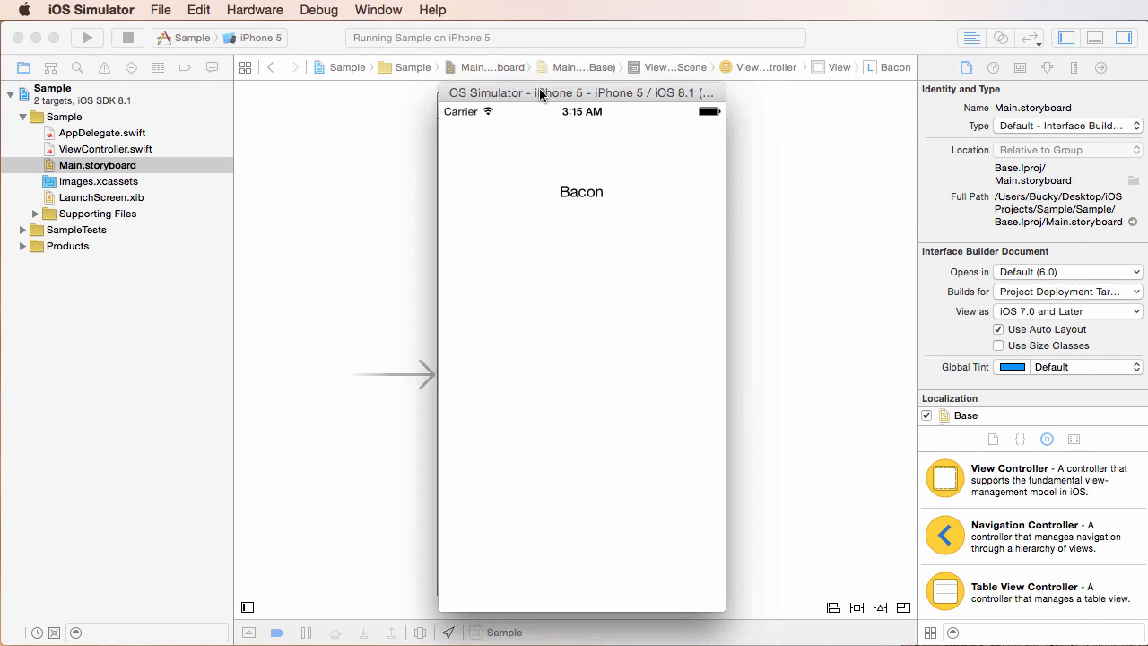
{"action": "left_click_drag", "start_coordinate": [540, 93], "coordinate": [547, 97]}
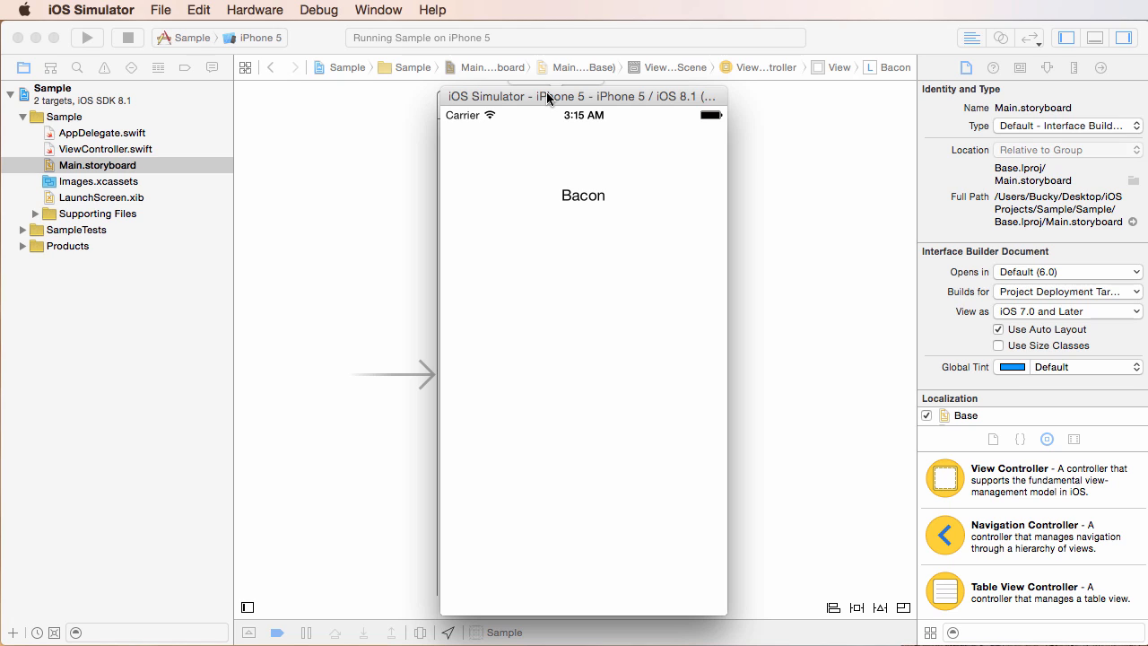
{"action": "mouse_move", "coordinate": [561, 100]}
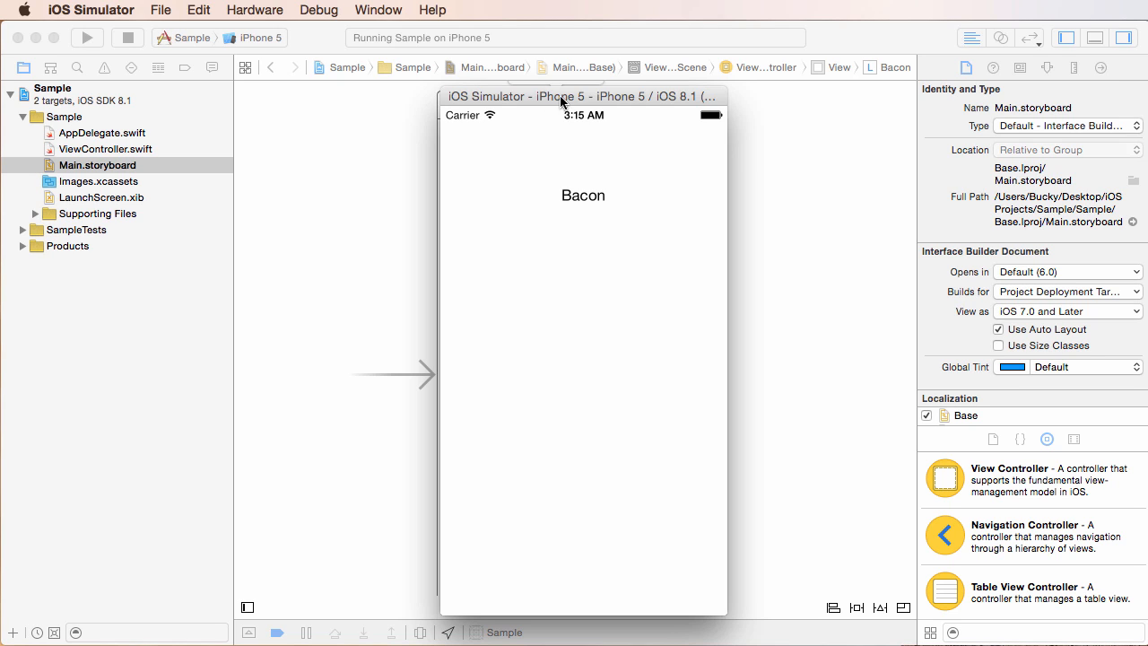
{"action": "mouse_move", "coordinate": [571, 119]}
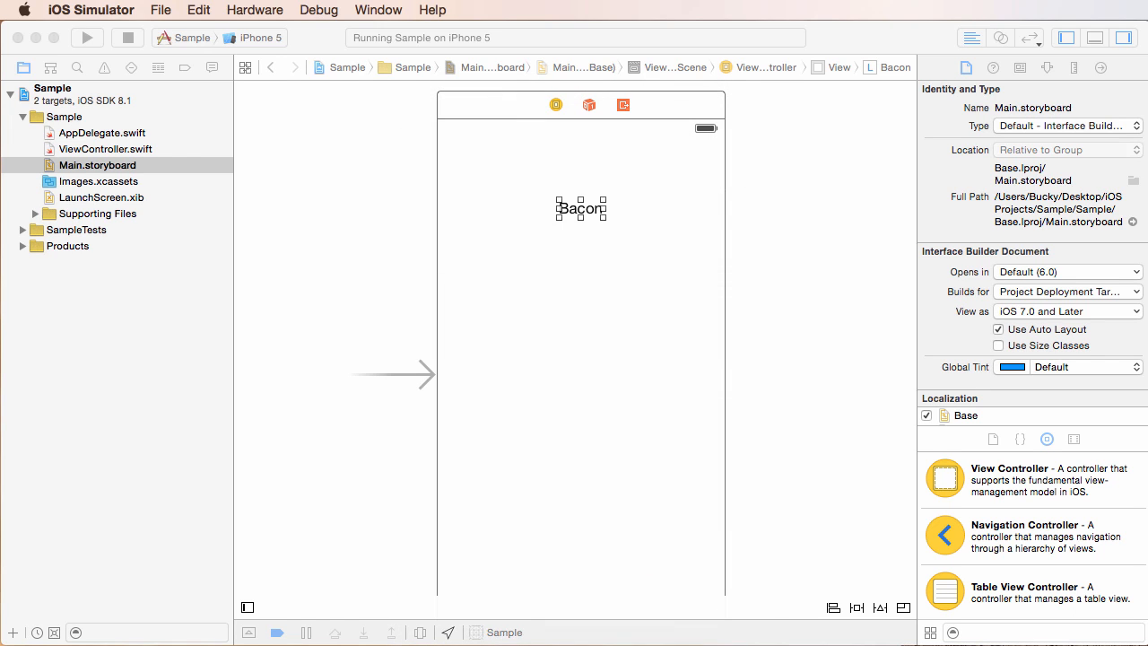
{"action": "mouse_move", "coordinate": [787, 176]}
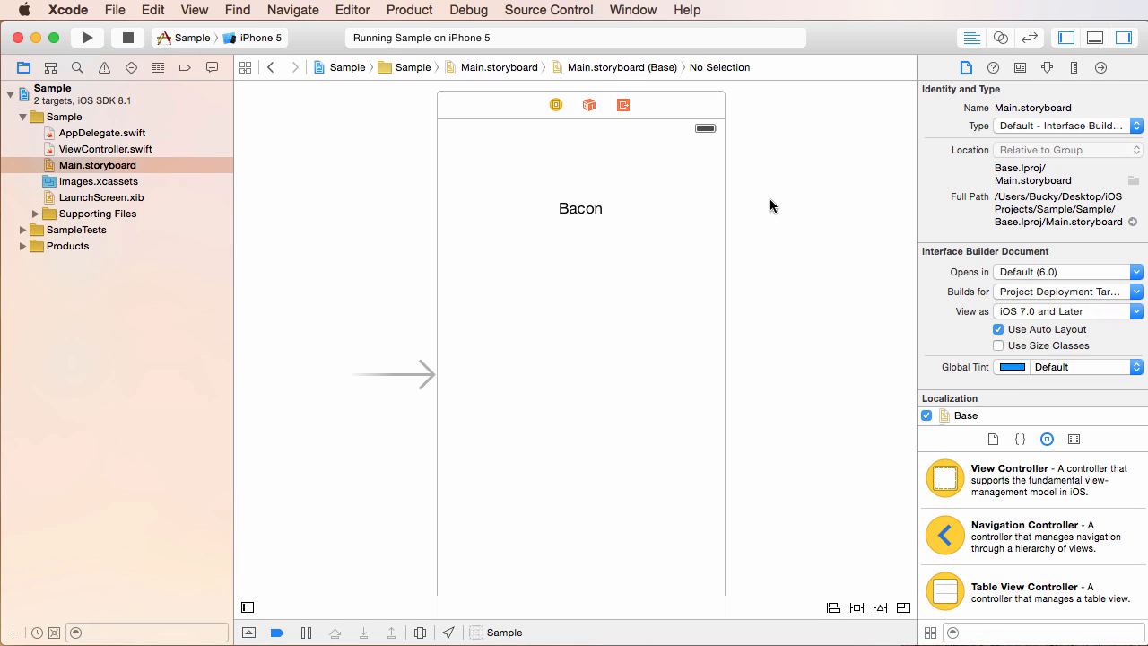
{"action": "mouse_move", "coordinate": [585, 162]}
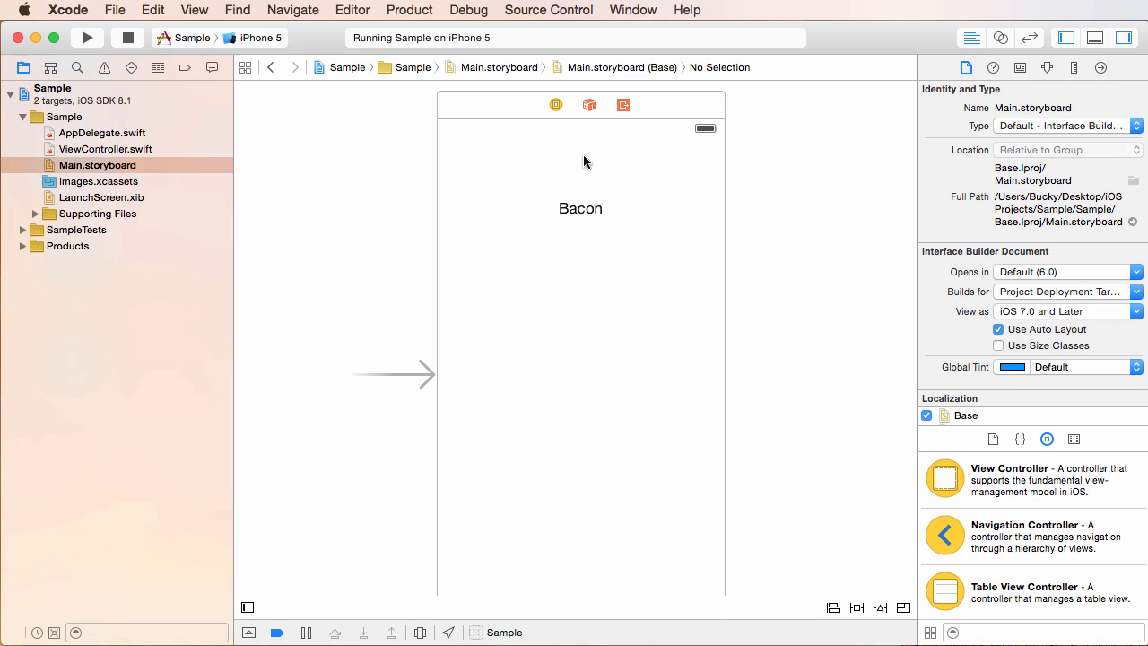
{"action": "left_click", "coordinate": [580, 208]}
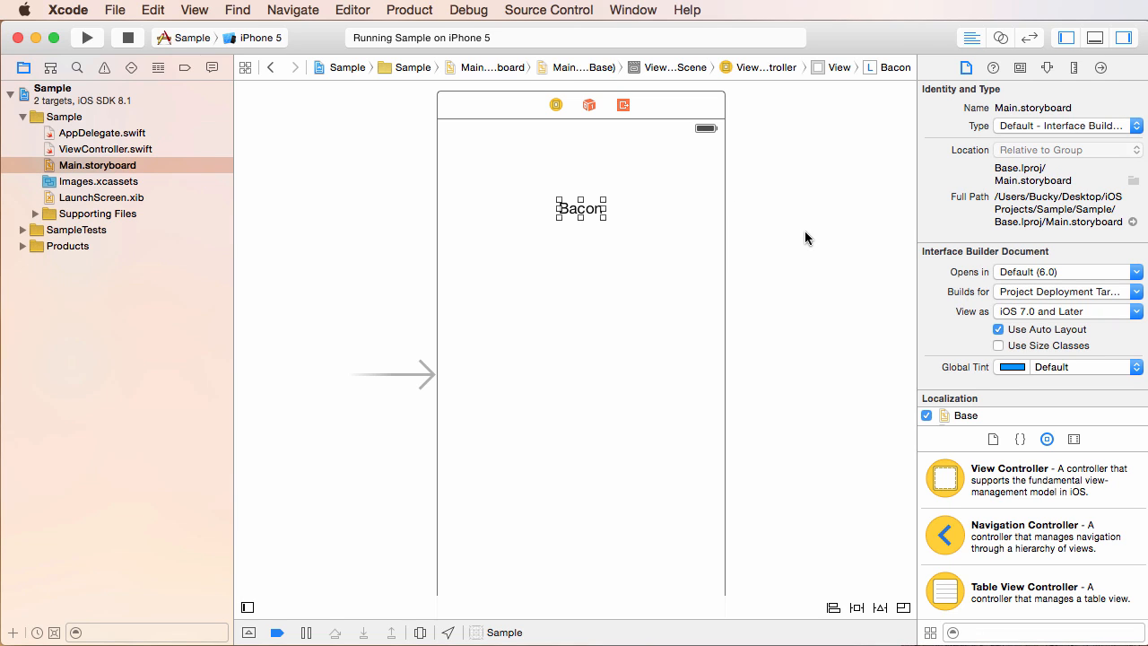
{"action": "mouse_move", "coordinate": [814, 234]}
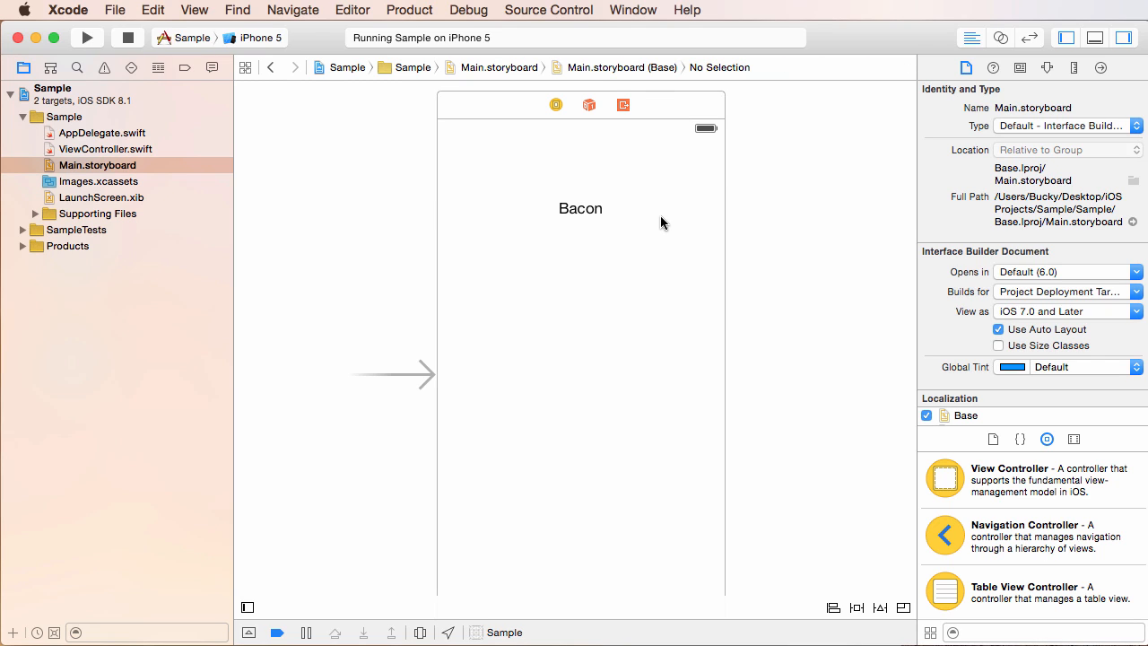
{"action": "mouse_move", "coordinate": [629, 210]}
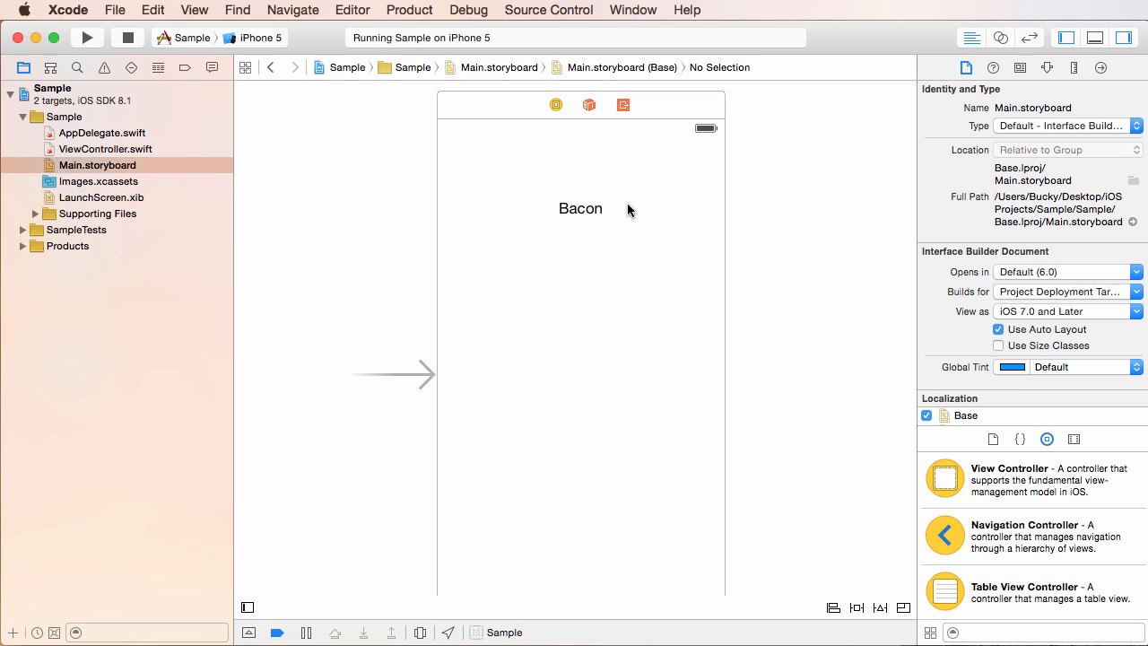
{"action": "mouse_move", "coordinate": [623, 209]}
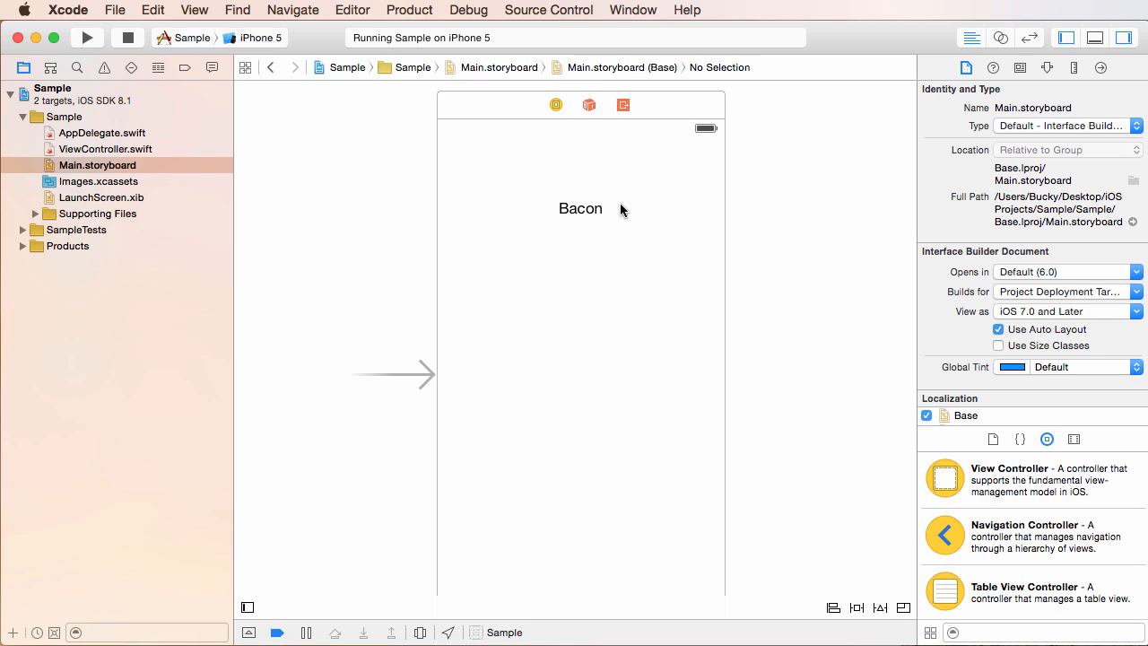
{"action": "left_click", "coordinate": [580, 208]}
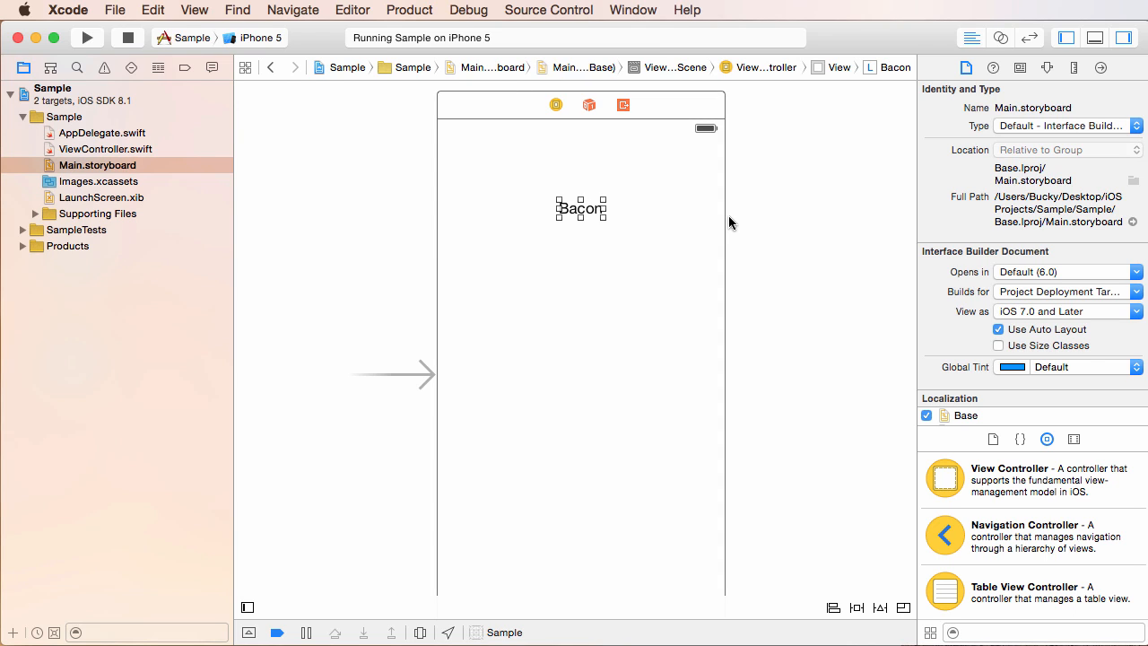
{"action": "mouse_move", "coordinate": [652, 183]}
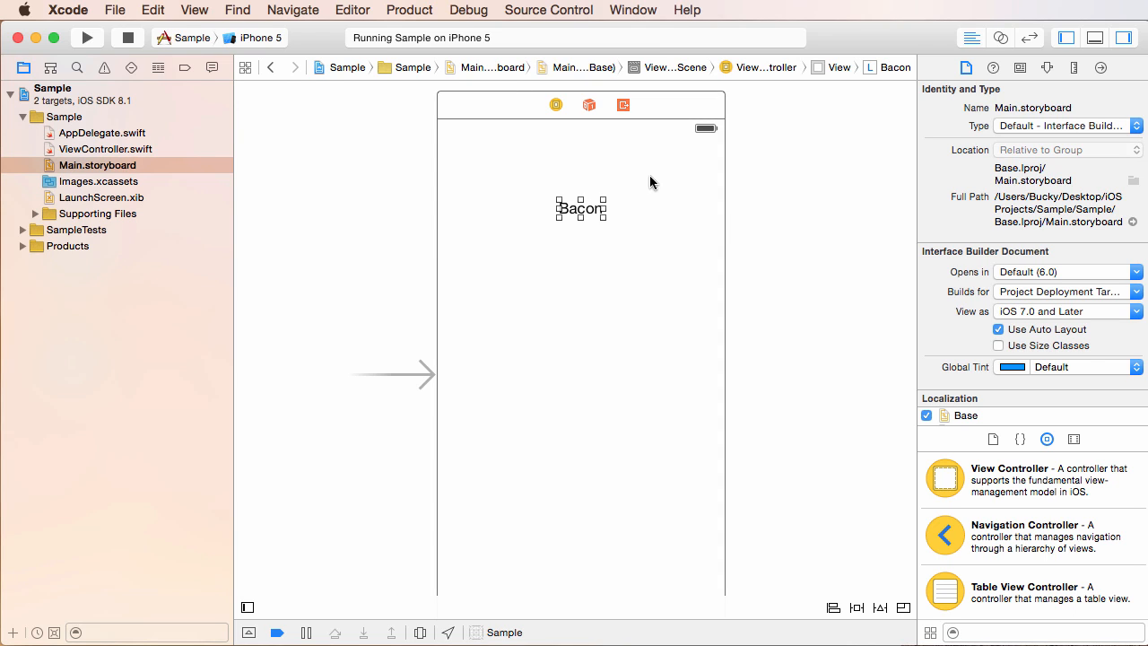
{"action": "mouse_move", "coordinate": [1062, 406]}
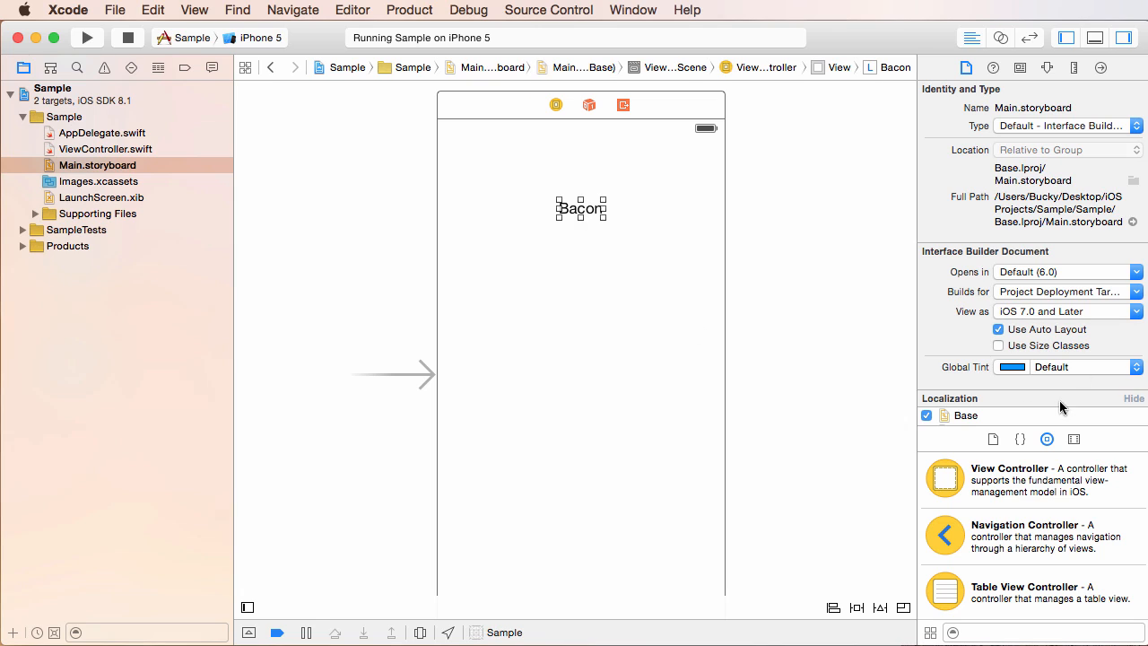
{"action": "mouse_move", "coordinate": [779, 379]}
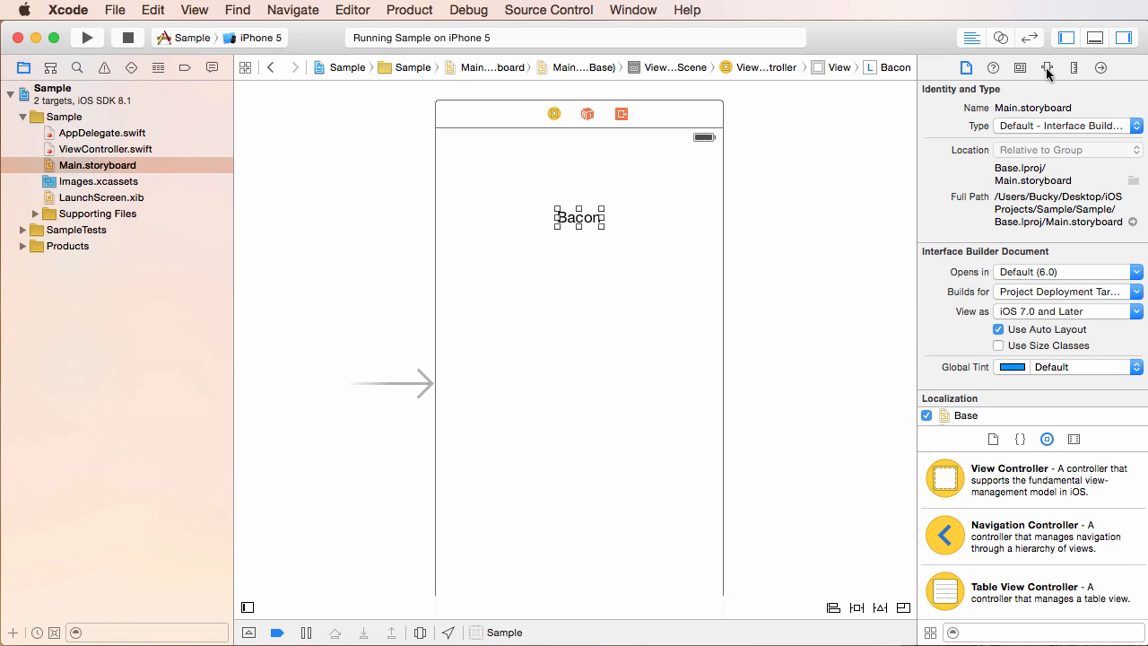
{"action": "mouse_move", "coordinate": [1058, 74]}
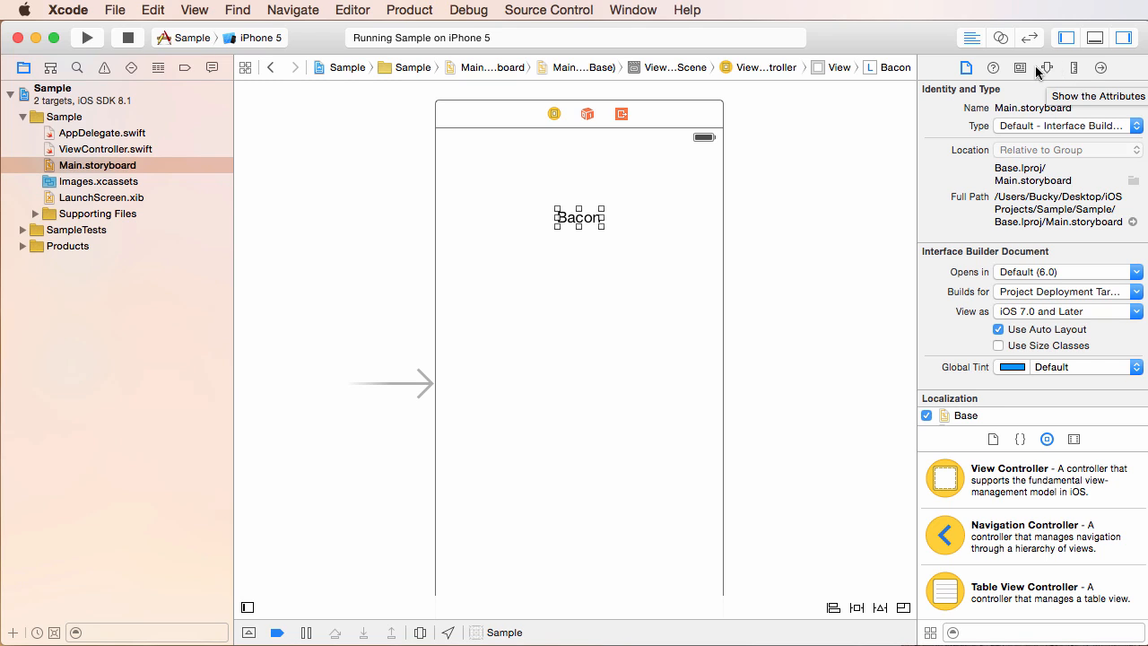
{"action": "mouse_move", "coordinate": [1047, 67]}
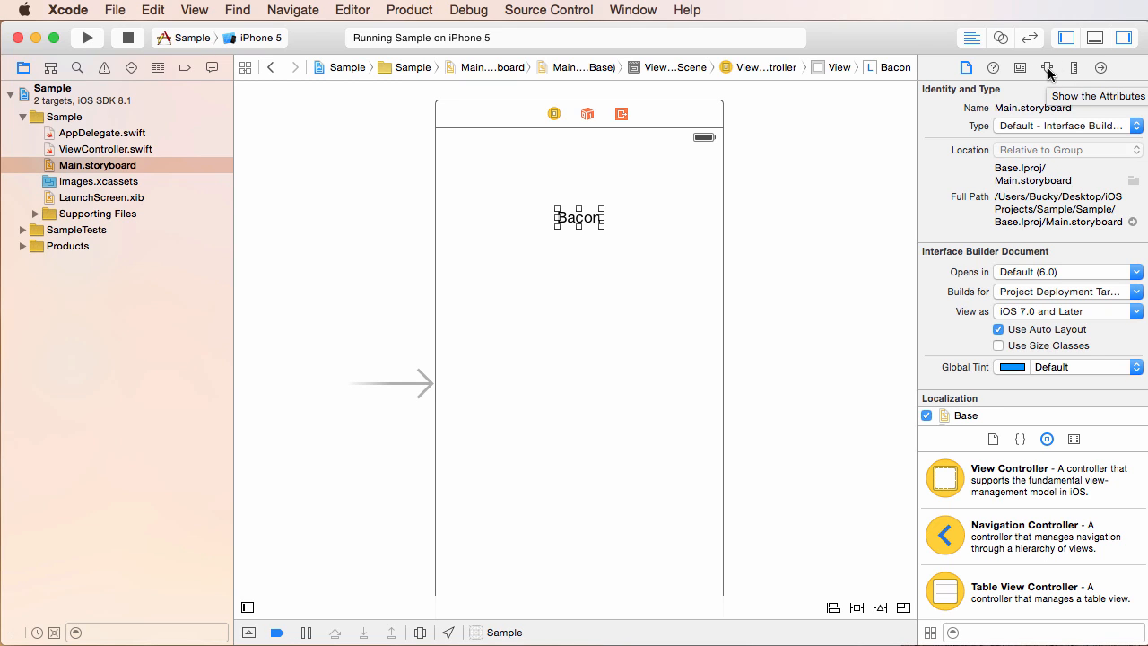
{"action": "mouse_move", "coordinate": [1047, 67]}
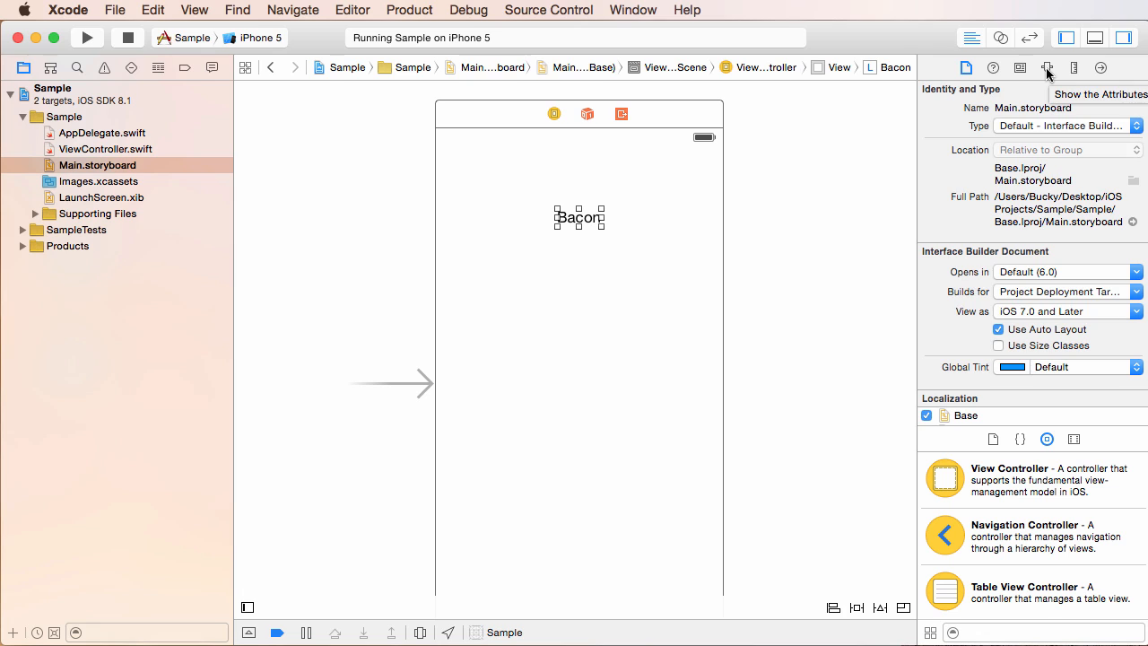
Set the Bacon label's font to 24 pt and its colour to Red from the Apple palette
{"action": "left_click", "coordinate": [1046, 68]}
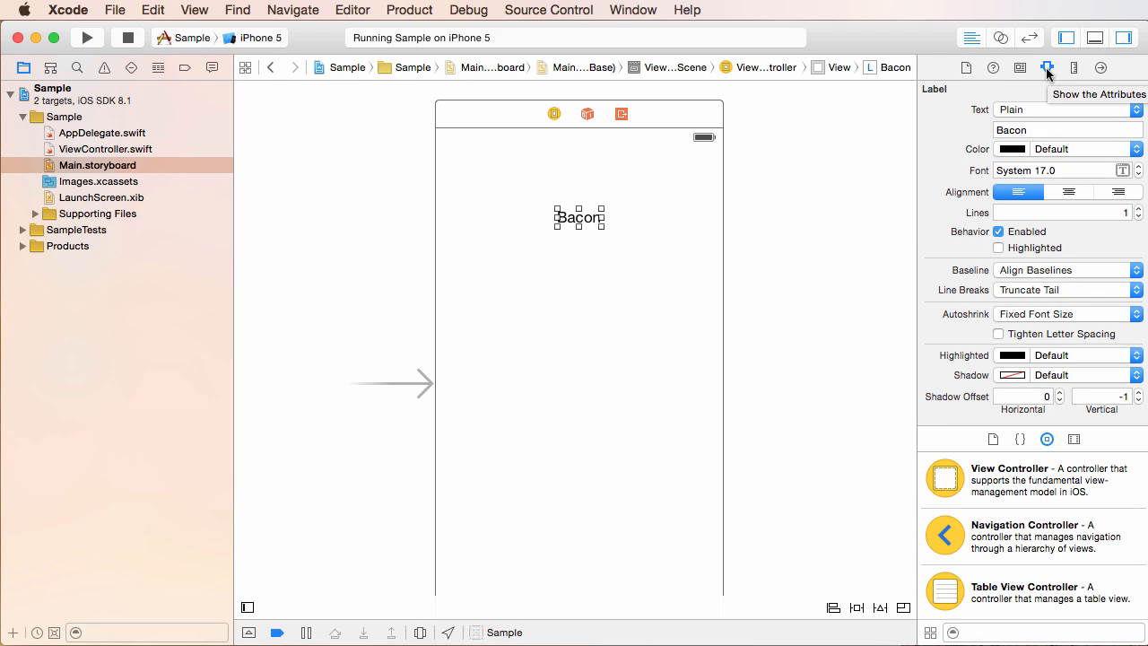
{"action": "mouse_move", "coordinate": [850, 159]}
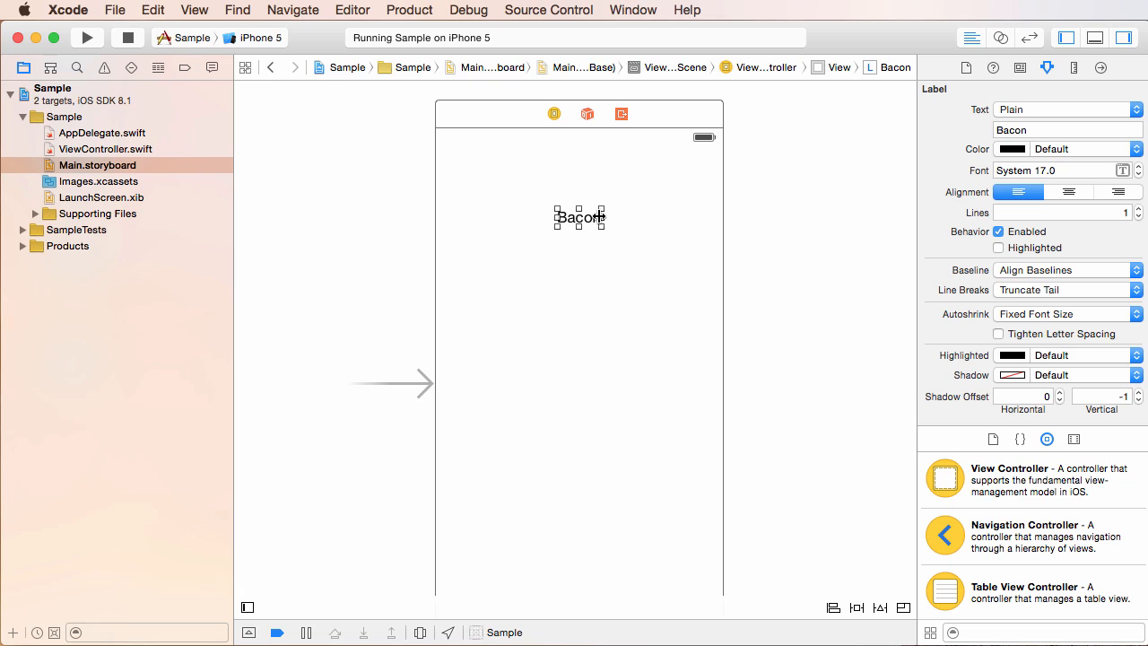
{"action": "mouse_move", "coordinate": [601, 202]}
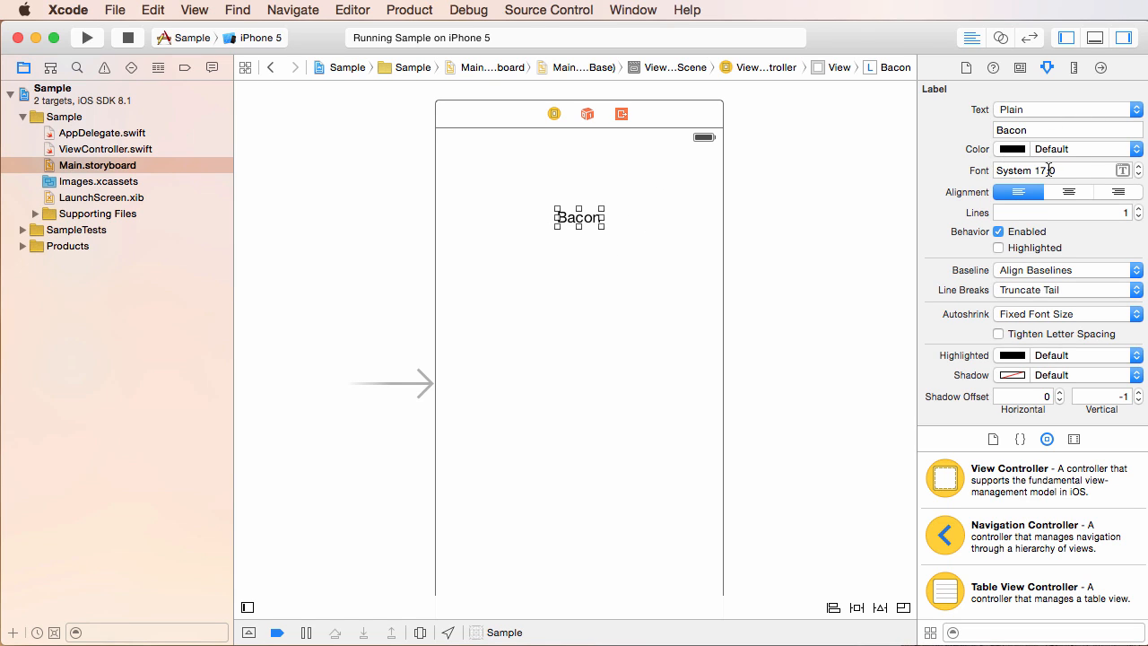
{"action": "left_click", "coordinate": [1138, 166]}
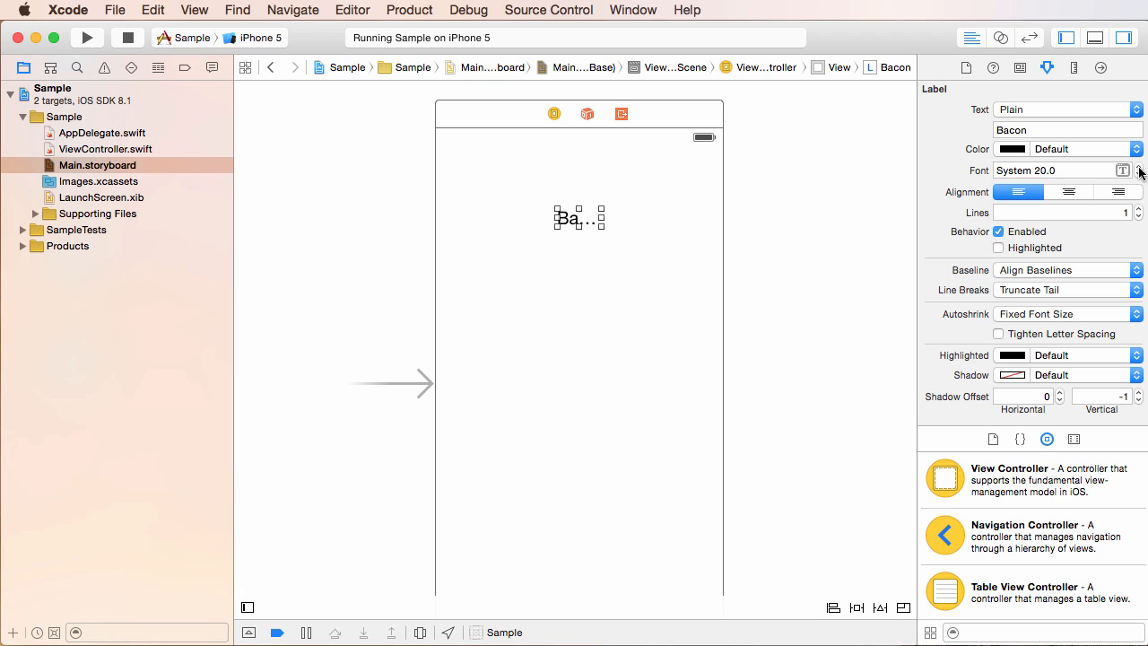
{"action": "left_click", "coordinate": [1011, 149]}
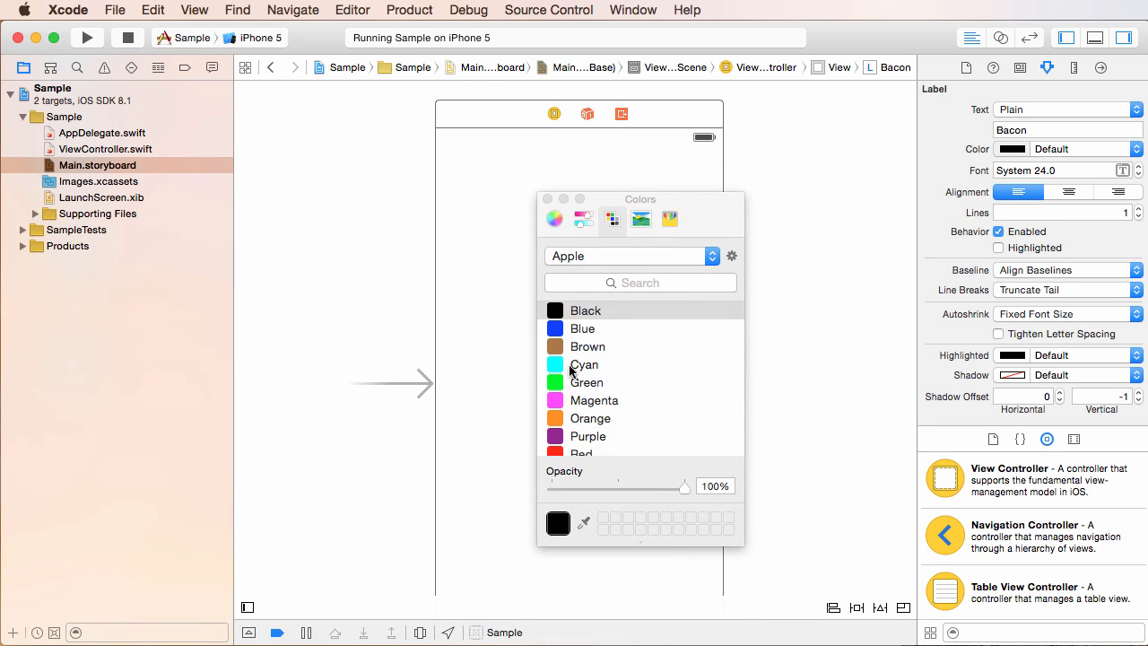
{"action": "scroll", "scroll_direction": "down", "scroll_amount": 3}
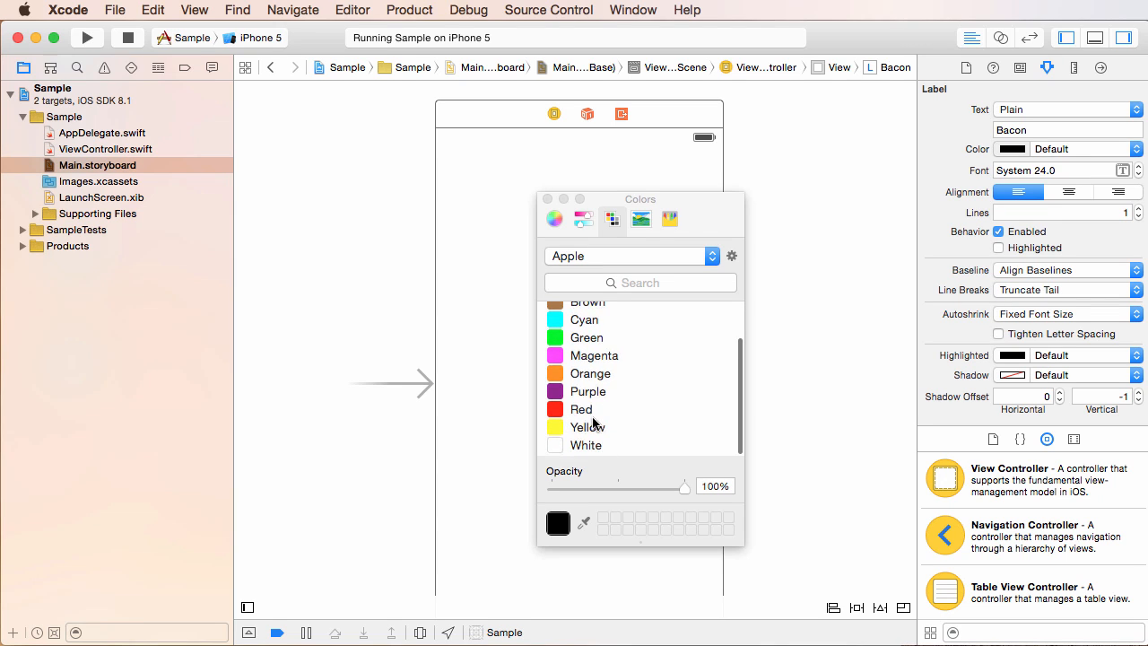
{"action": "left_click", "coordinate": [581, 410]}
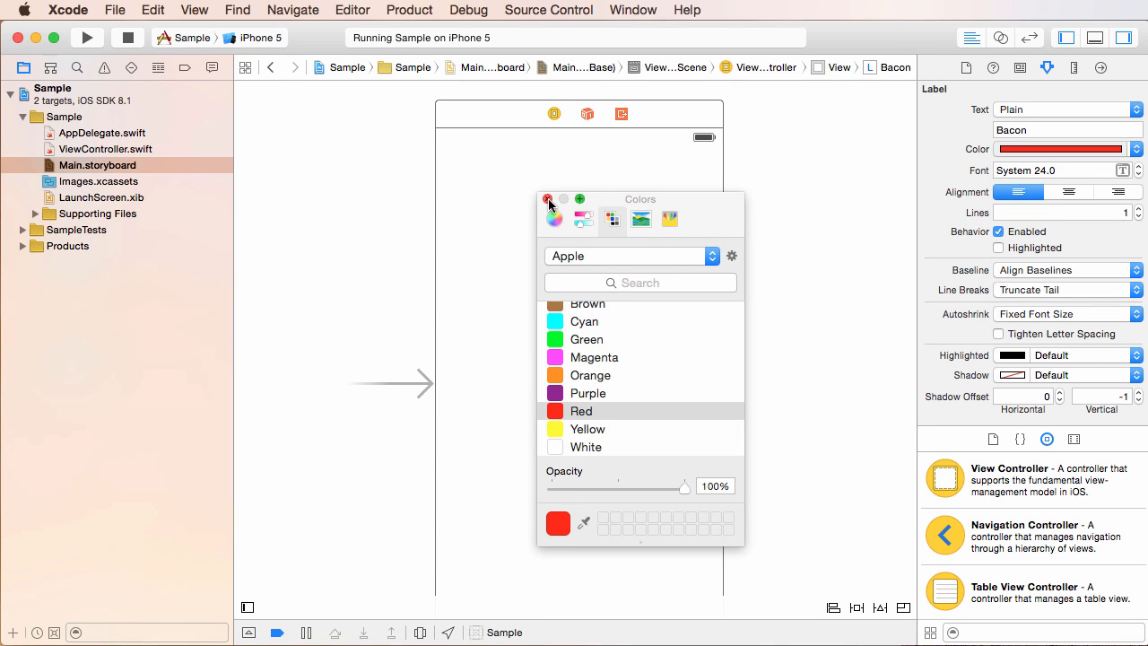
{"action": "left_click", "coordinate": [548, 199]}
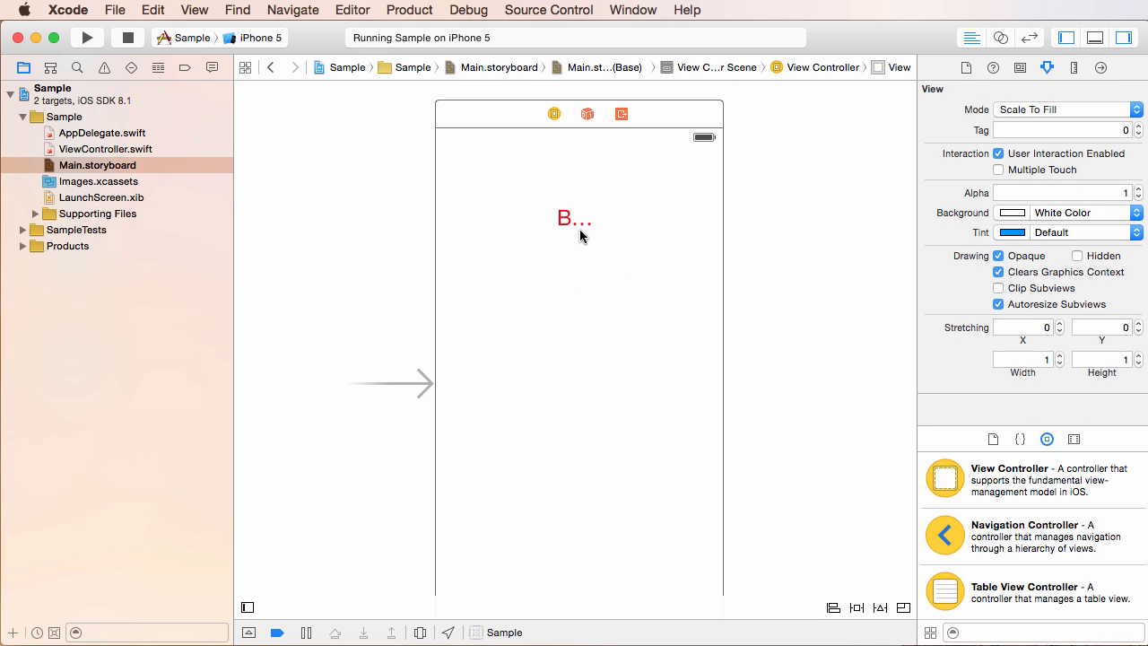
Size the red Bacon label to fit its content and run the Sample app again
{"action": "left_click", "coordinate": [572, 218]}
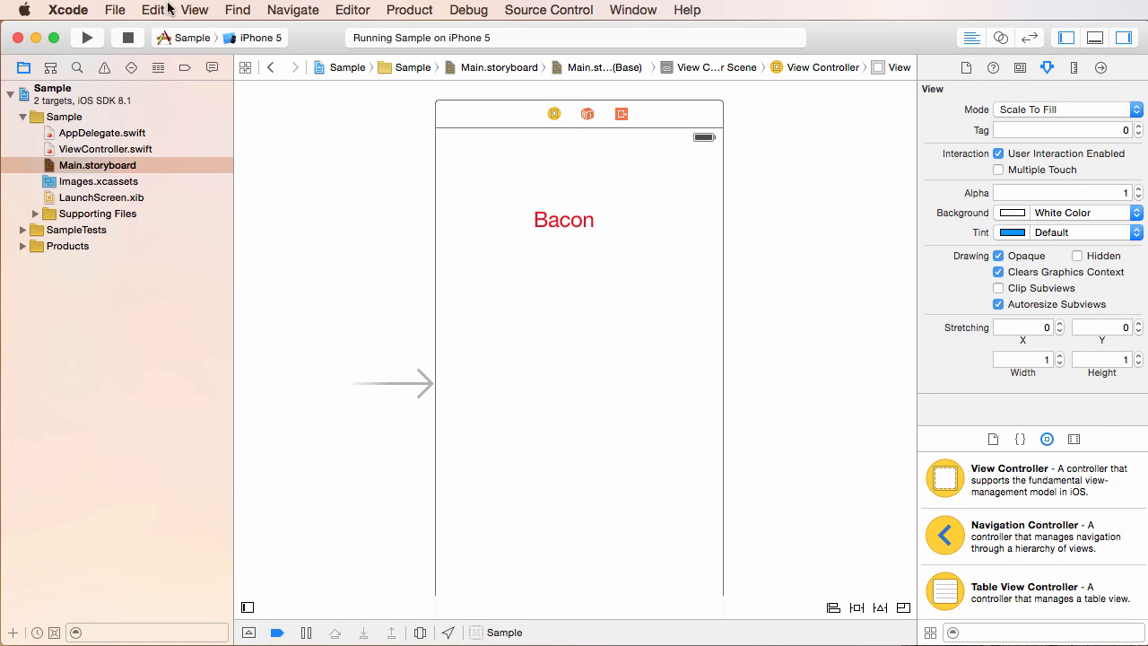
{"action": "left_click", "coordinate": [86, 38]}
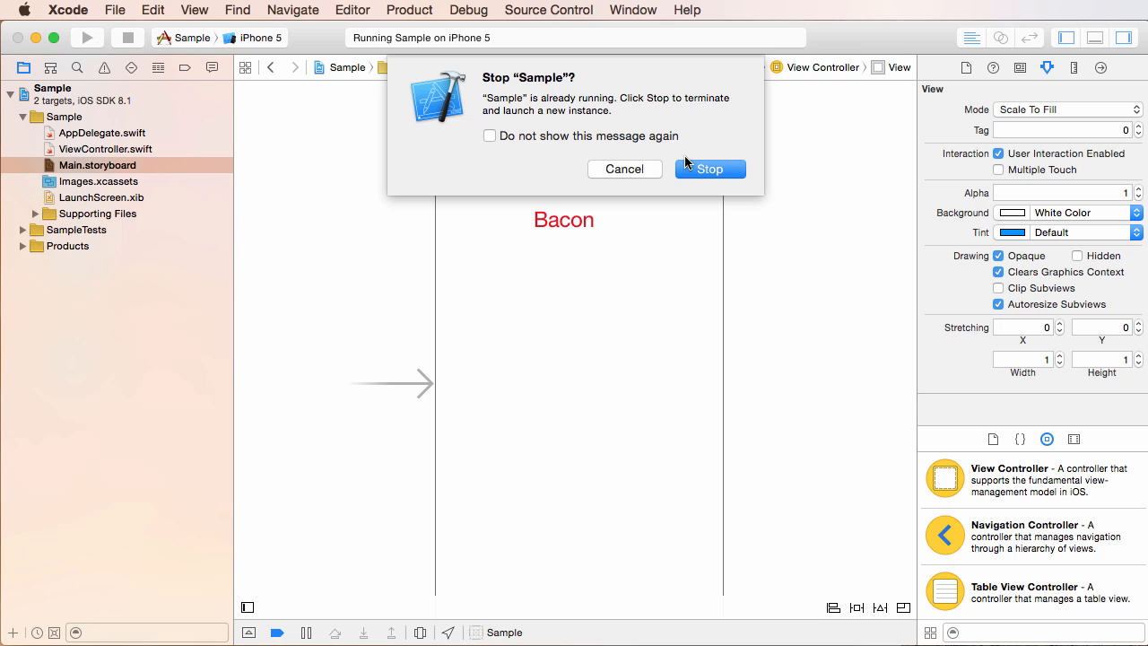